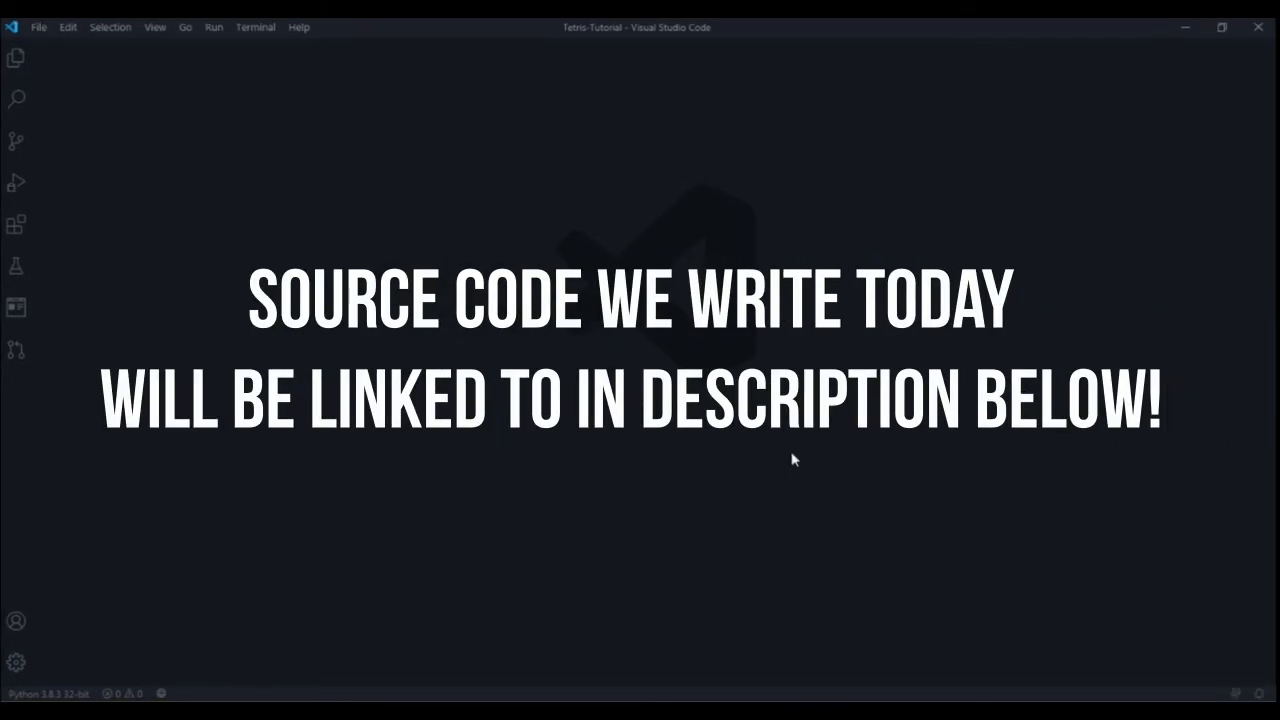
pyautogui.moveTo(837, 502)
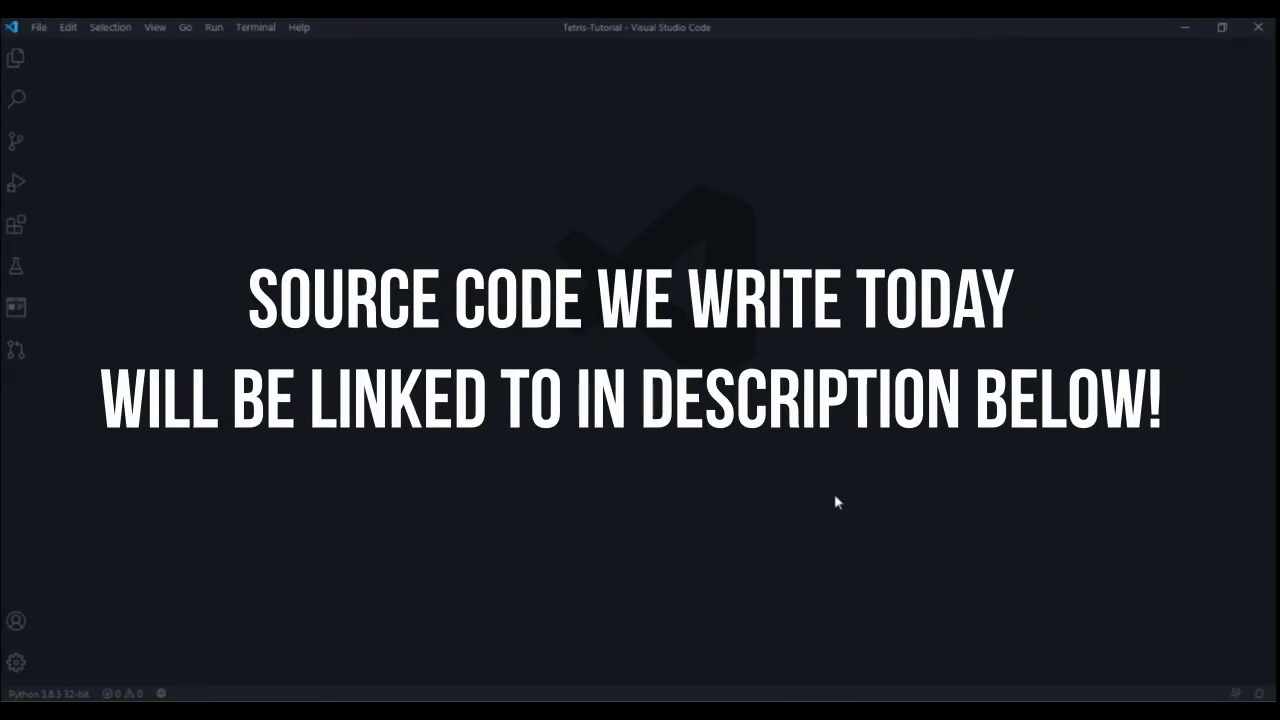
pyautogui.moveTo(910, 465)
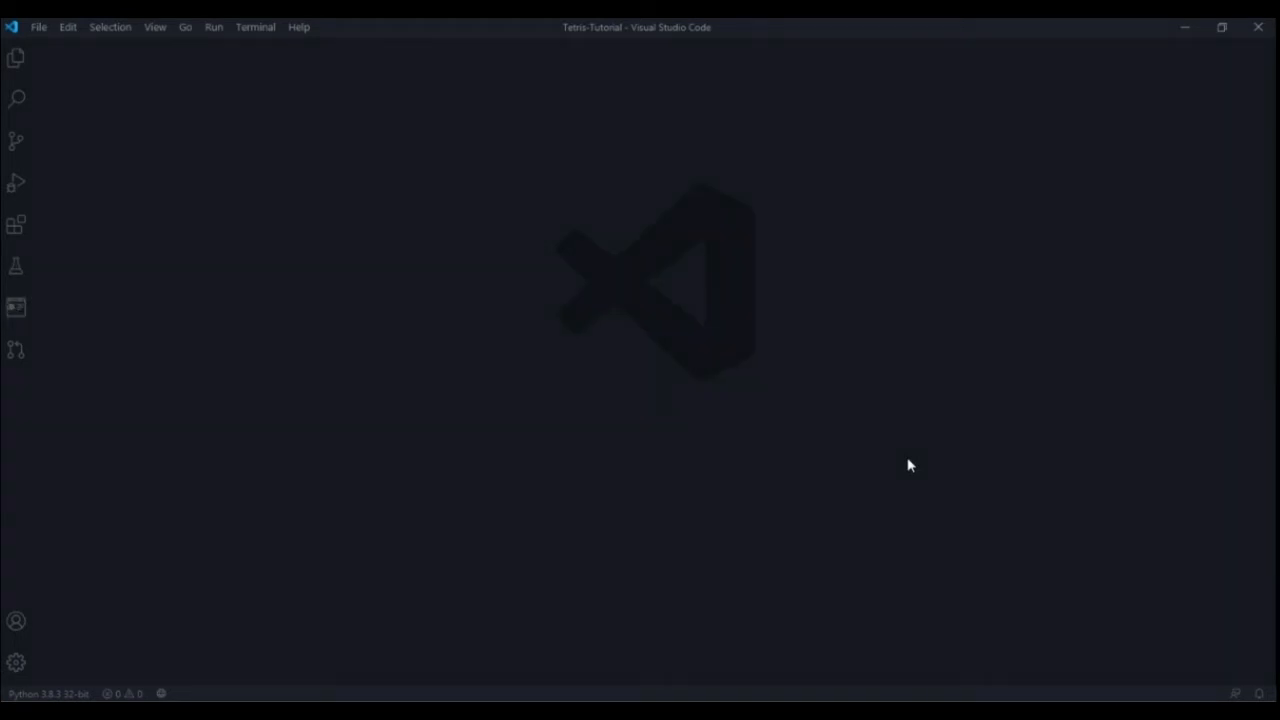
pyautogui.moveTo(308, 347)
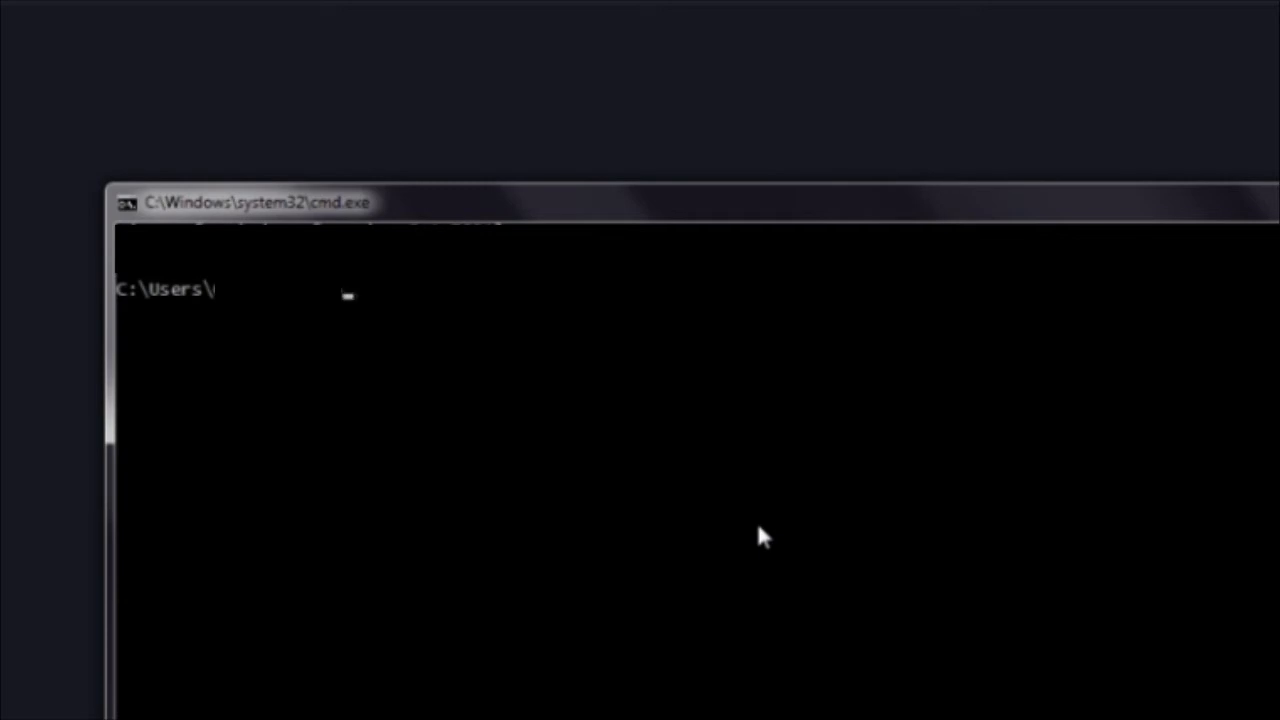
# Step: Enter the pip install pygame command at the Command Prompt
pyautogui.write('E:')
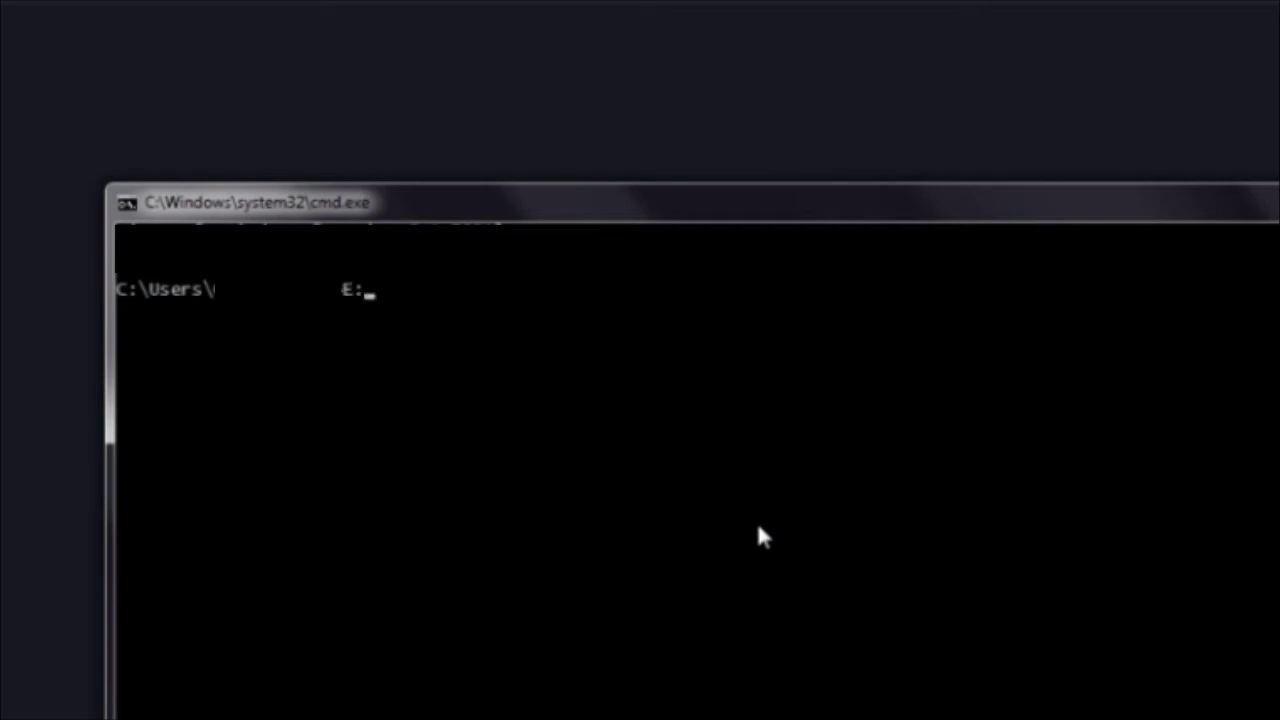
pyautogui.press('Backspace')
pyautogui.write('pip install ypgam')
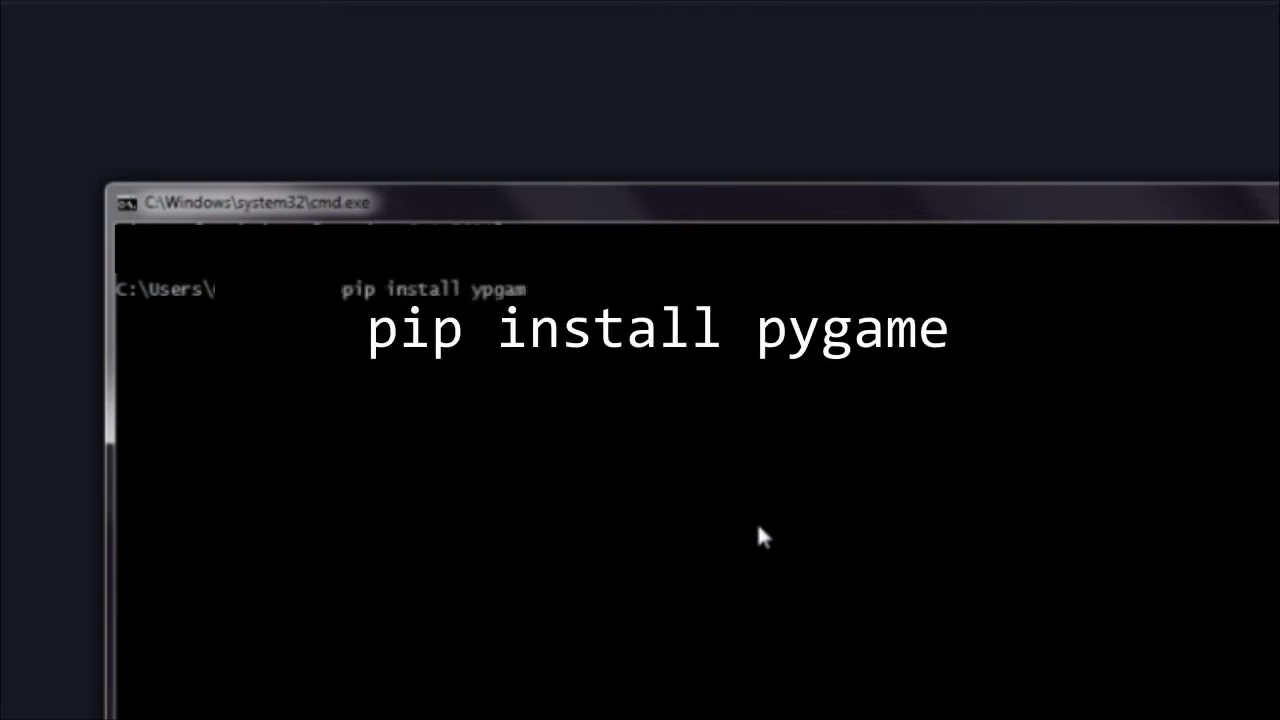
pyautogui.write('pygame')
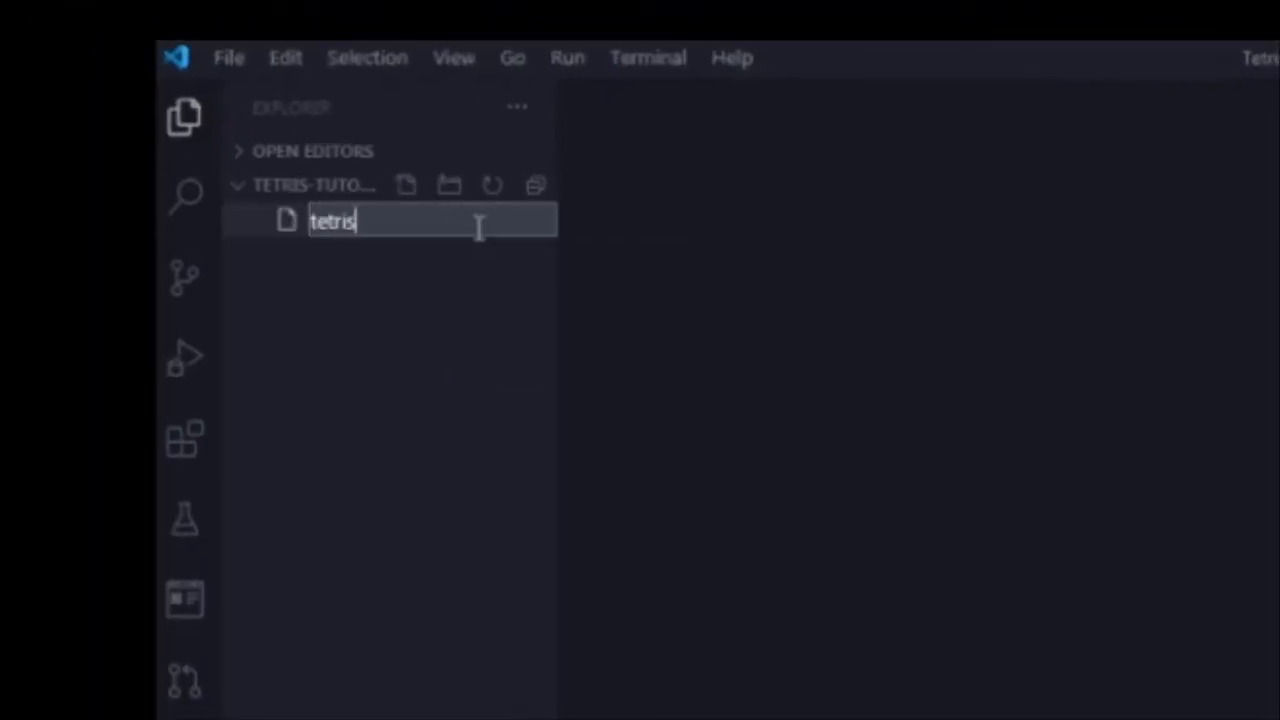
# Step: Name the new file tetris.py and write import pygame on its first line
pyautogui.write('.py')
pyautogui.press('Enter')
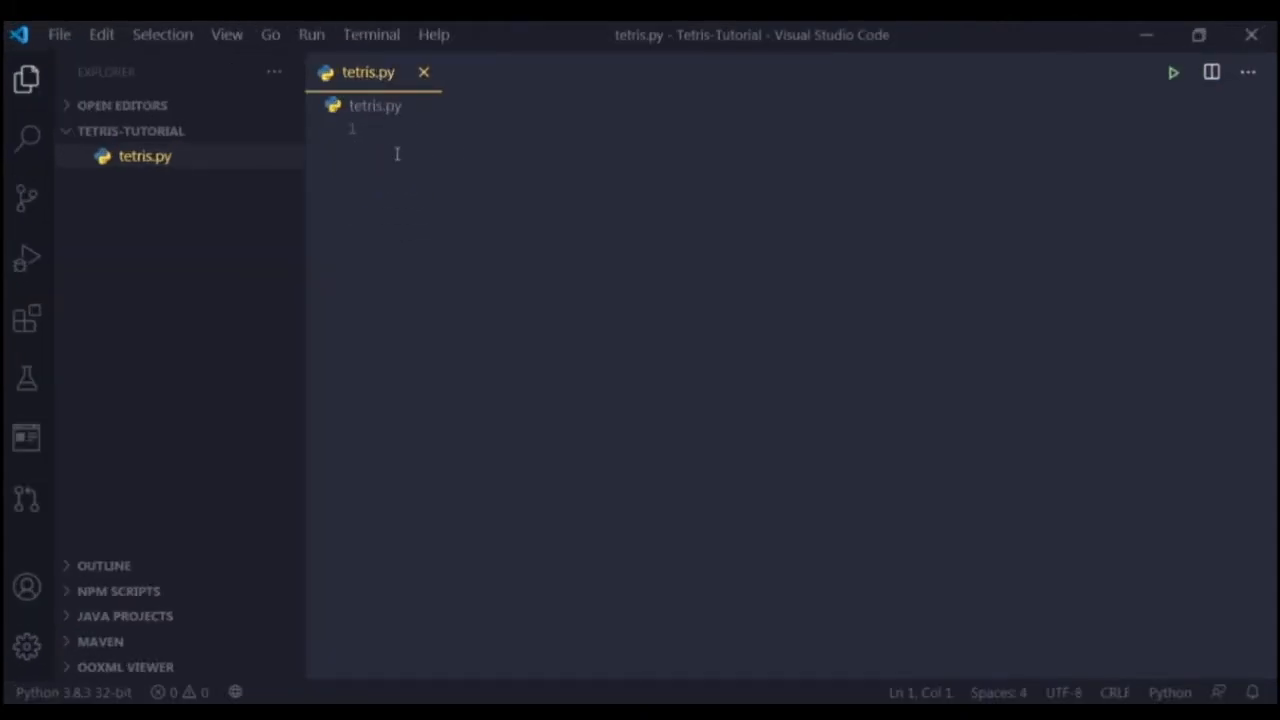
pyautogui.write('import pygame')
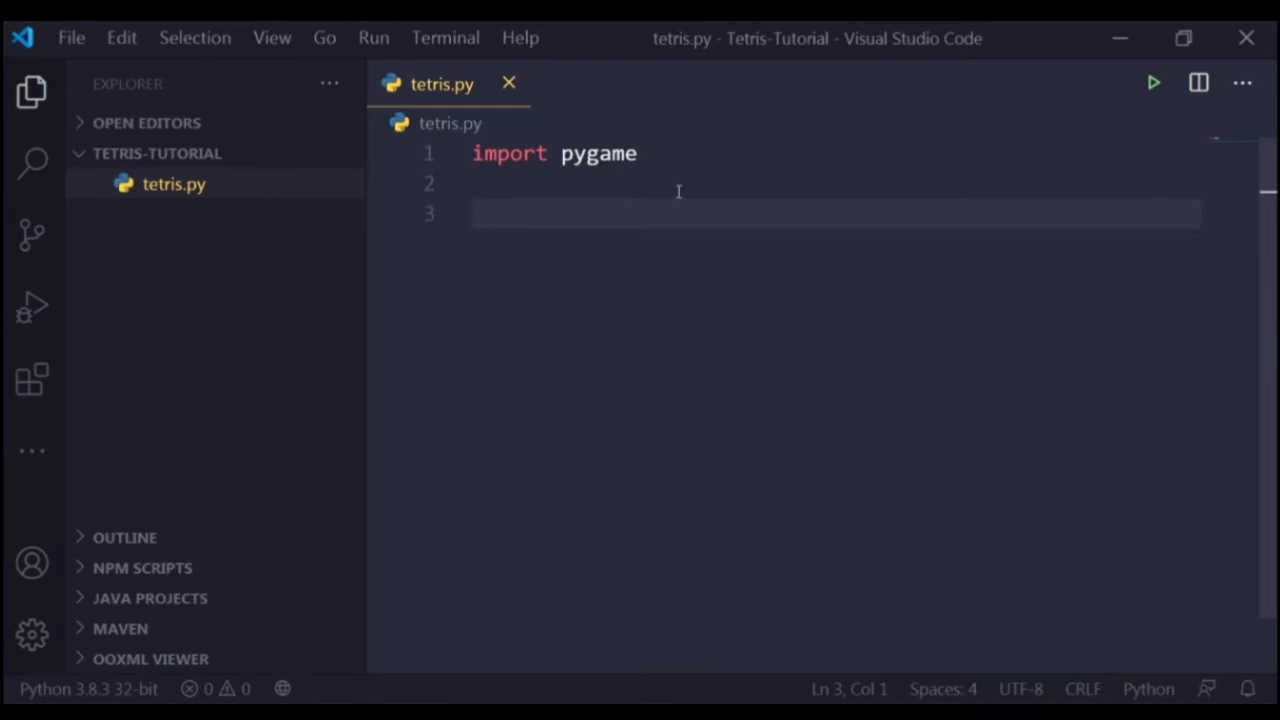
pyautogui.moveTo(630, 270)
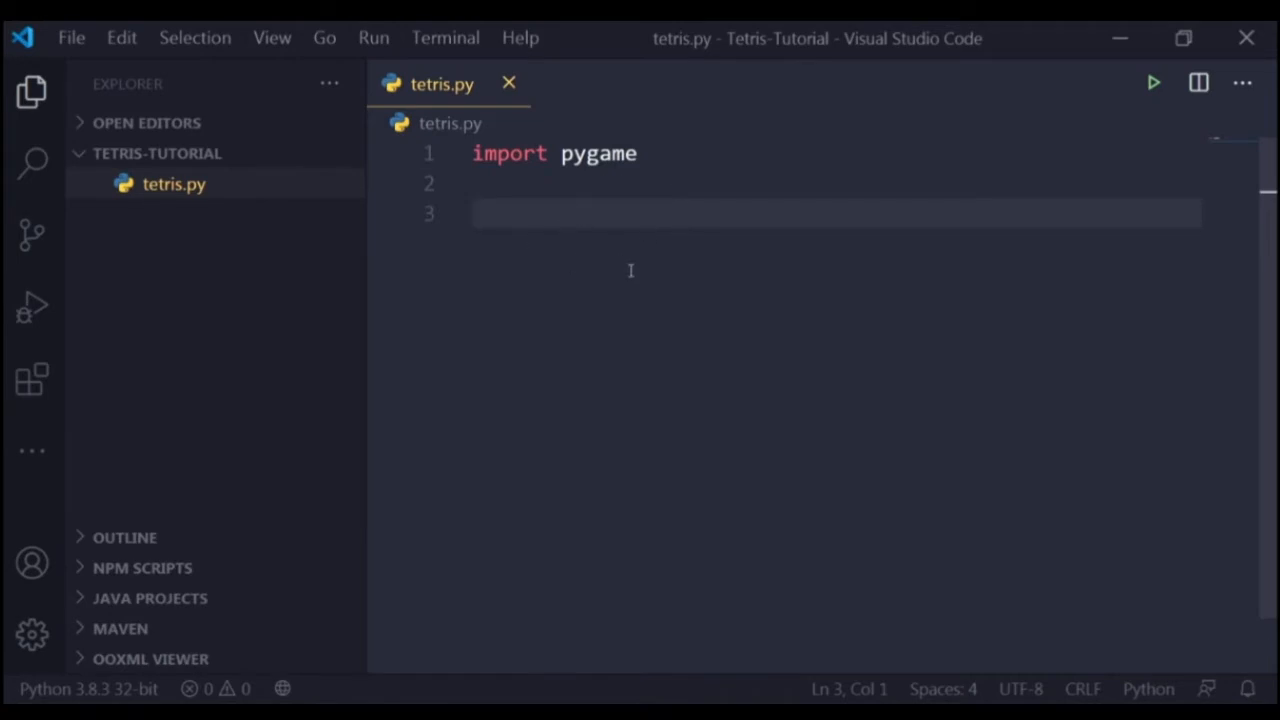
pyautogui.moveTo(598, 153)
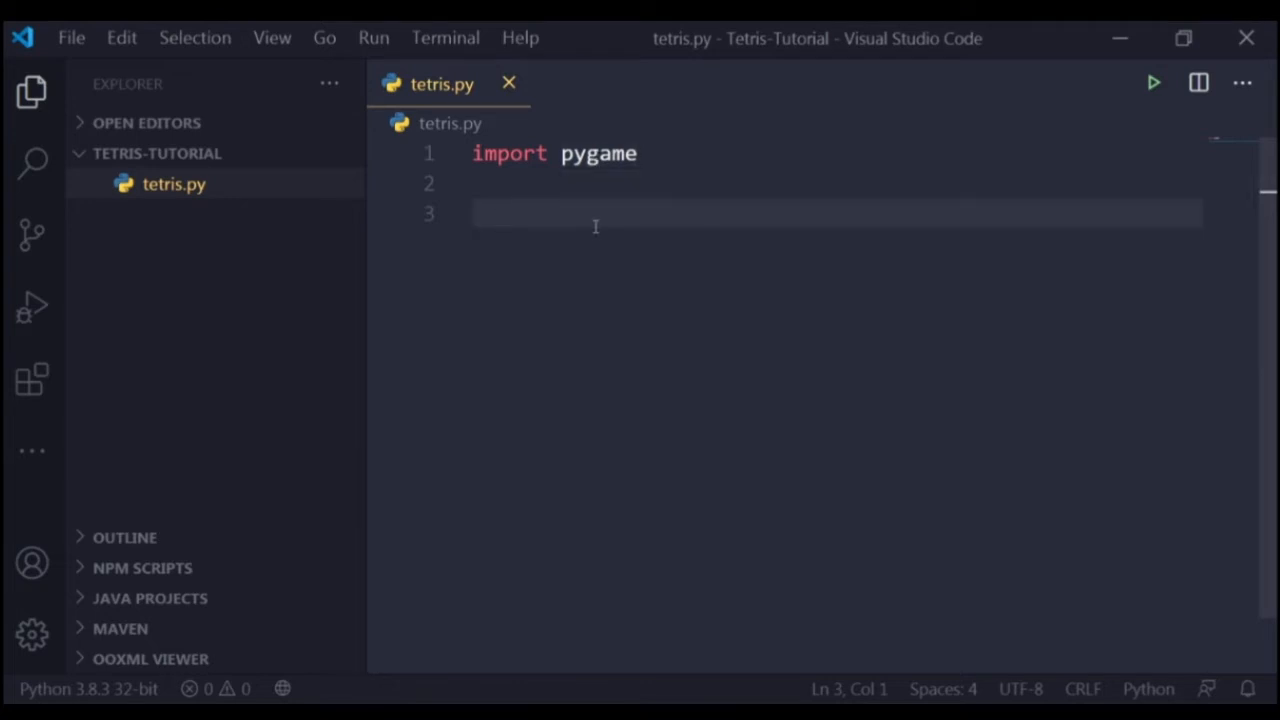
# Step: Start line 3 with pygame.display, accepting display from IntelliSense
pyautogui.write('set_mode(')
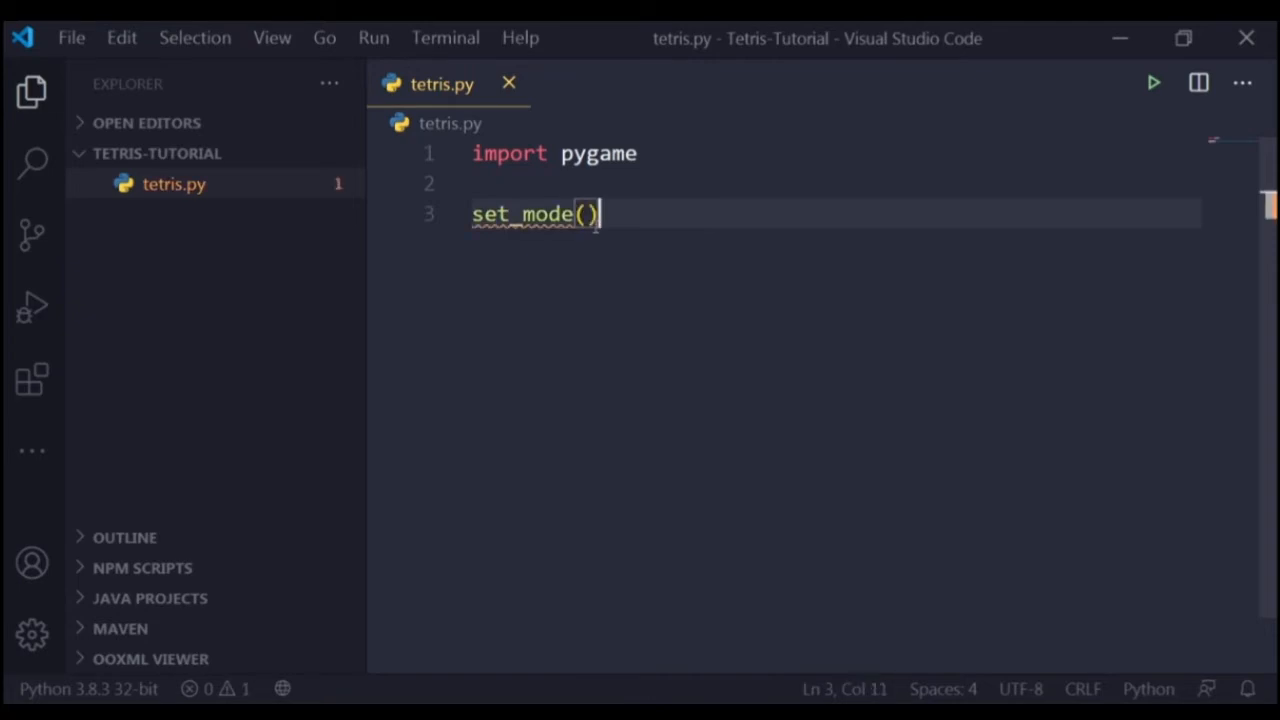
pyautogui.write('pygame.di')
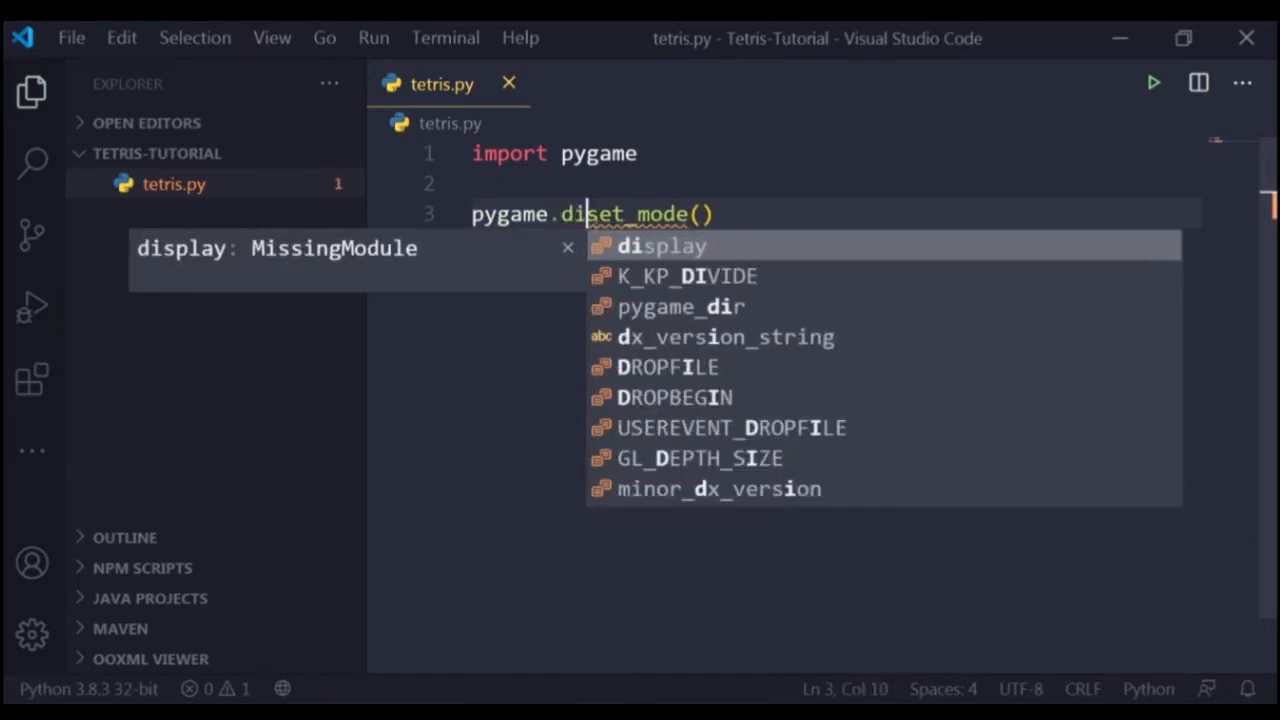
pyautogui.click(661, 246)
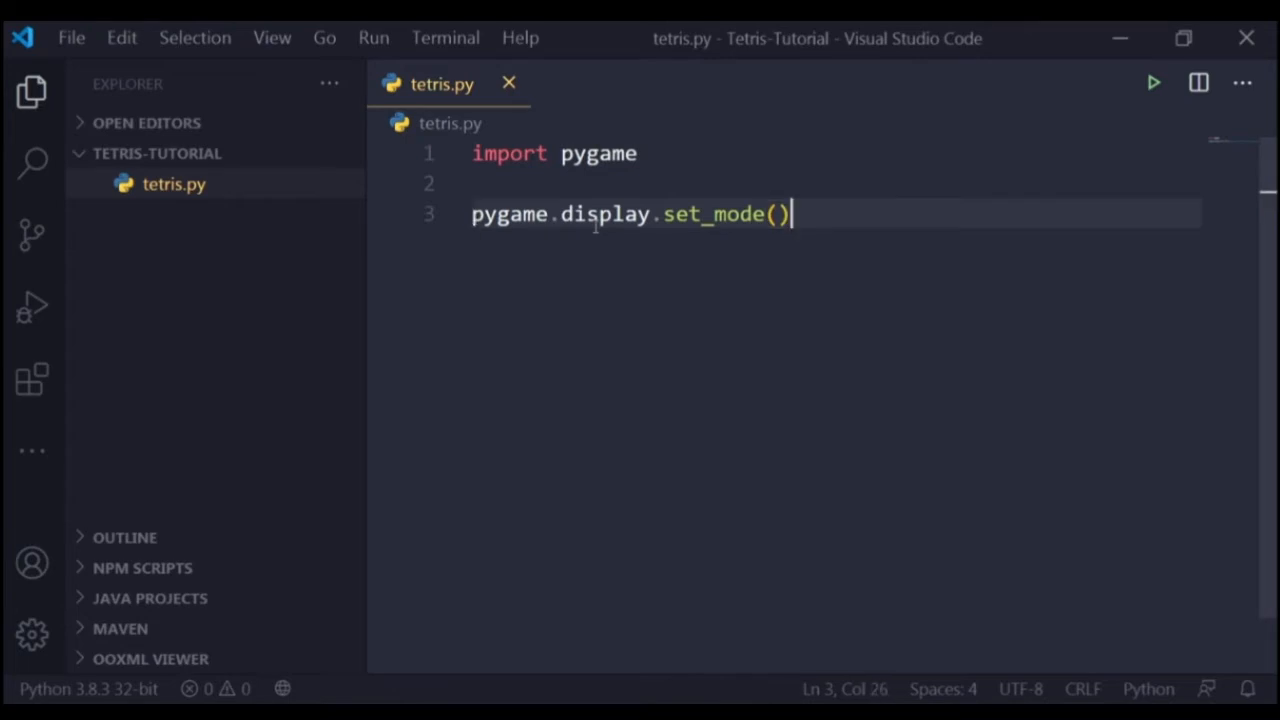
# Step: Fill in the set_mode call's size argument as (600, 360)
pyautogui.press('Home')
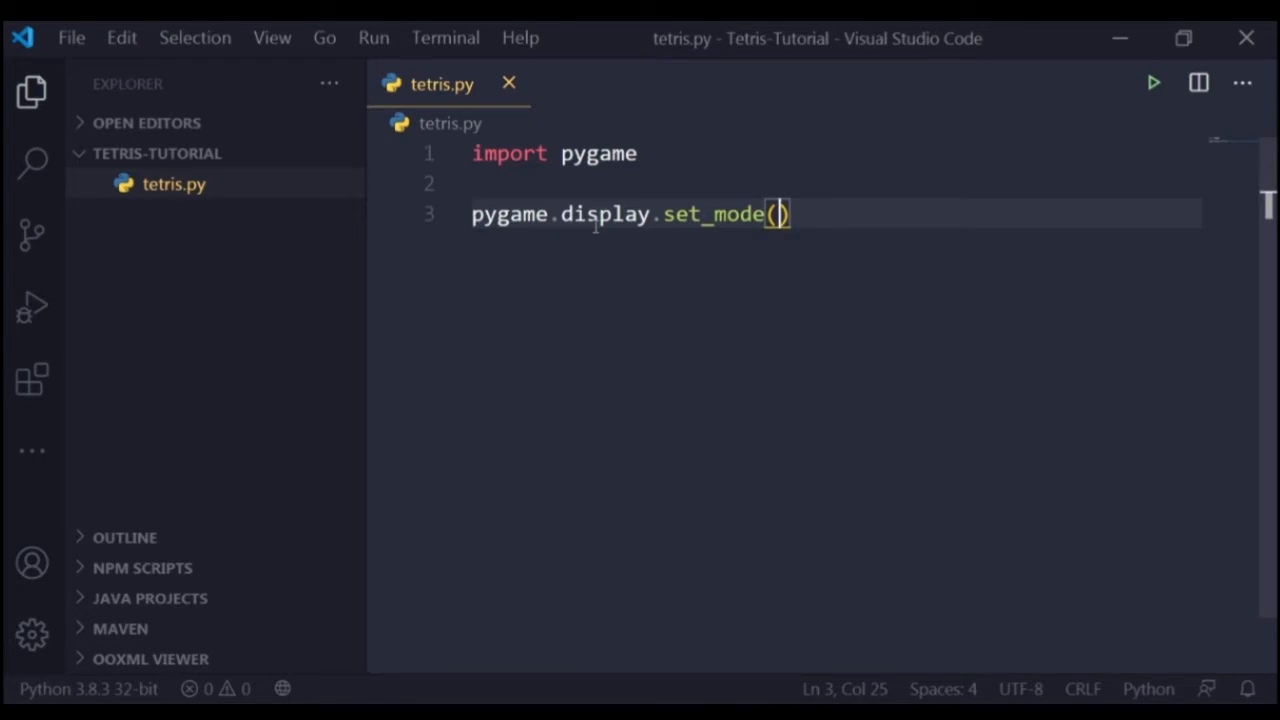
pyautogui.write('(')
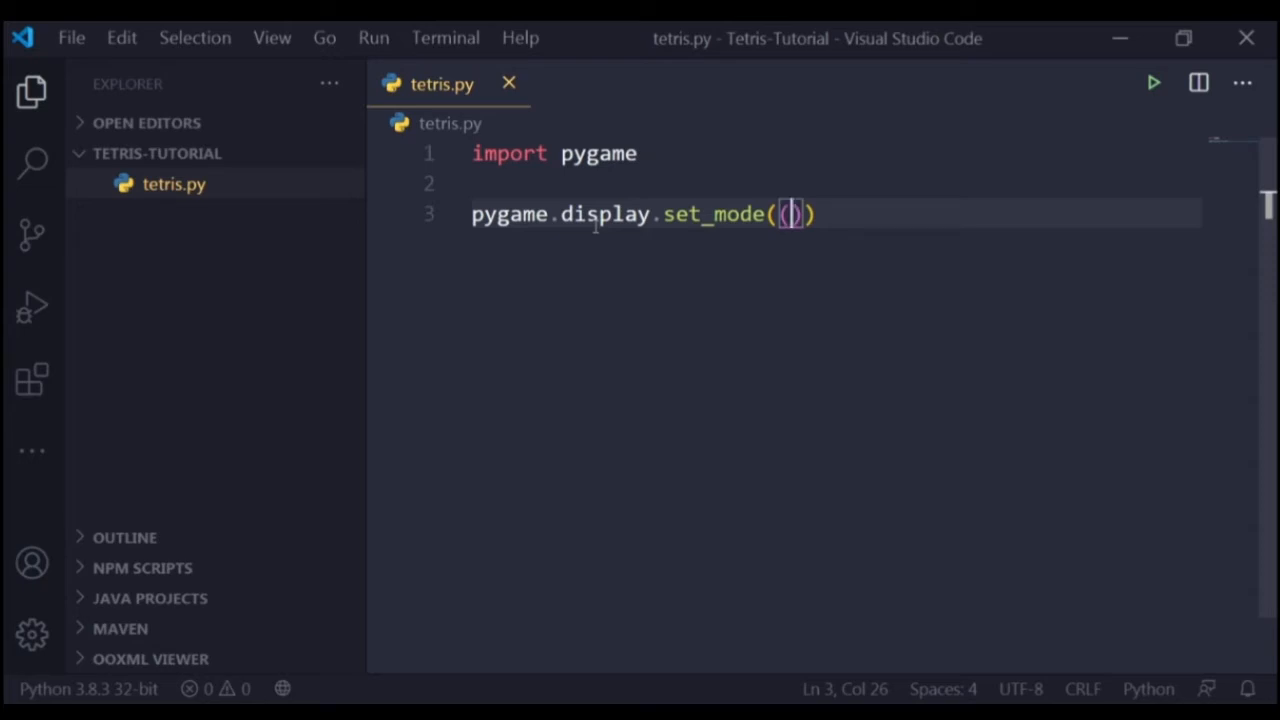
pyautogui.press('Backspace')
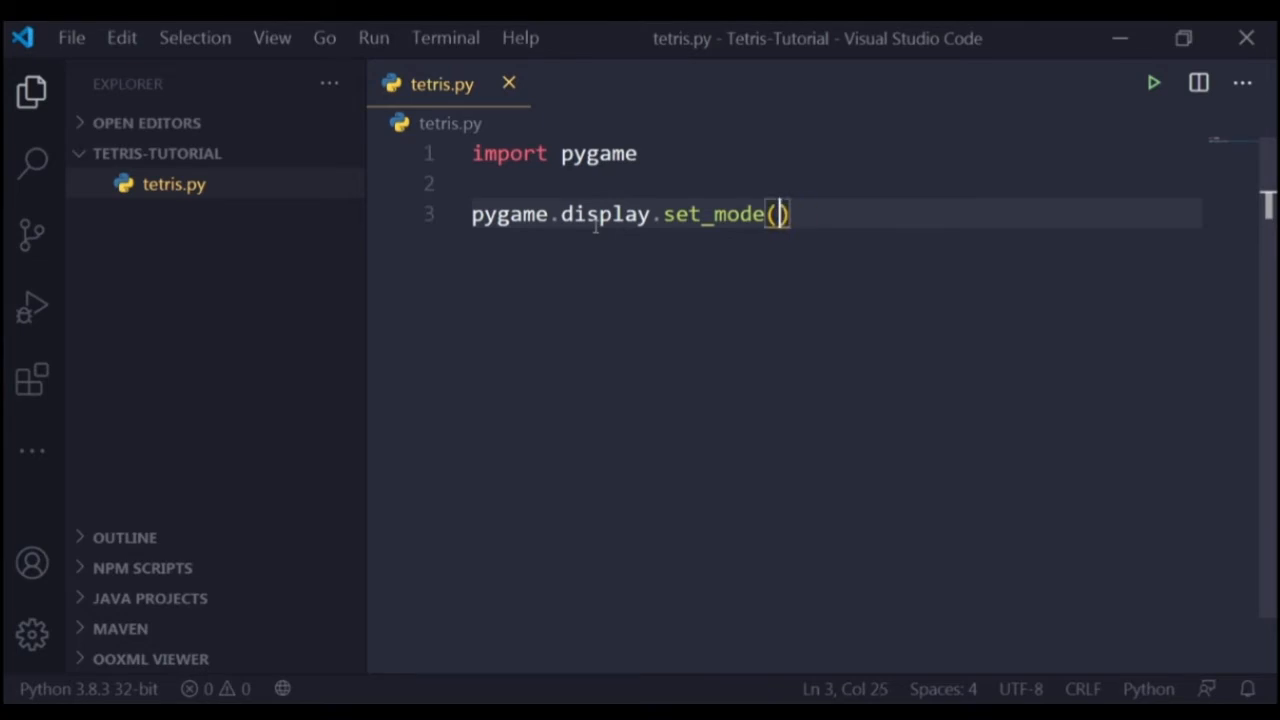
pyautogui.write('[')
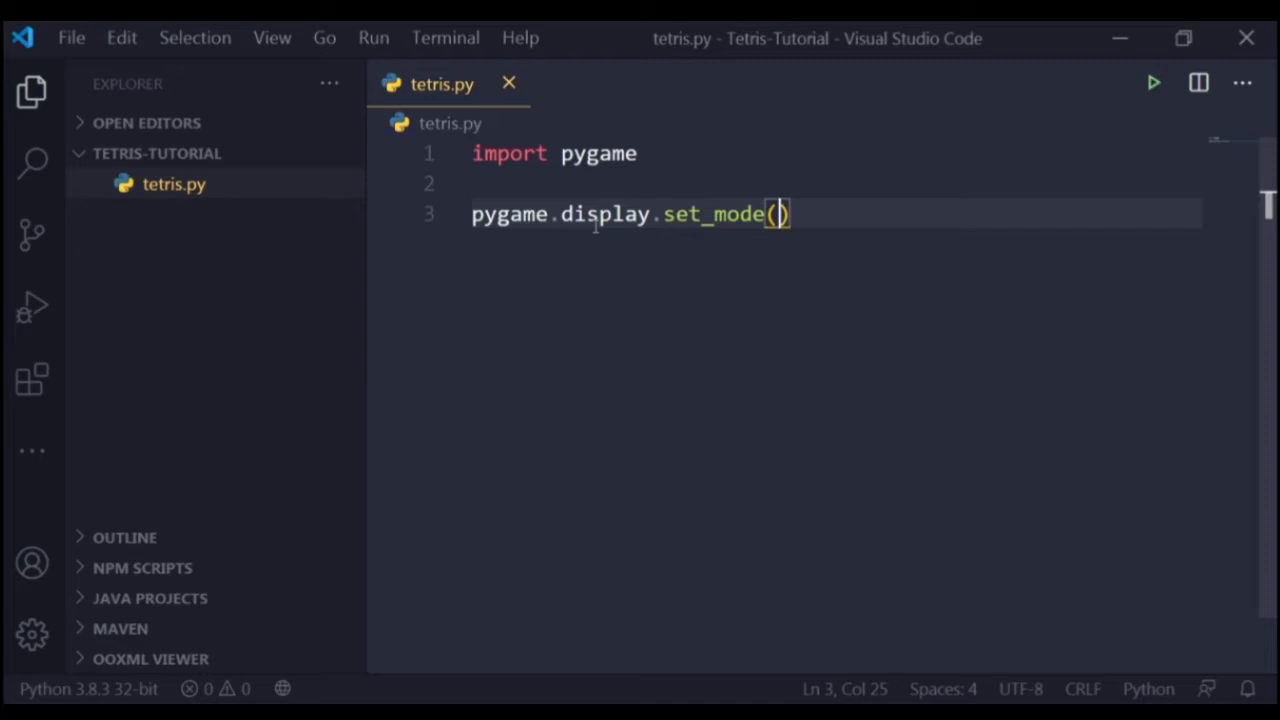
pyautogui.press('right')
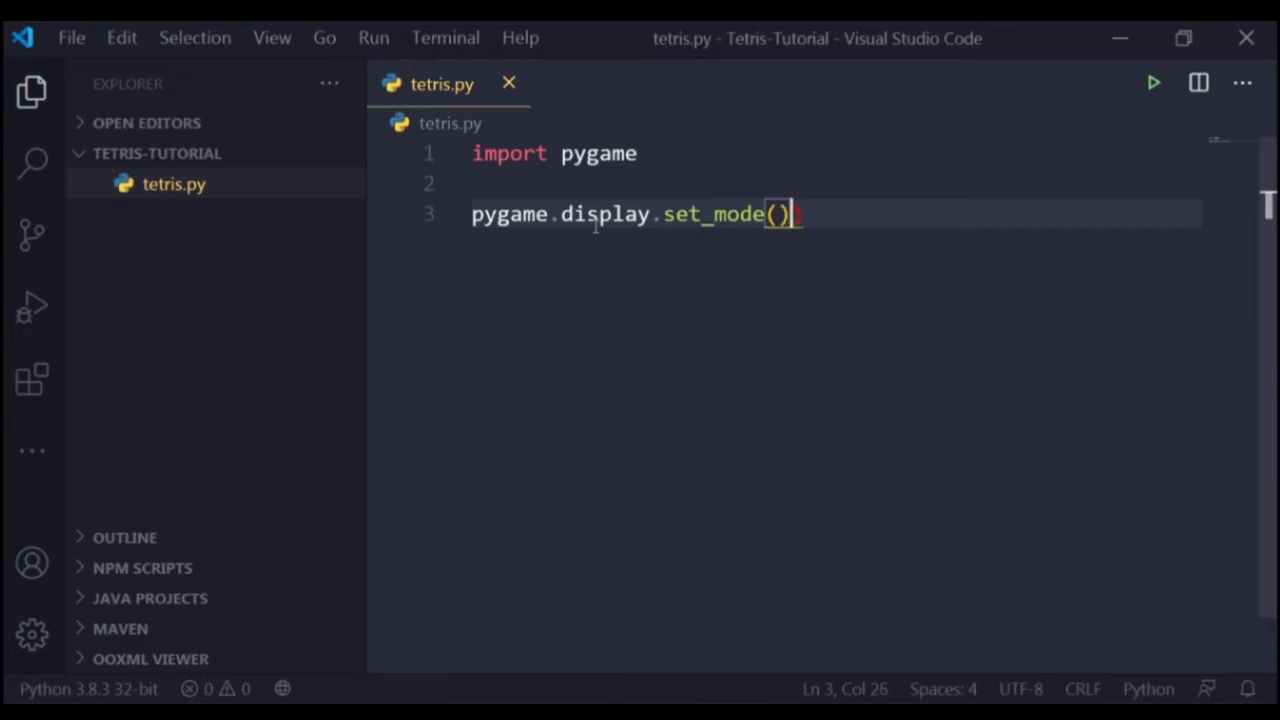
pyautogui.write('w')
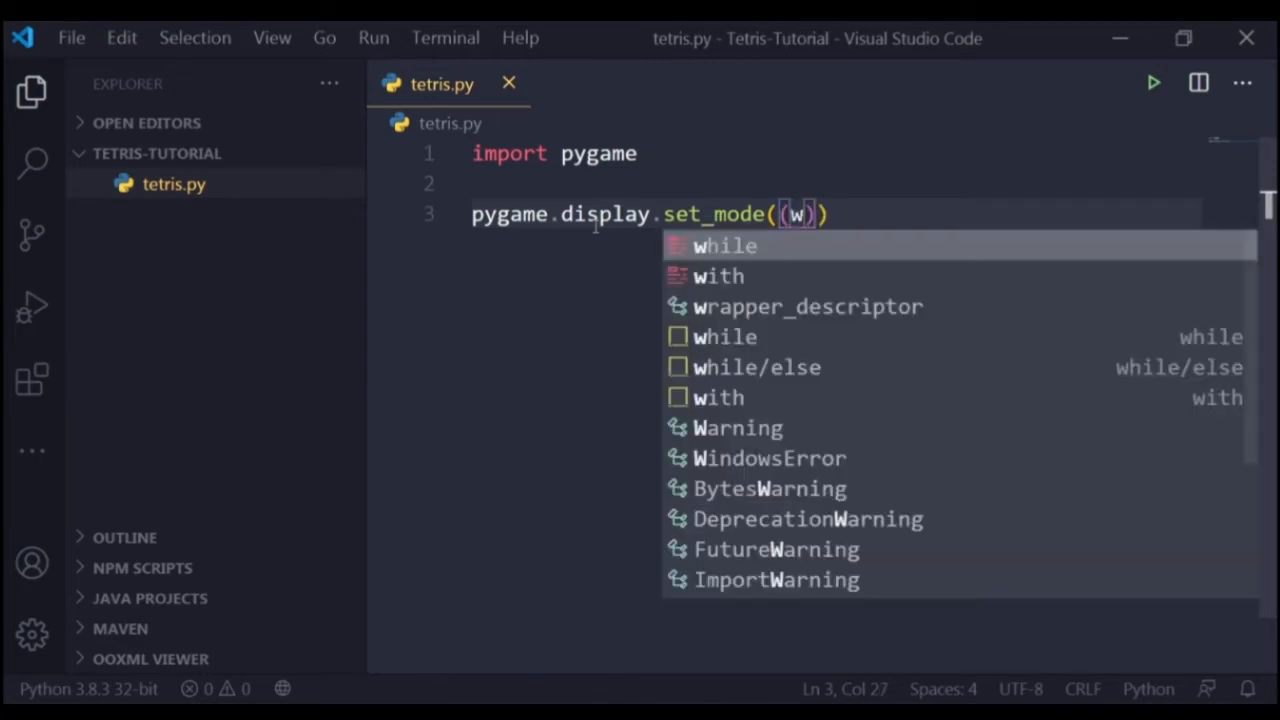
pyautogui.write(', h')
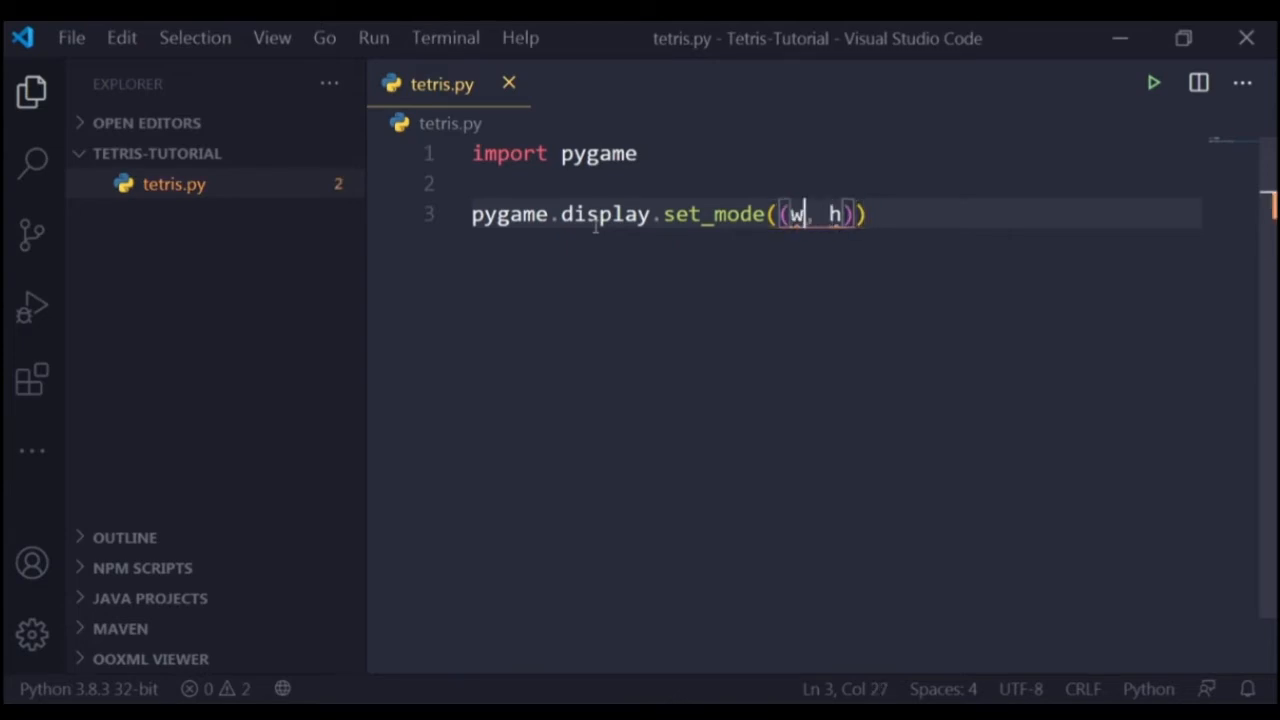
pyautogui.press('Left')
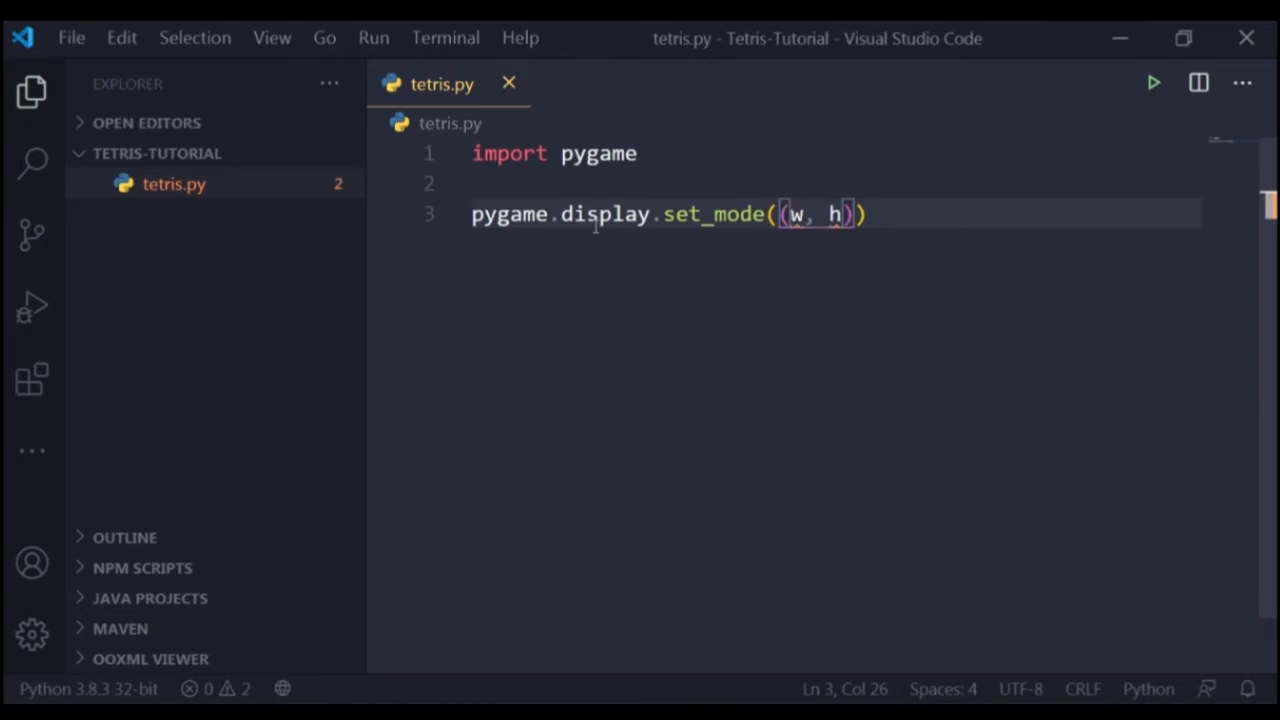
pyautogui.write('600,')
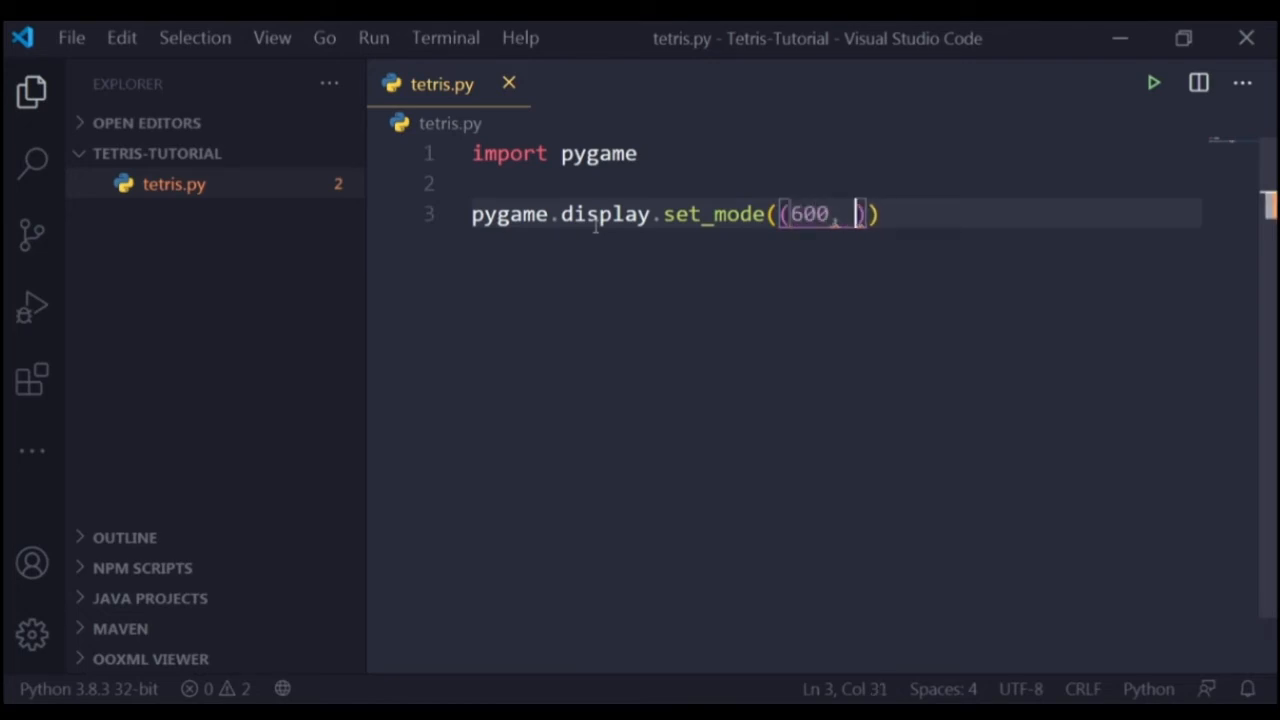
pyautogui.write('1260')
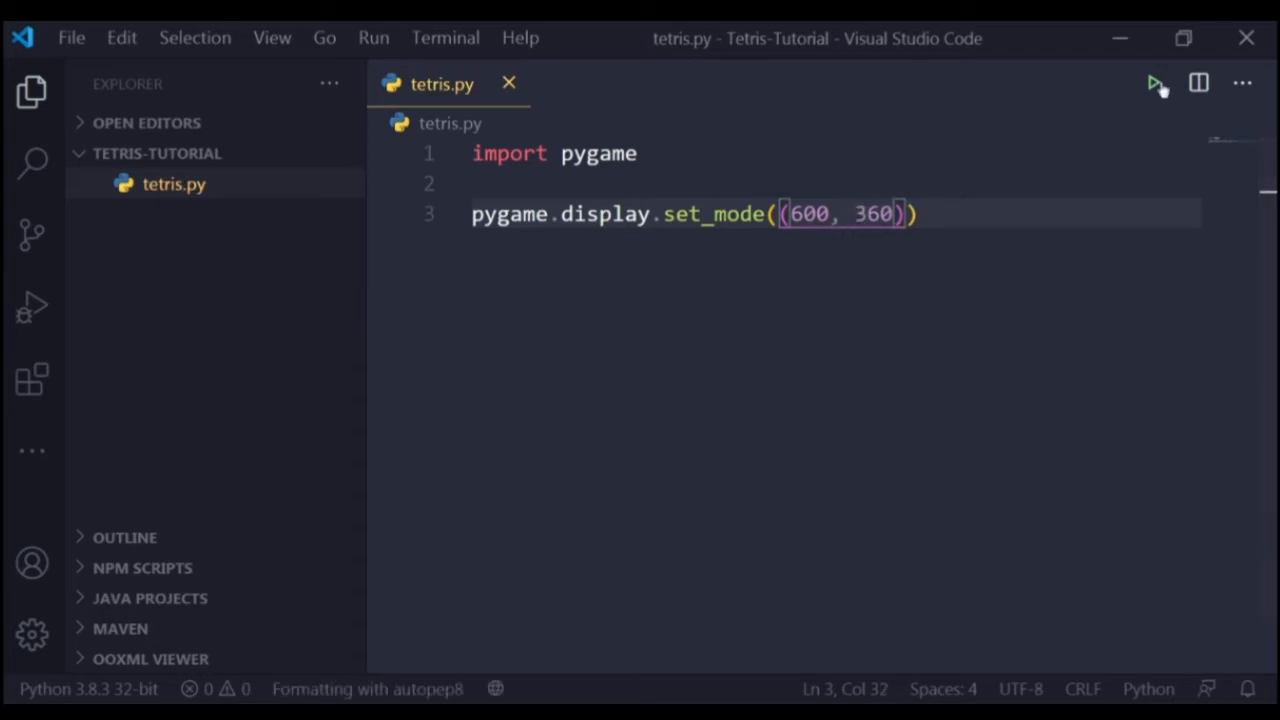
# Step: Run tetris.py and return to the blank line after set_mode
pyautogui.click(1154, 83)
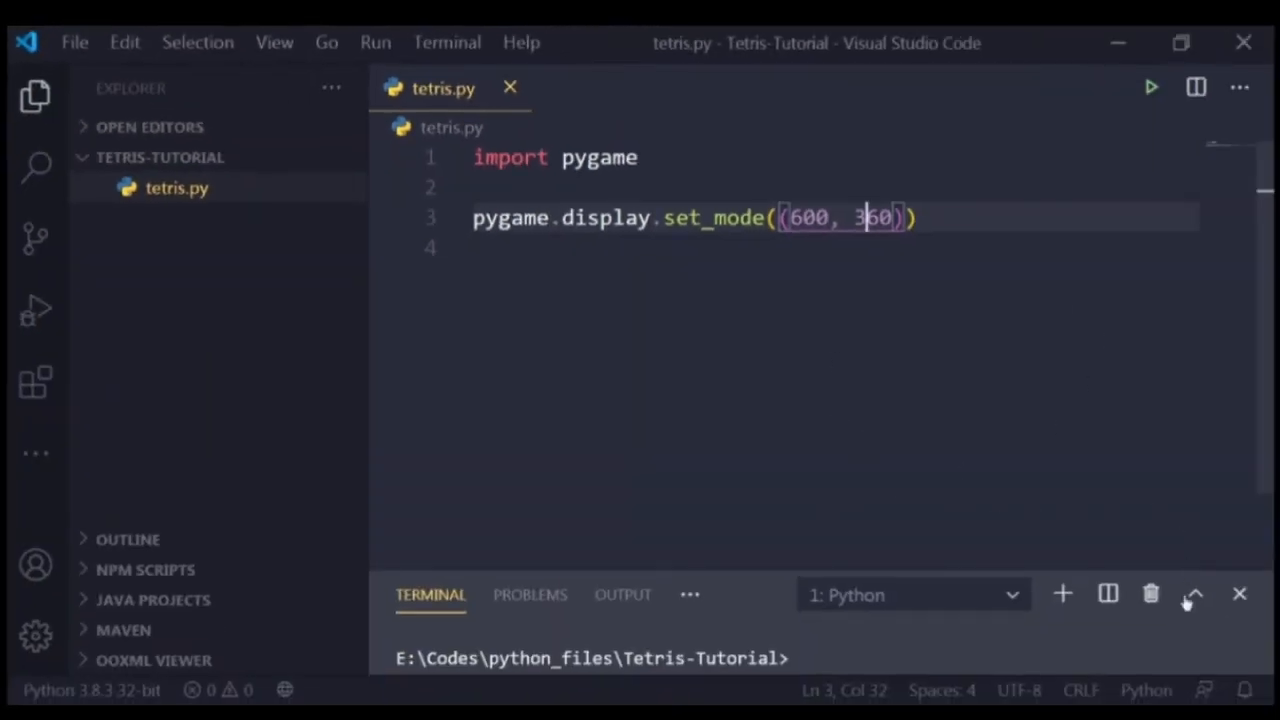
pyautogui.click(1238, 593)
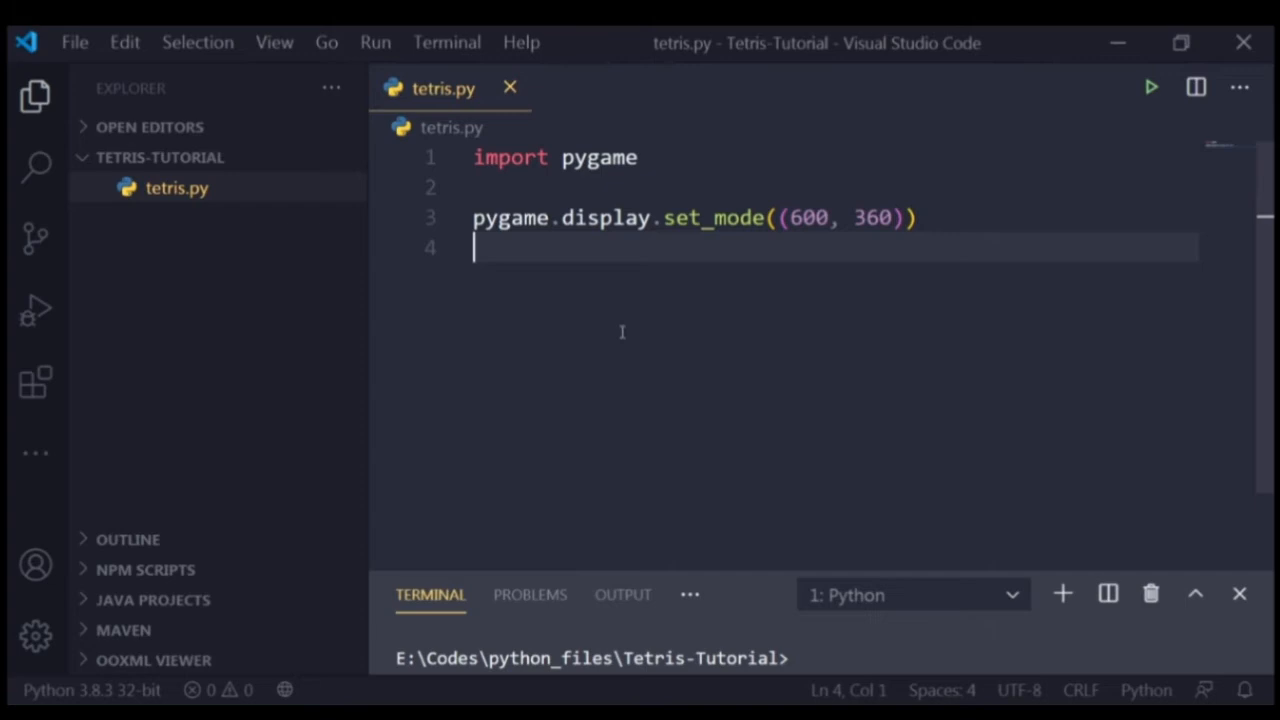
pyautogui.moveTo(1035, 303)
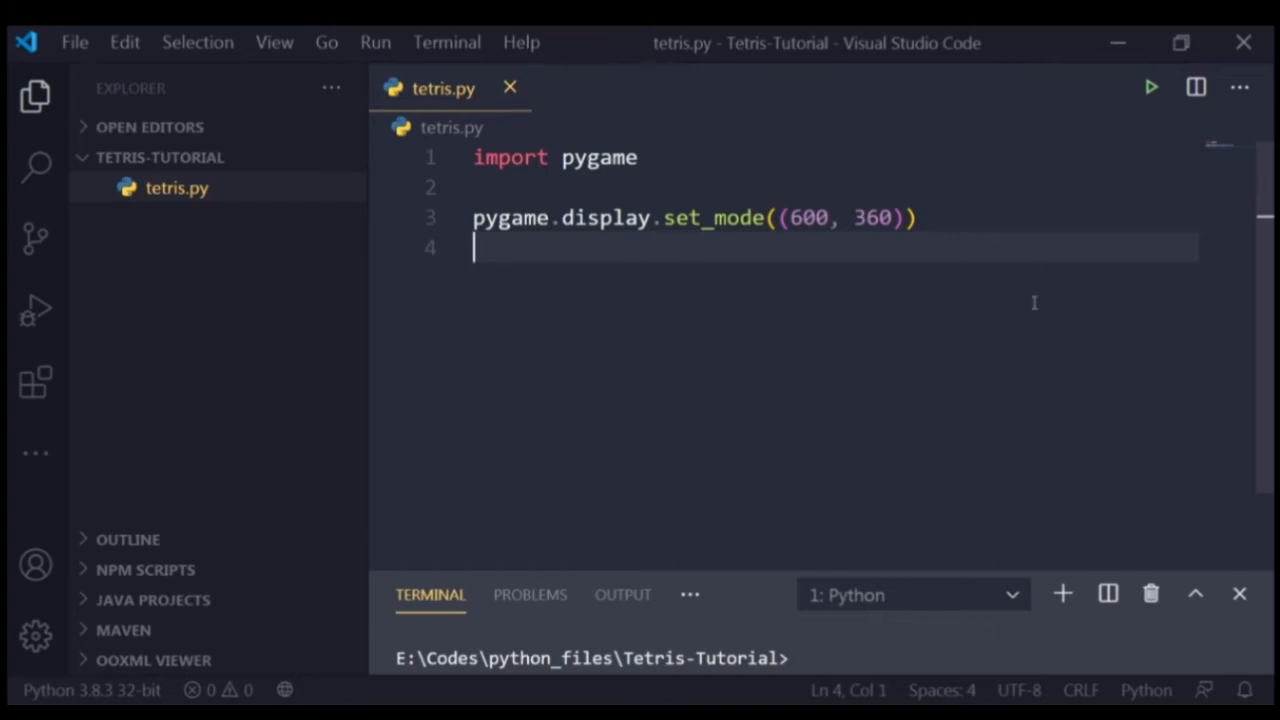
pyautogui.moveTo(790, 247)
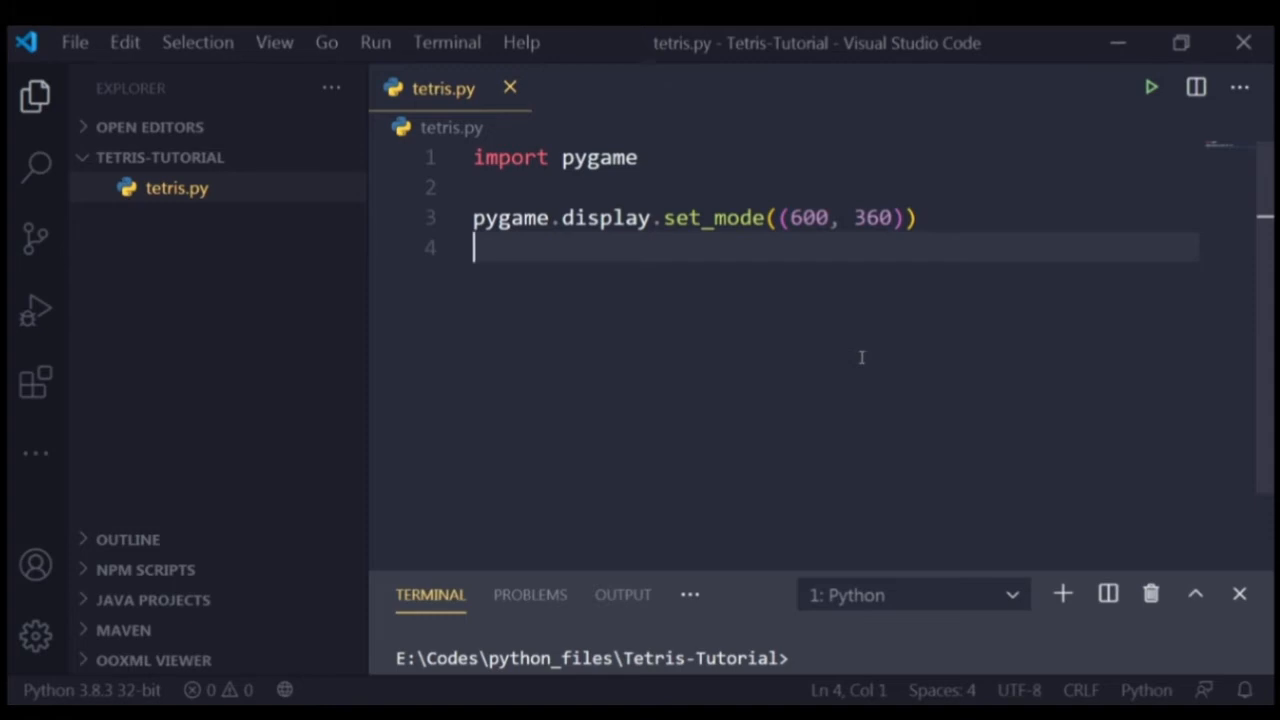
pyautogui.moveTo(846, 287)
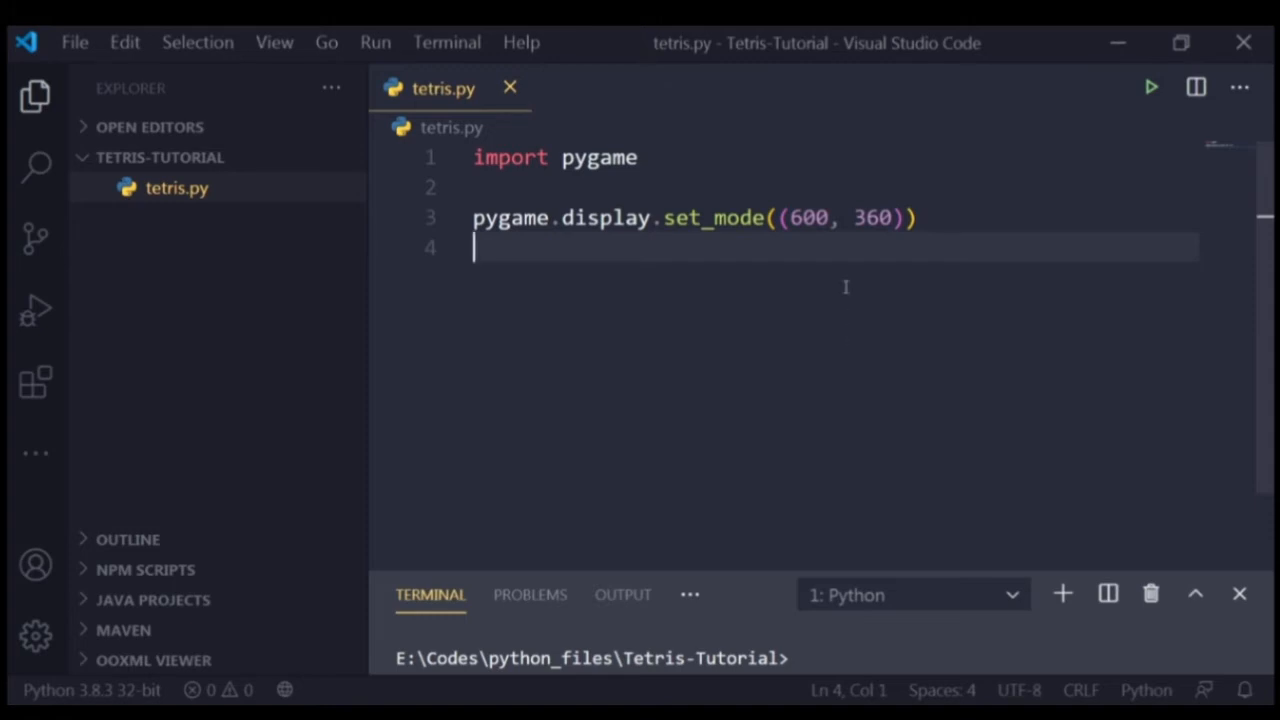
# Step: Add a `while 1 > 0:` loop below set_mode, removing the stray parenthesis
pyautogui.press('Enter')
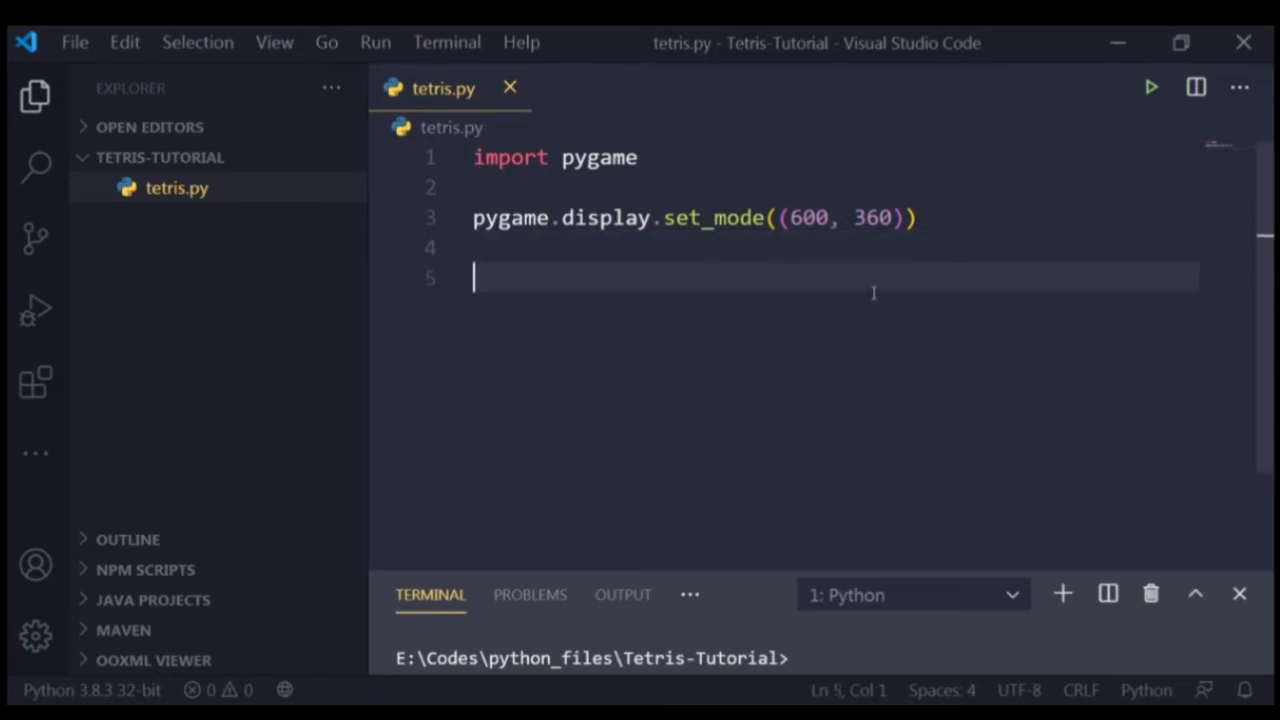
pyautogui.write('While')
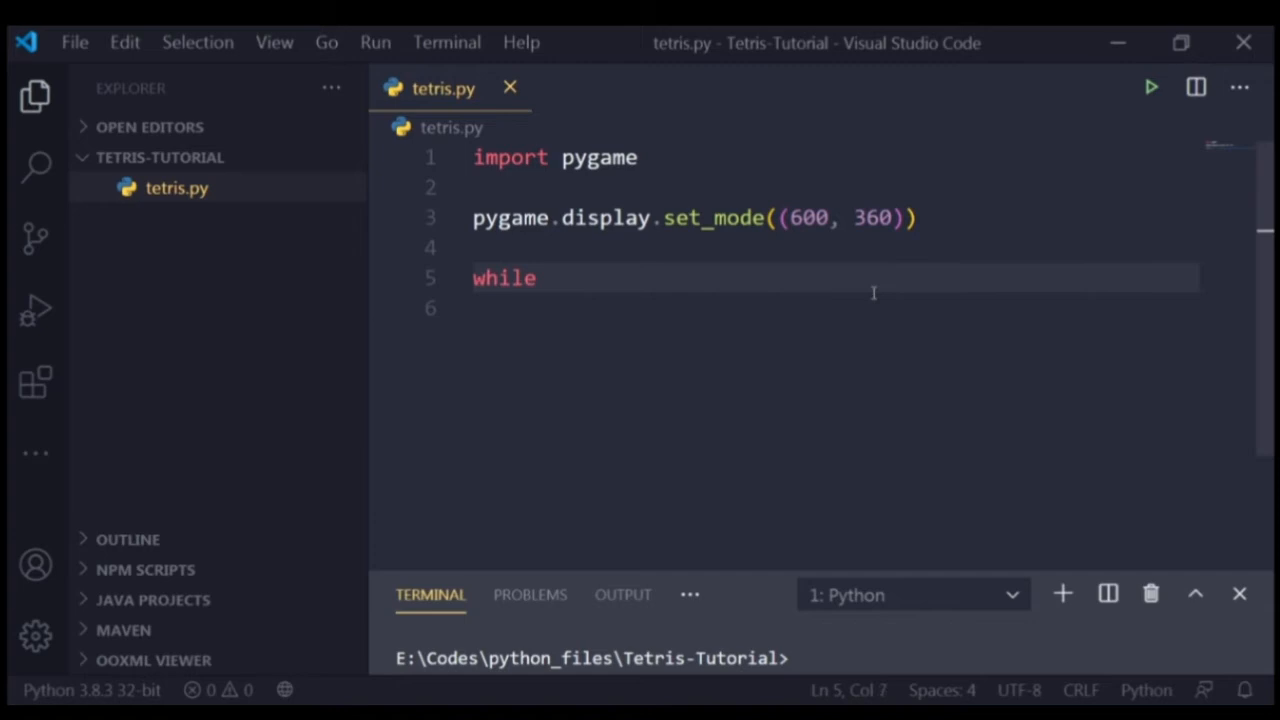
pyautogui.write('True')
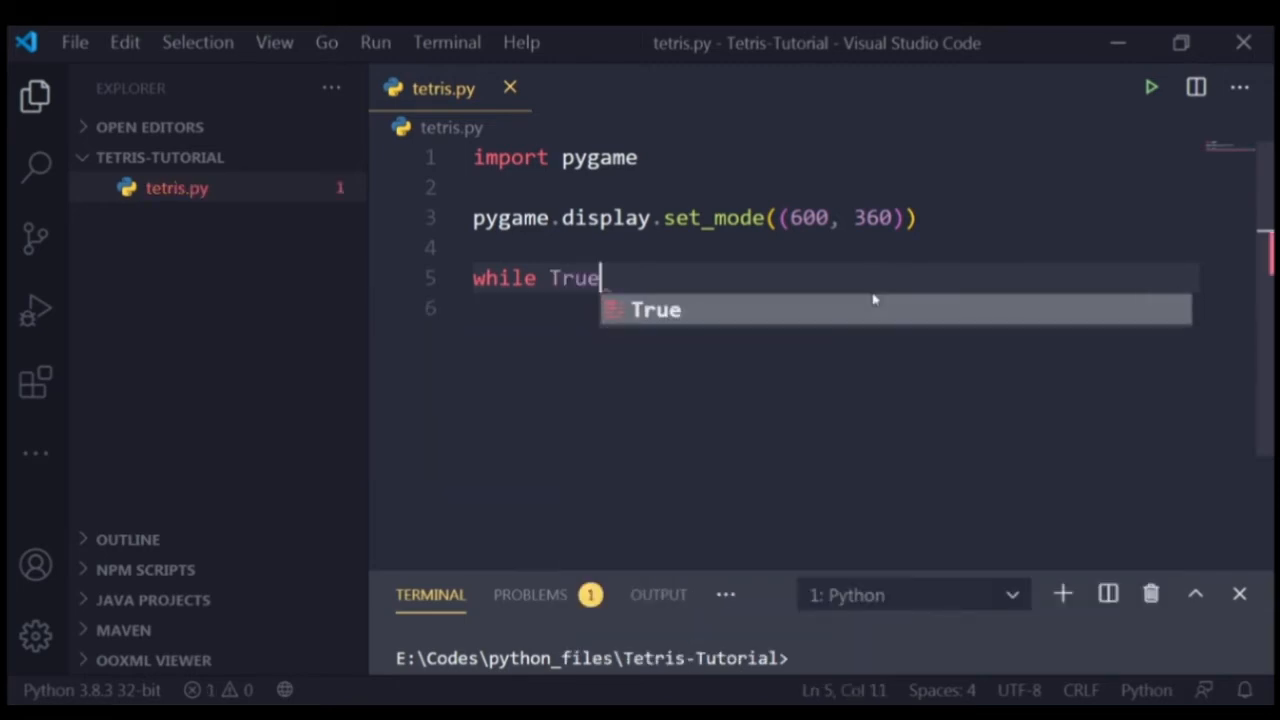
pyautogui.press('Backspace')
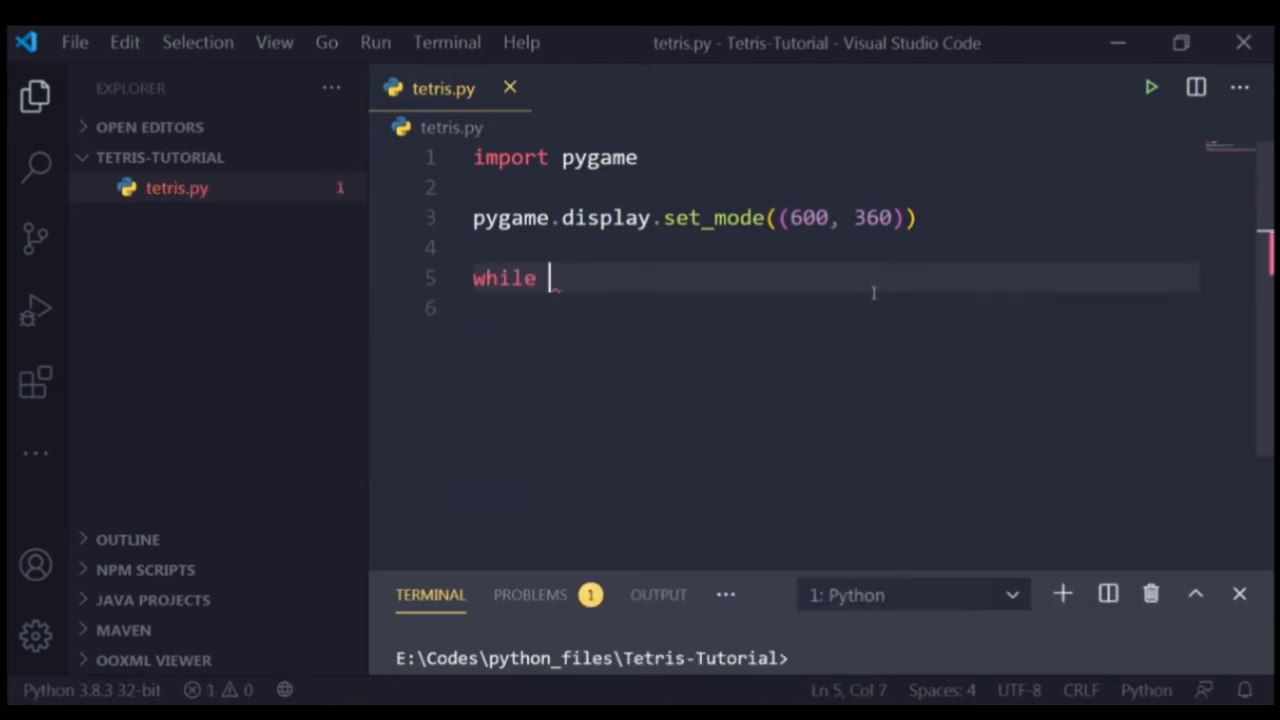
pyautogui.write('True')
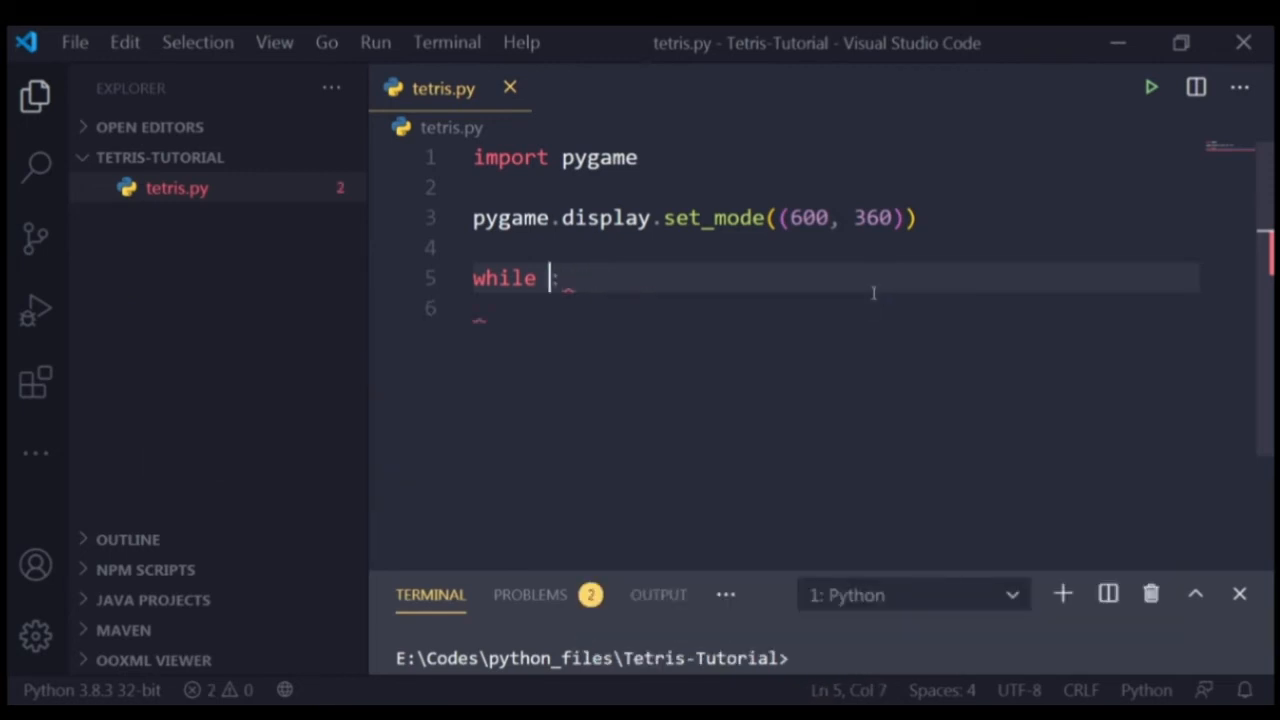
pyautogui.write('1 >)')
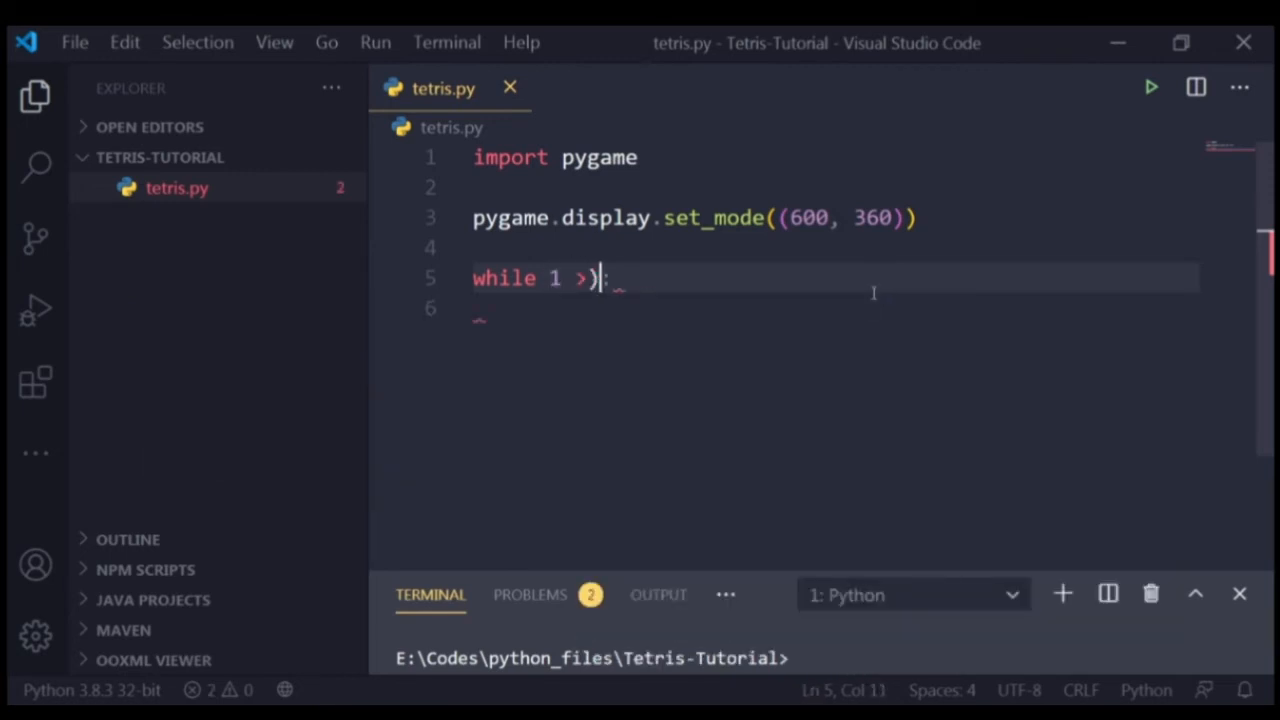
pyautogui.press('Backspace')
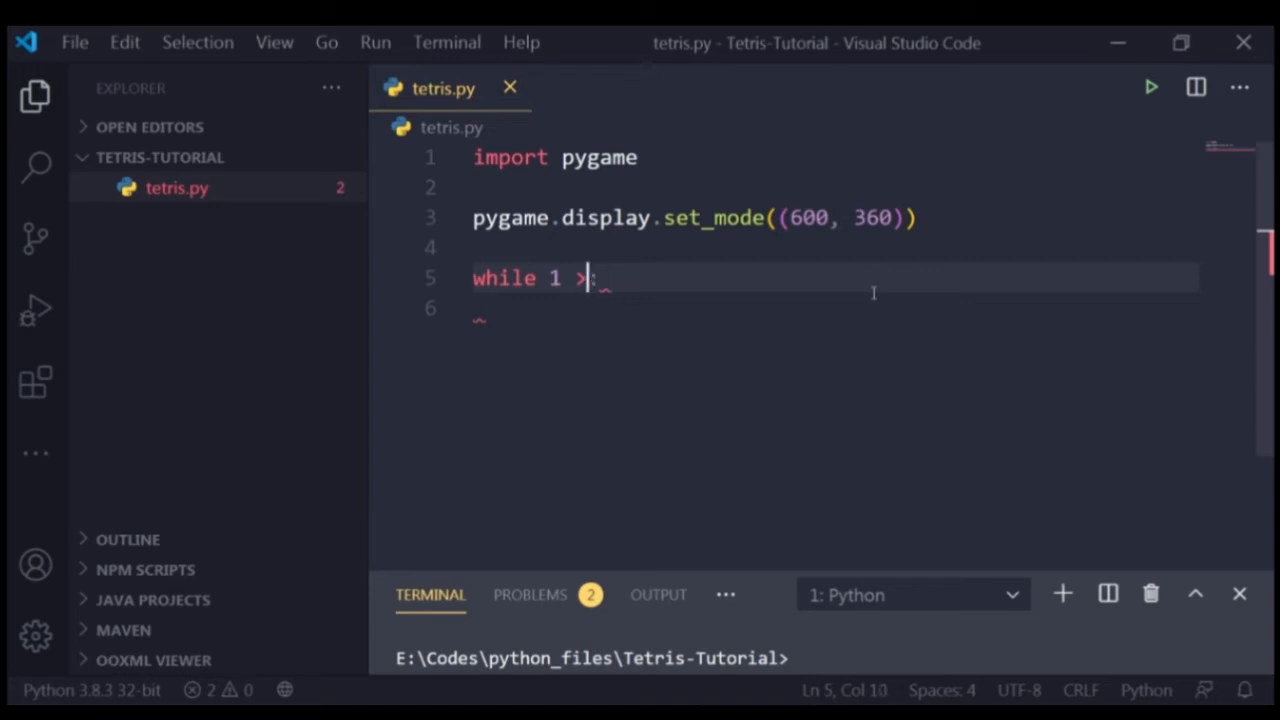
pyautogui.write('0')
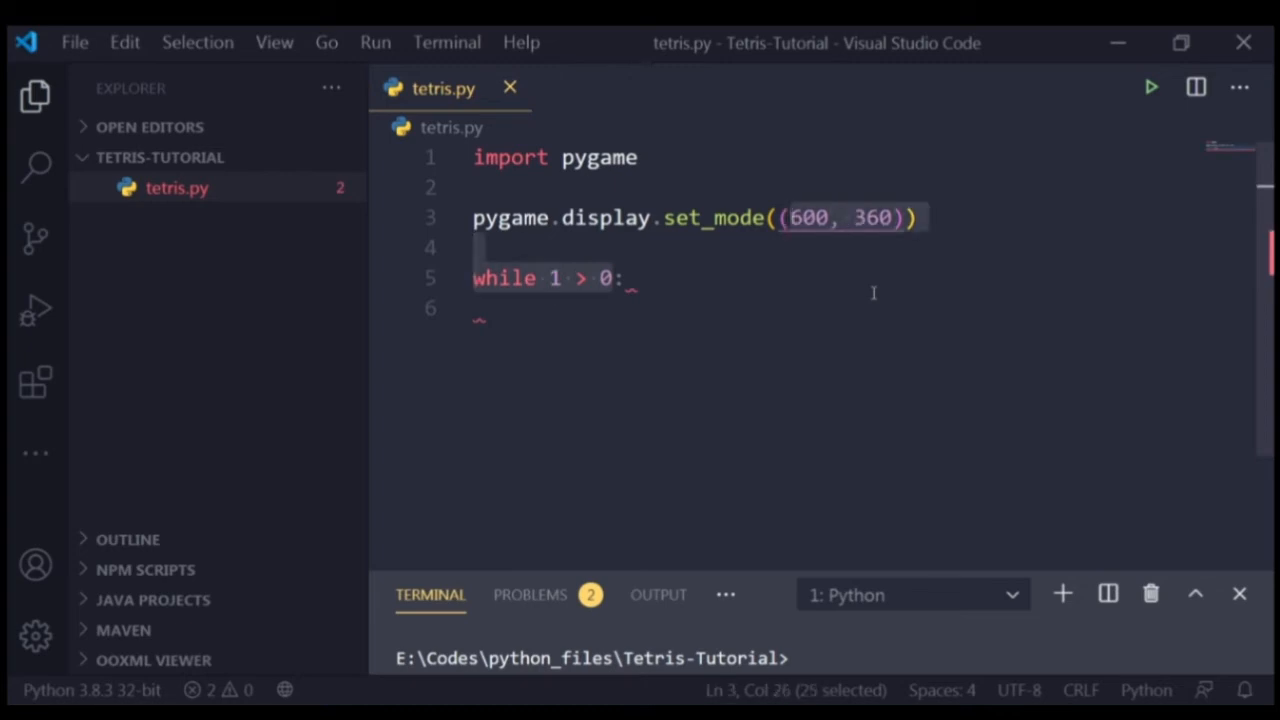
# Step: Add an indented # ... placeholder comment inside the loop, with a blank line above
pyautogui.write('#')
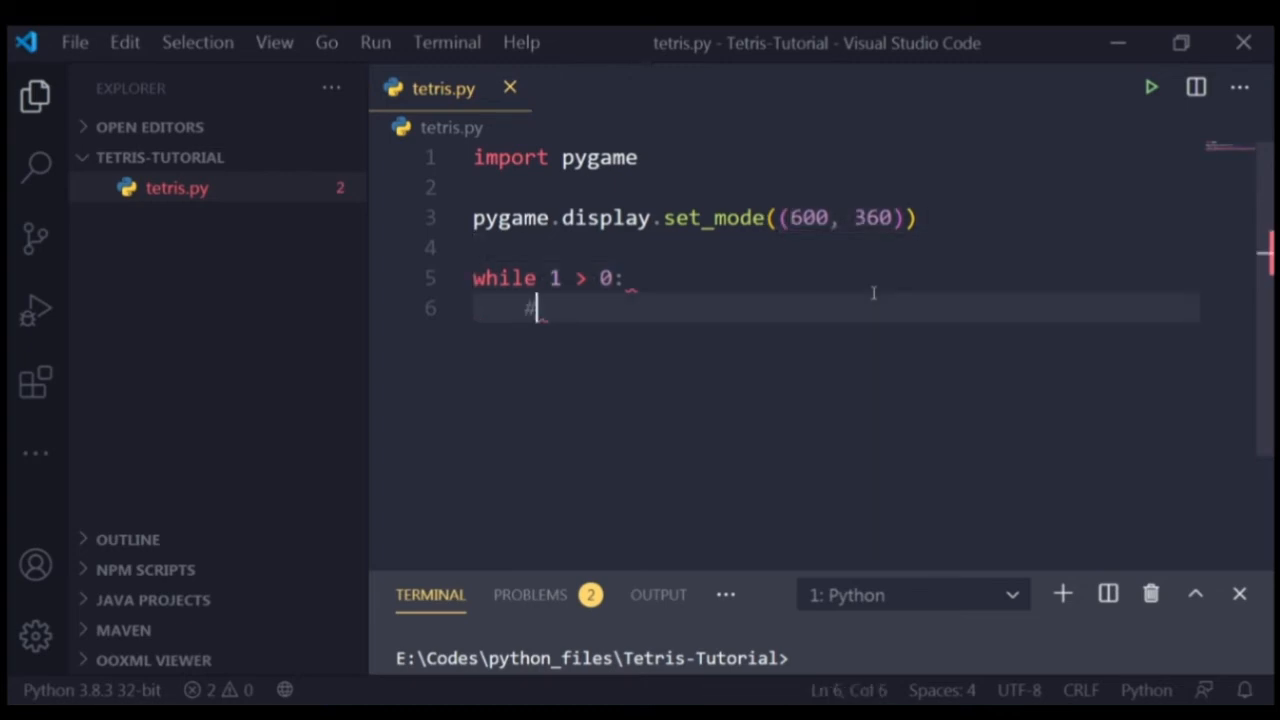
pyautogui.write('...')
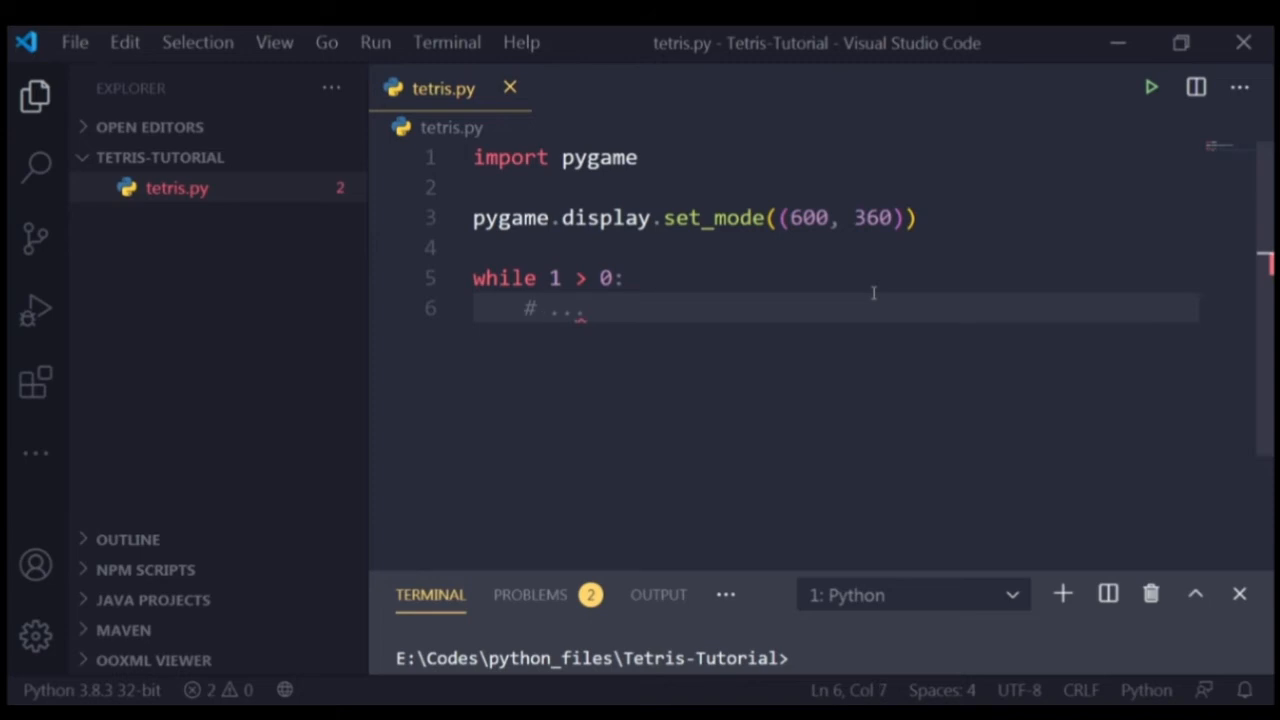
pyautogui.click(550, 308)
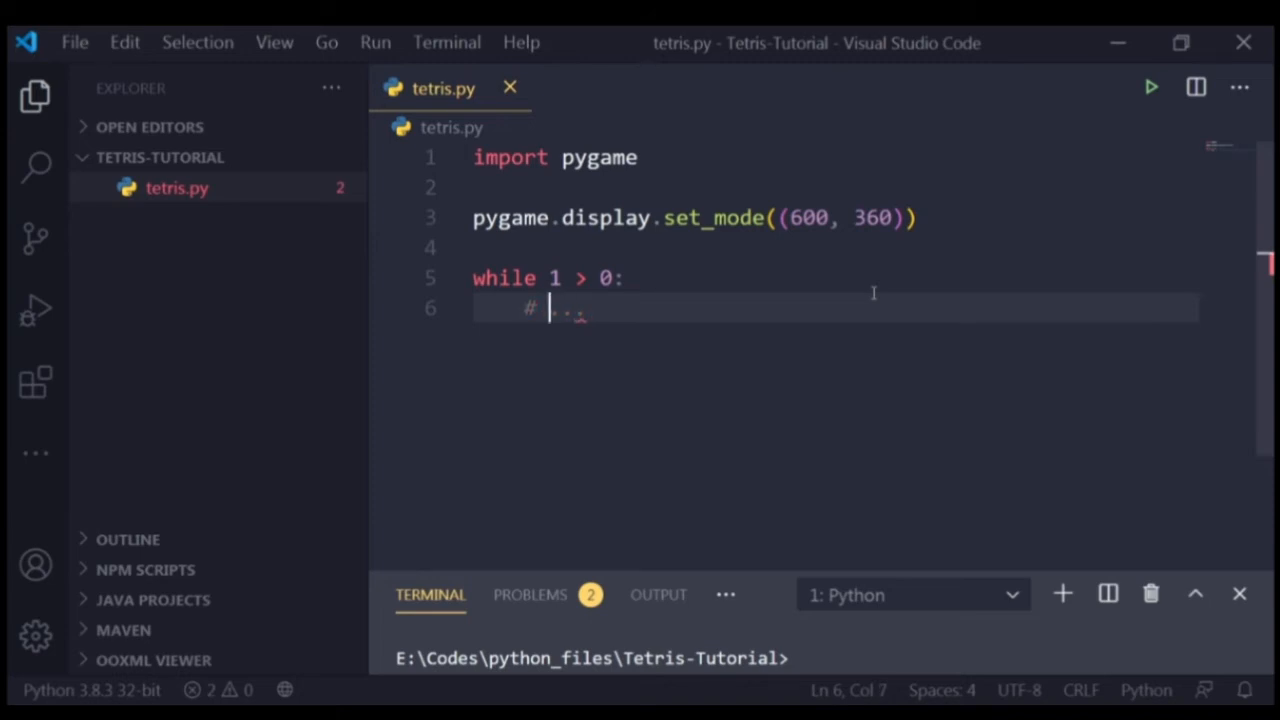
pyautogui.write('4')
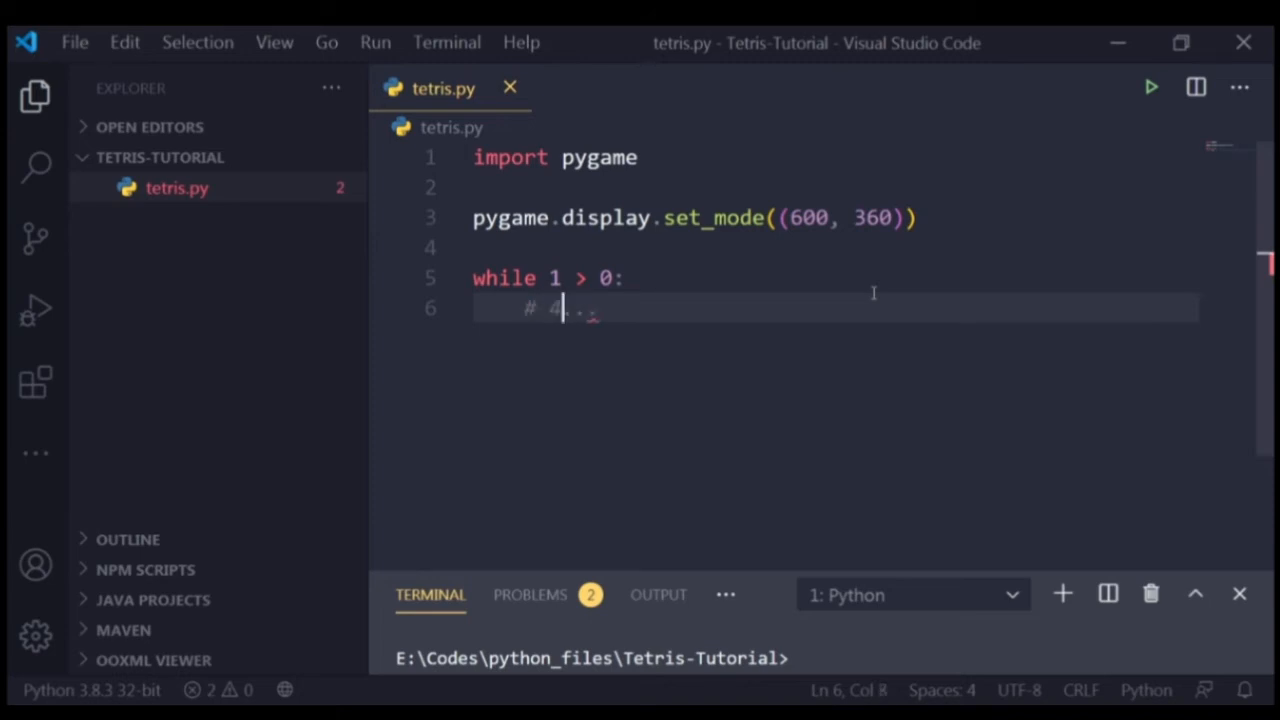
pyautogui.press('Backspace')
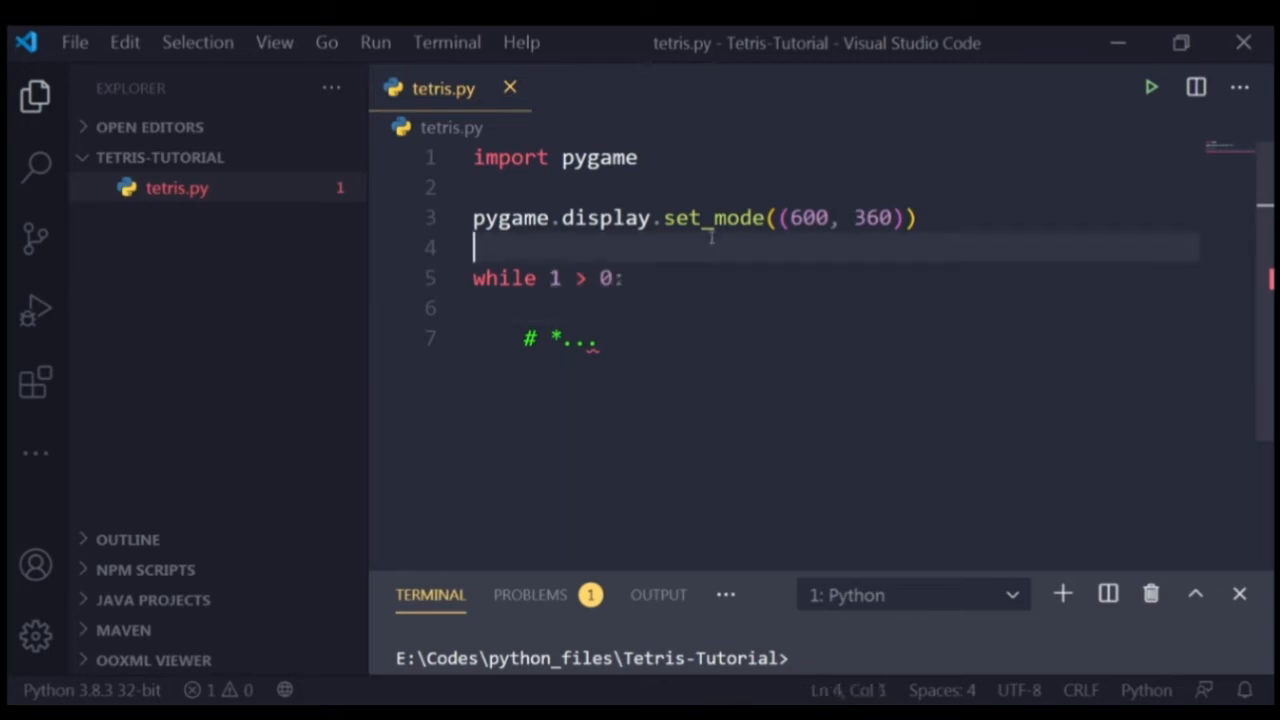
# Step: Add `game_is_running = True` above the while loop
pyautogui.write('game')
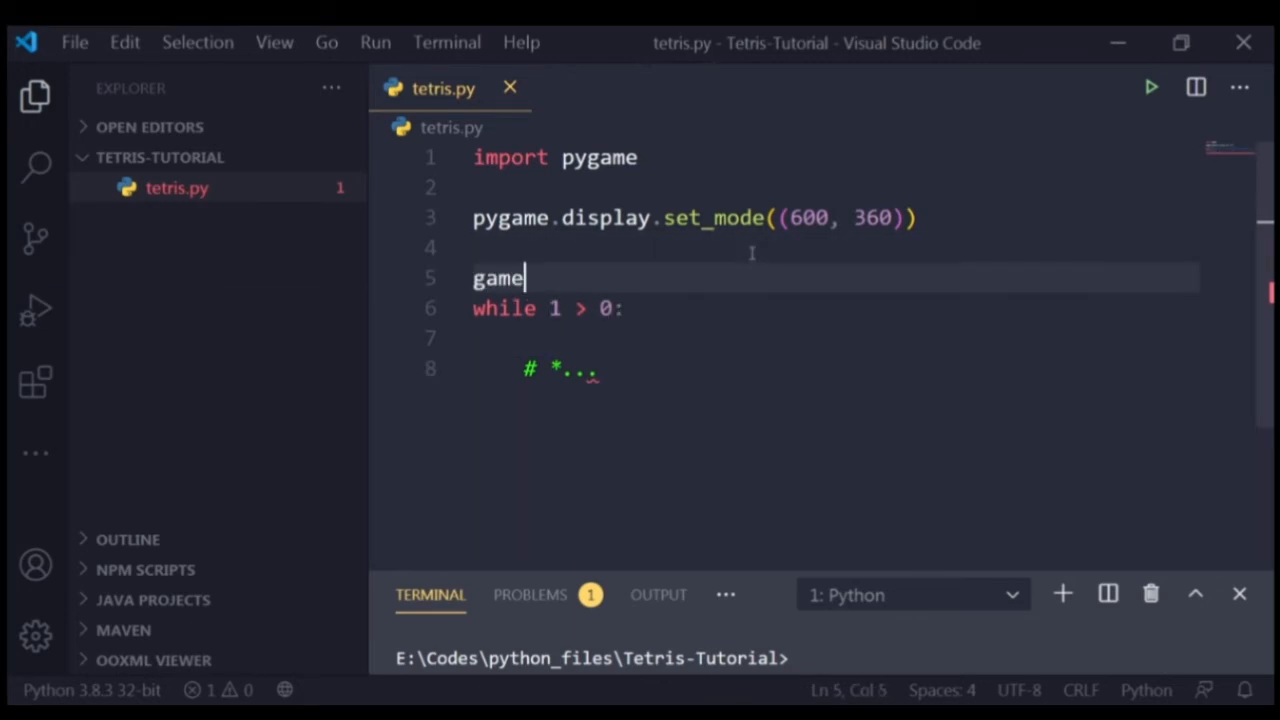
pyautogui.write('_is_ru')
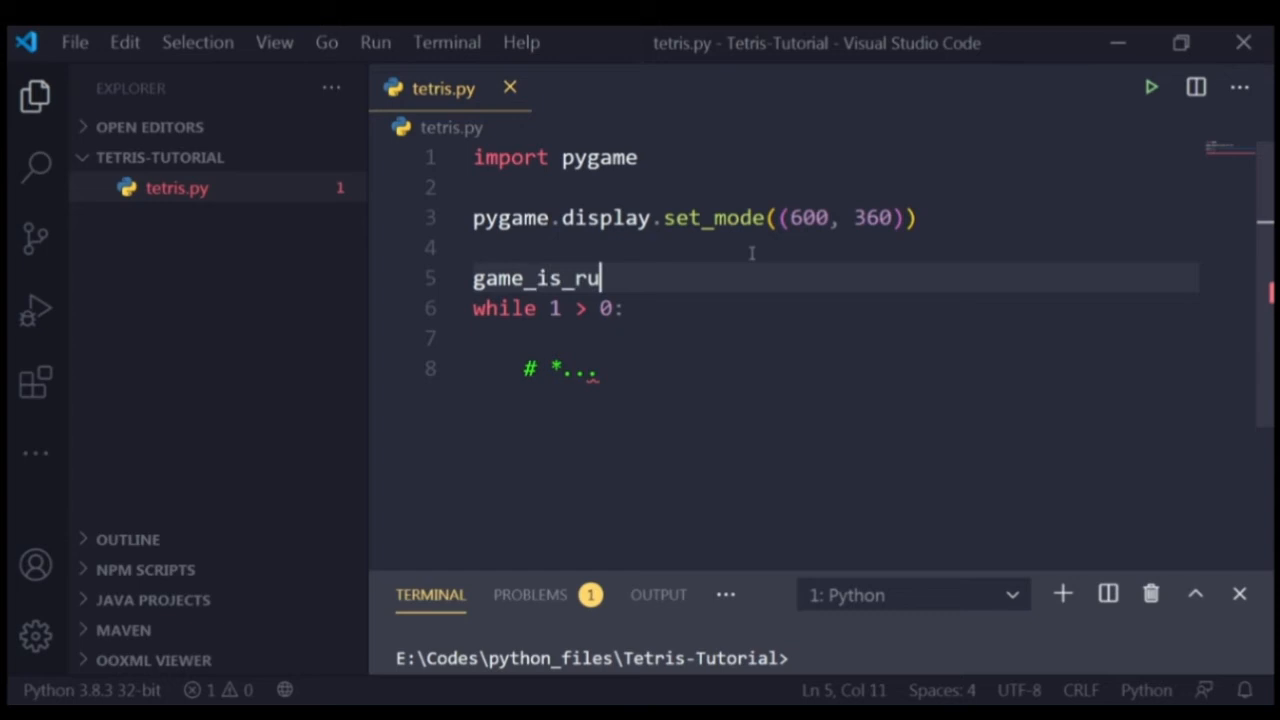
pyautogui.write('nning =')
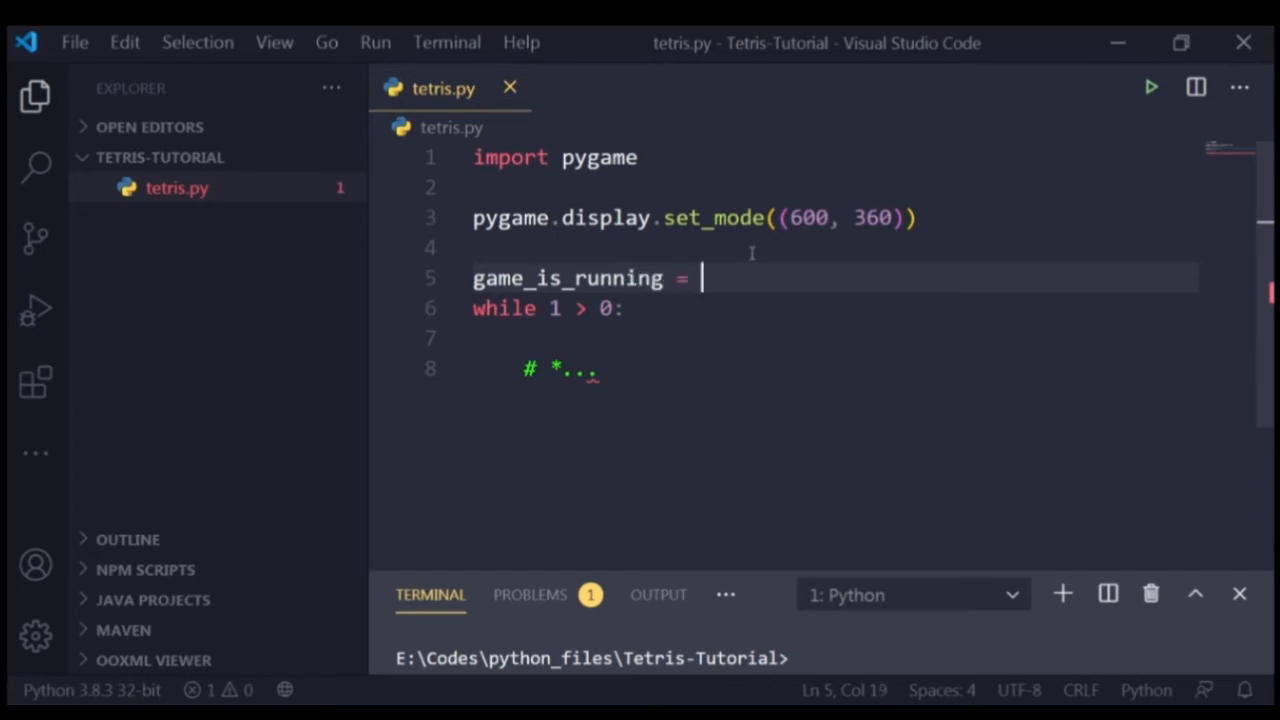
pyautogui.write('True')
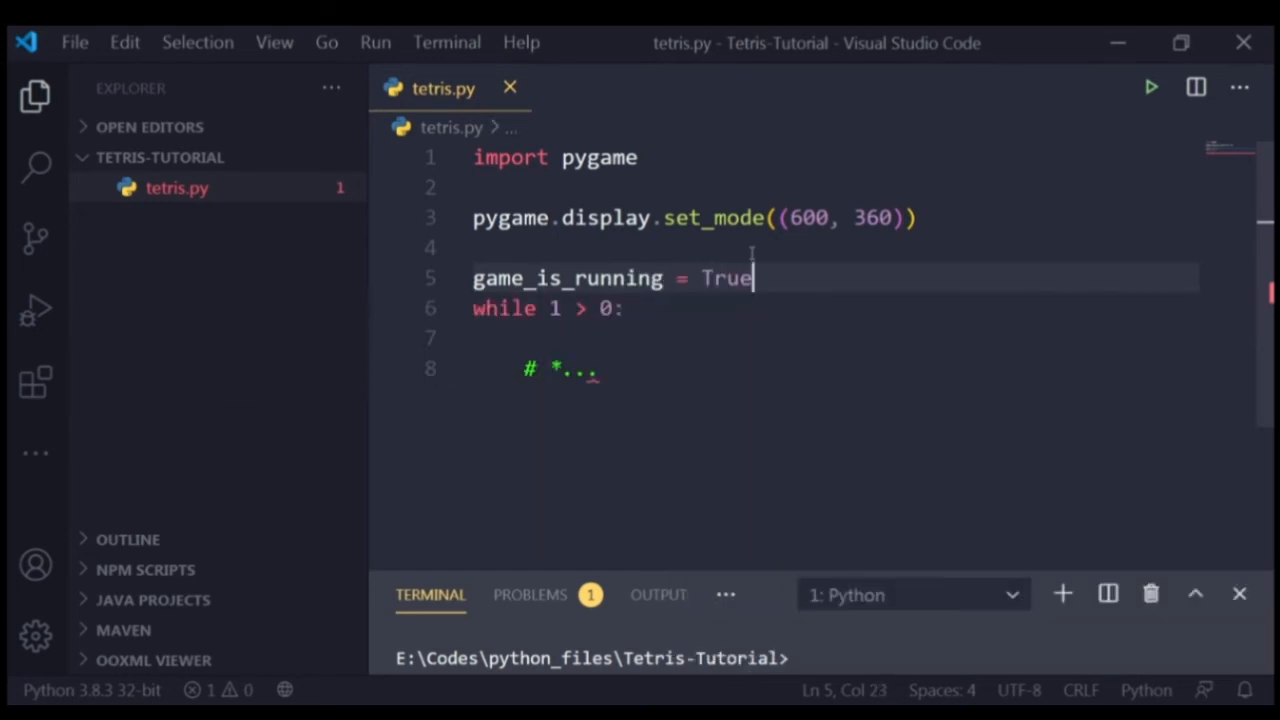
pyautogui.press('Enter')
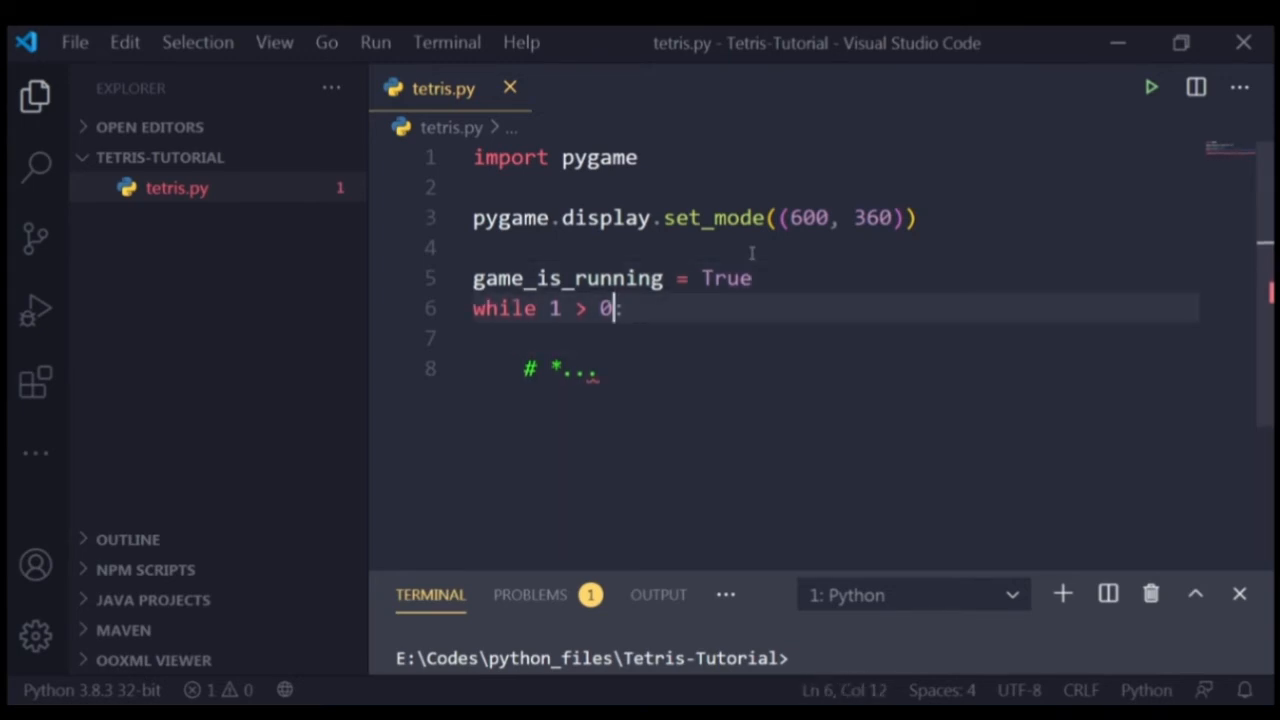
# Step: Change the loop condition to `game_is_running == True` and set it False inside
pyautogui.write('game_is_running =')
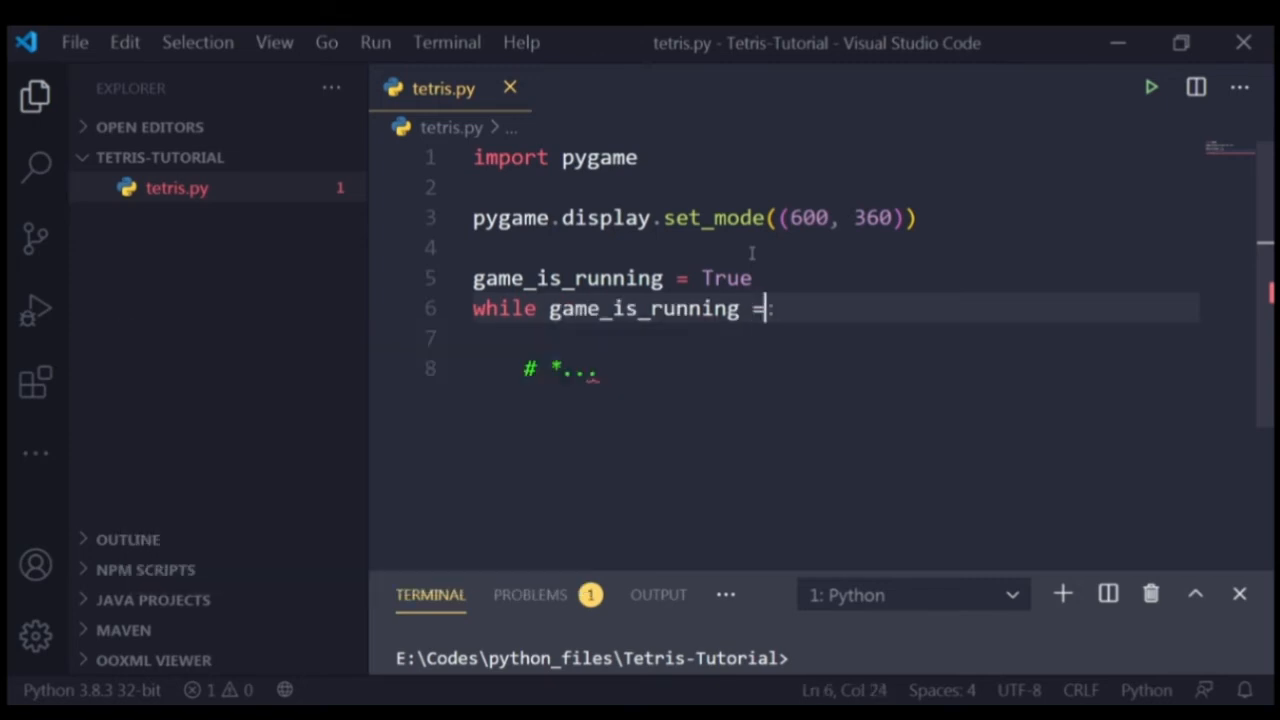
pyautogui.write('= True')
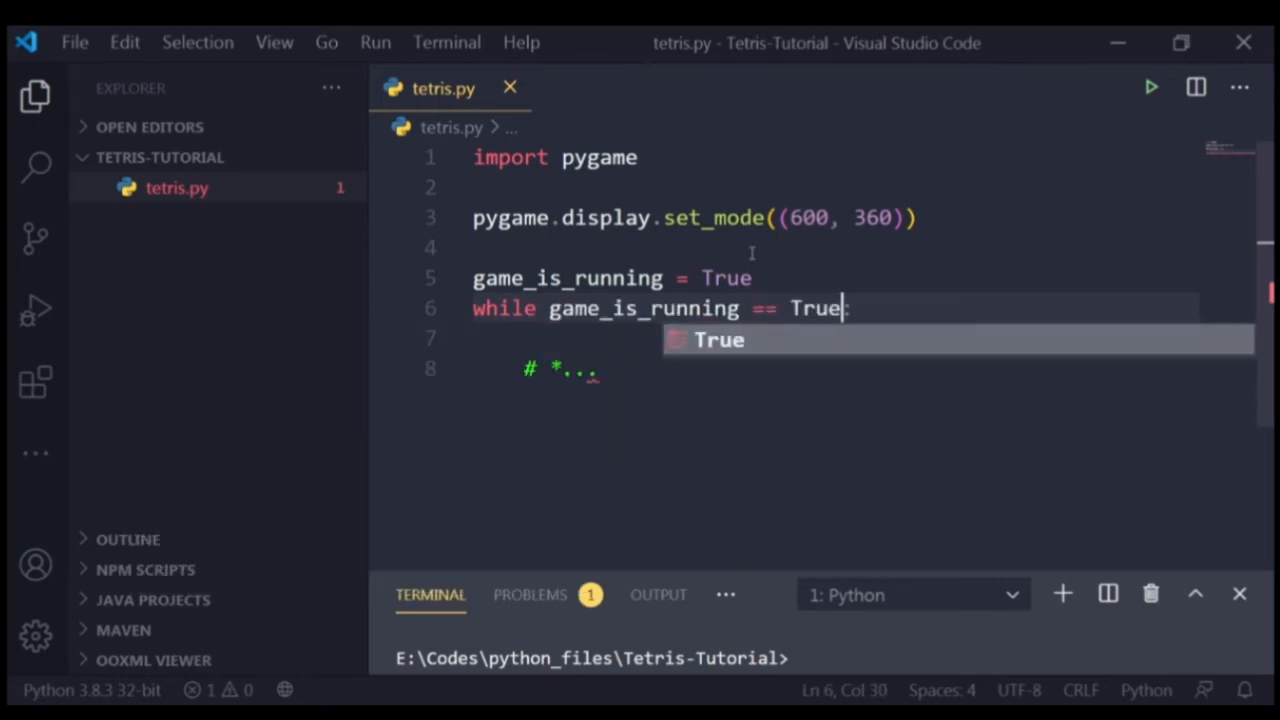
pyautogui.press('Enter')
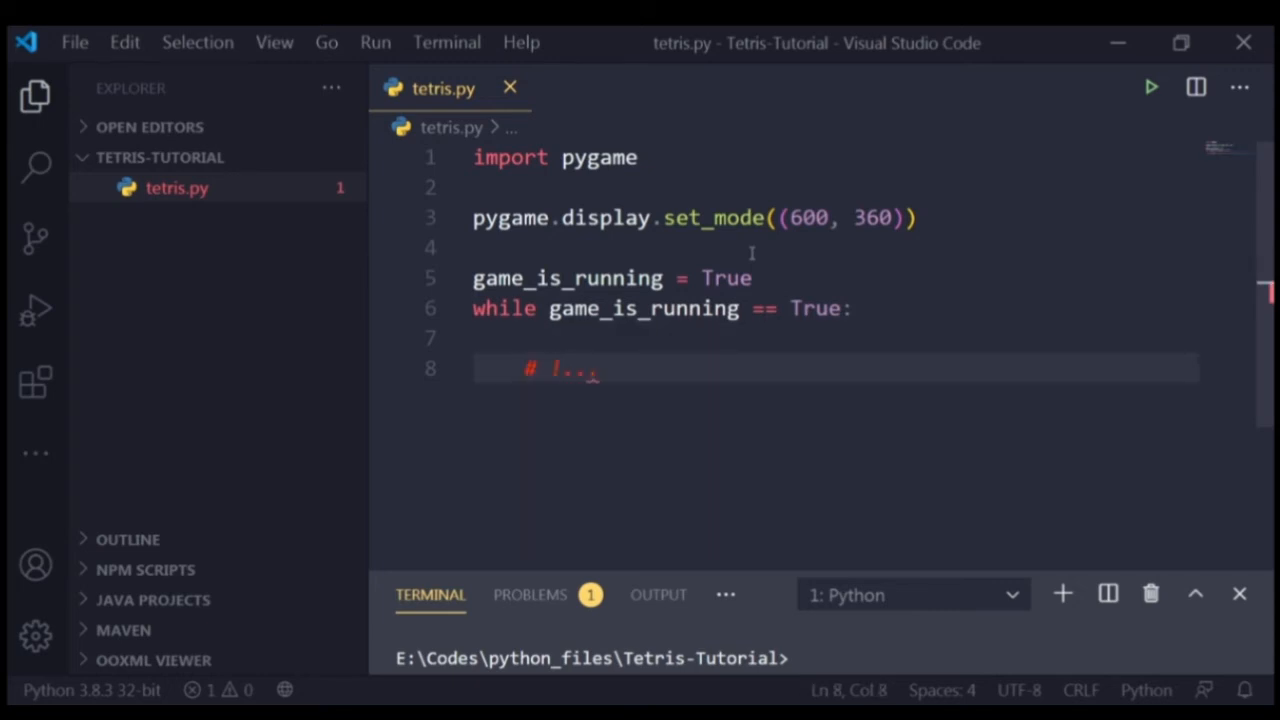
pyautogui.write('game_is_running =')
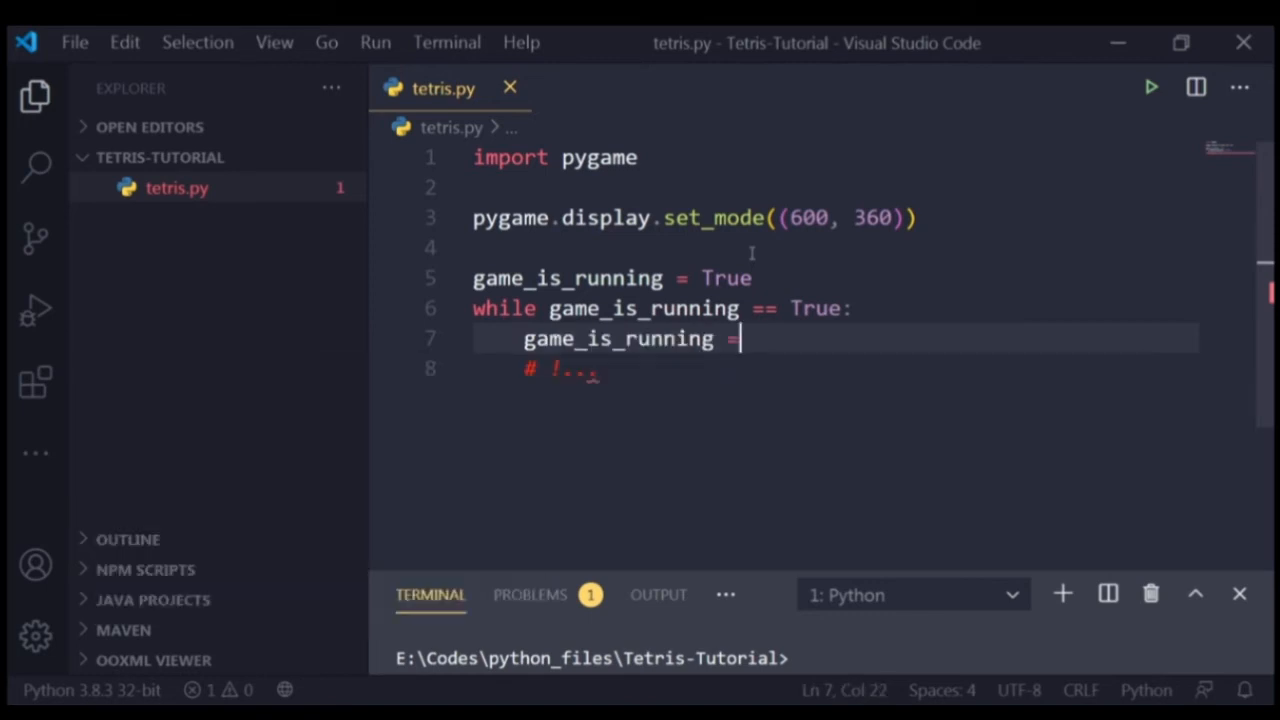
pyautogui.write('False')
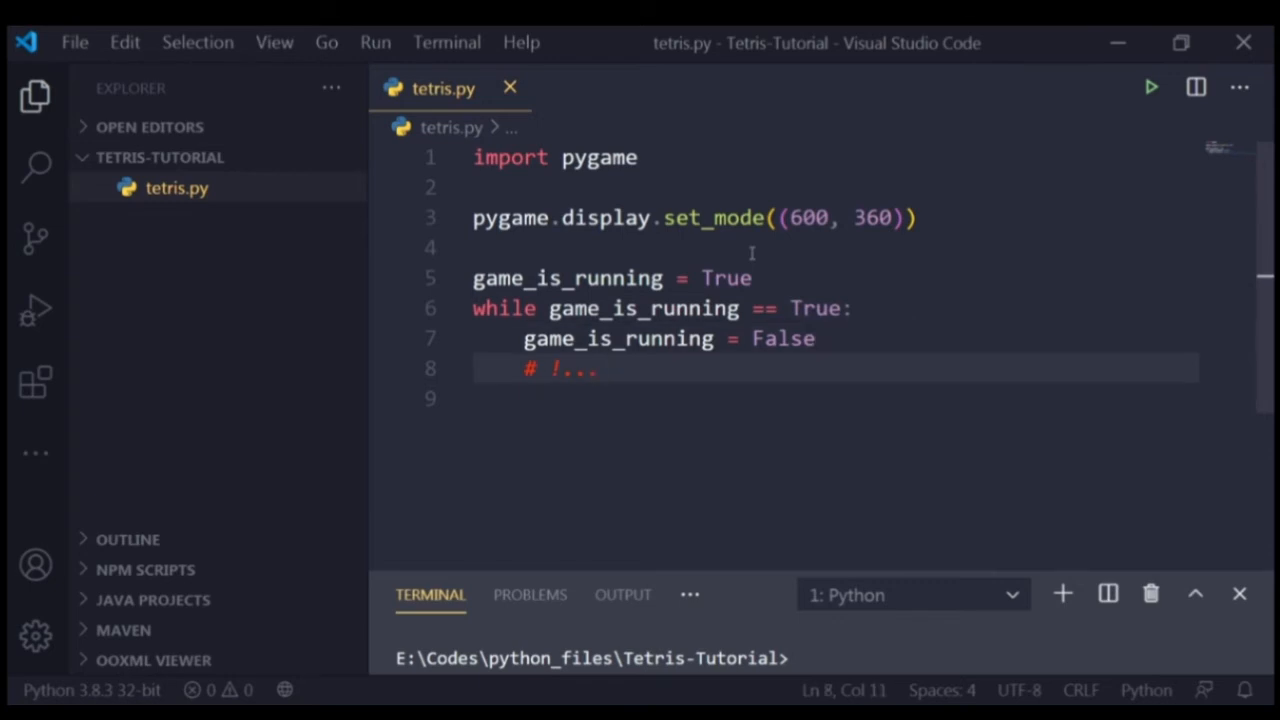
# Step: Reduce the loop to `while game_is_running:` with a continue body, then run tetris.py
pyautogui.click(829, 308)
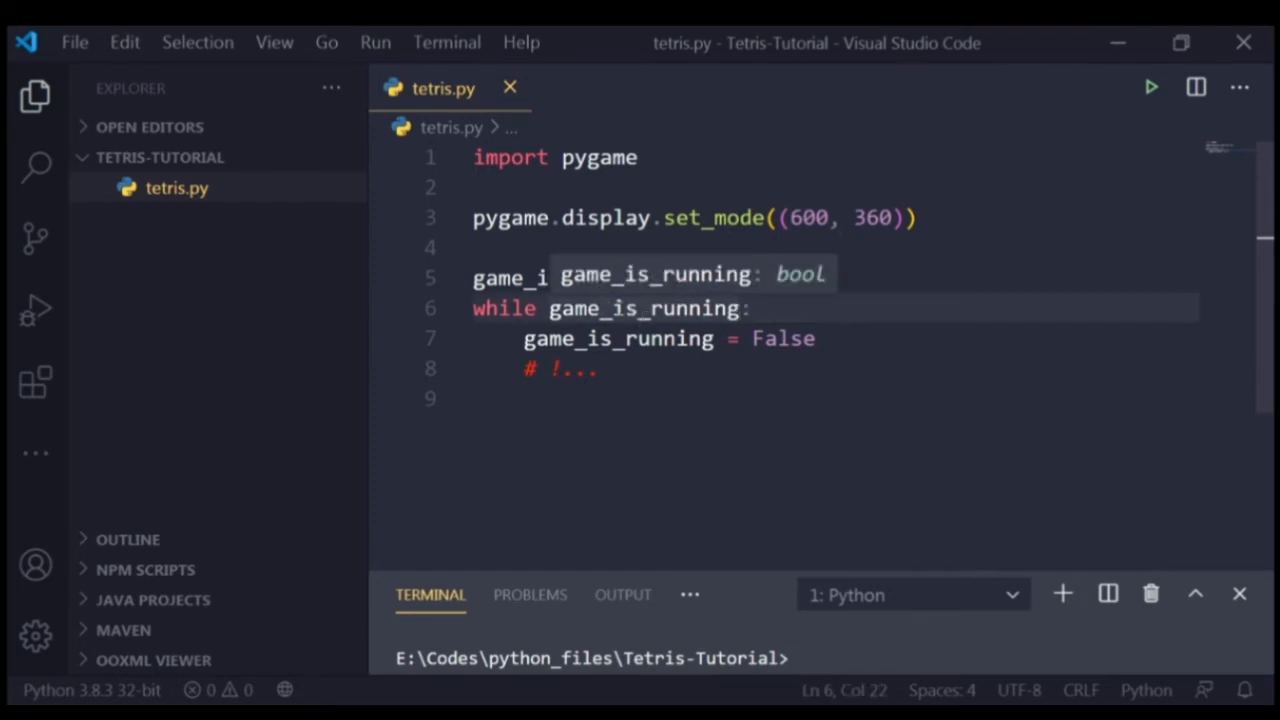
pyautogui.moveTo(630, 303)
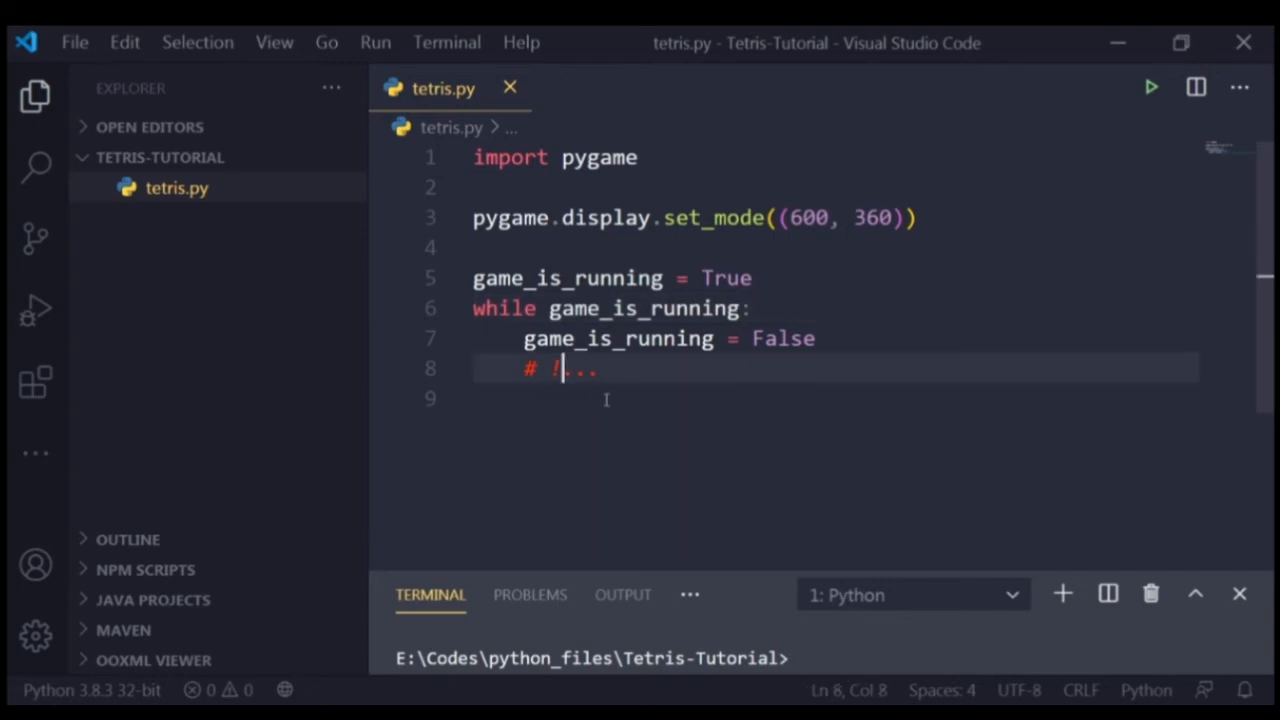
pyautogui.write('//')
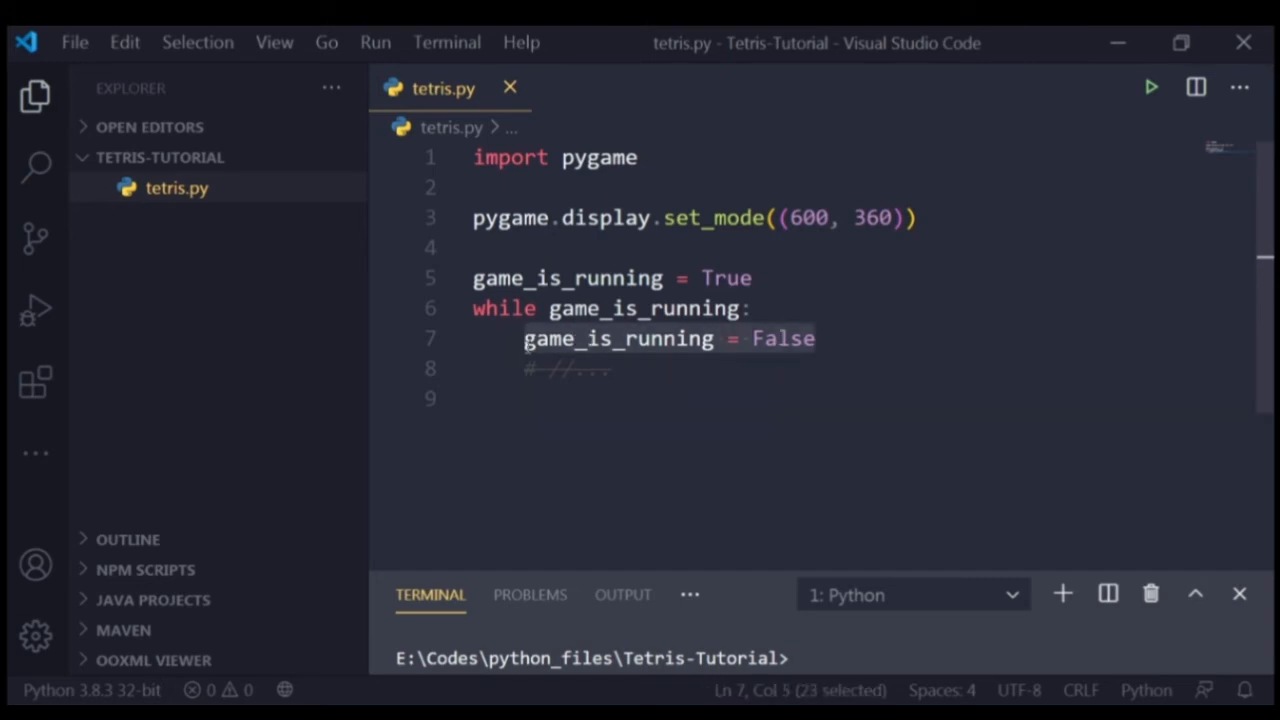
pyautogui.write('continue')
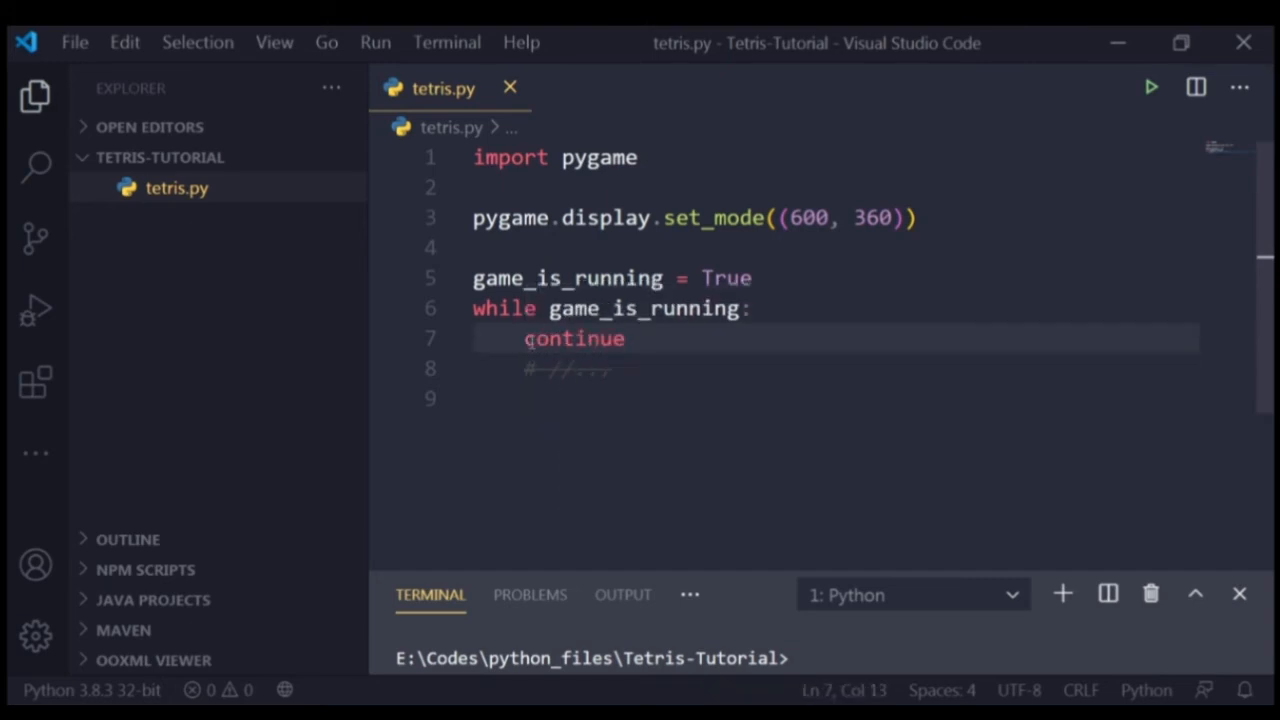
pyautogui.click(1151, 87)
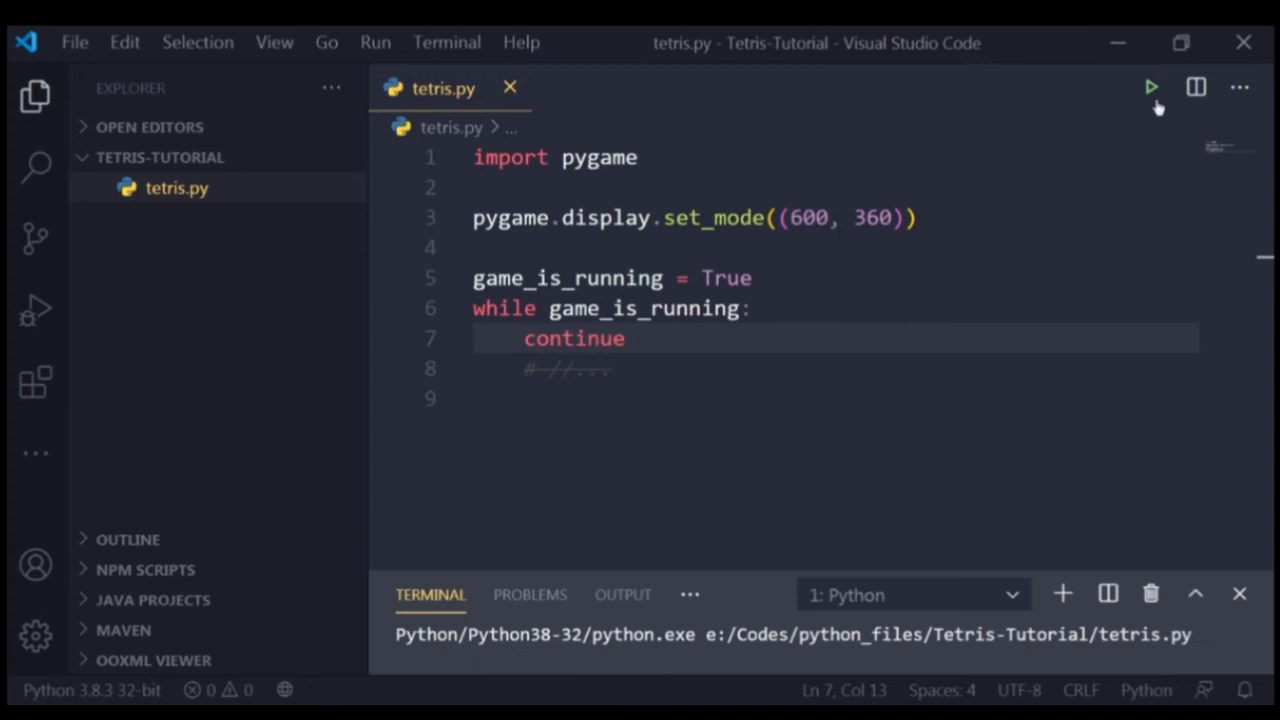
# Step: Close the terminal panel and open blank lines above continue in the loop
pyautogui.click(1151, 87)
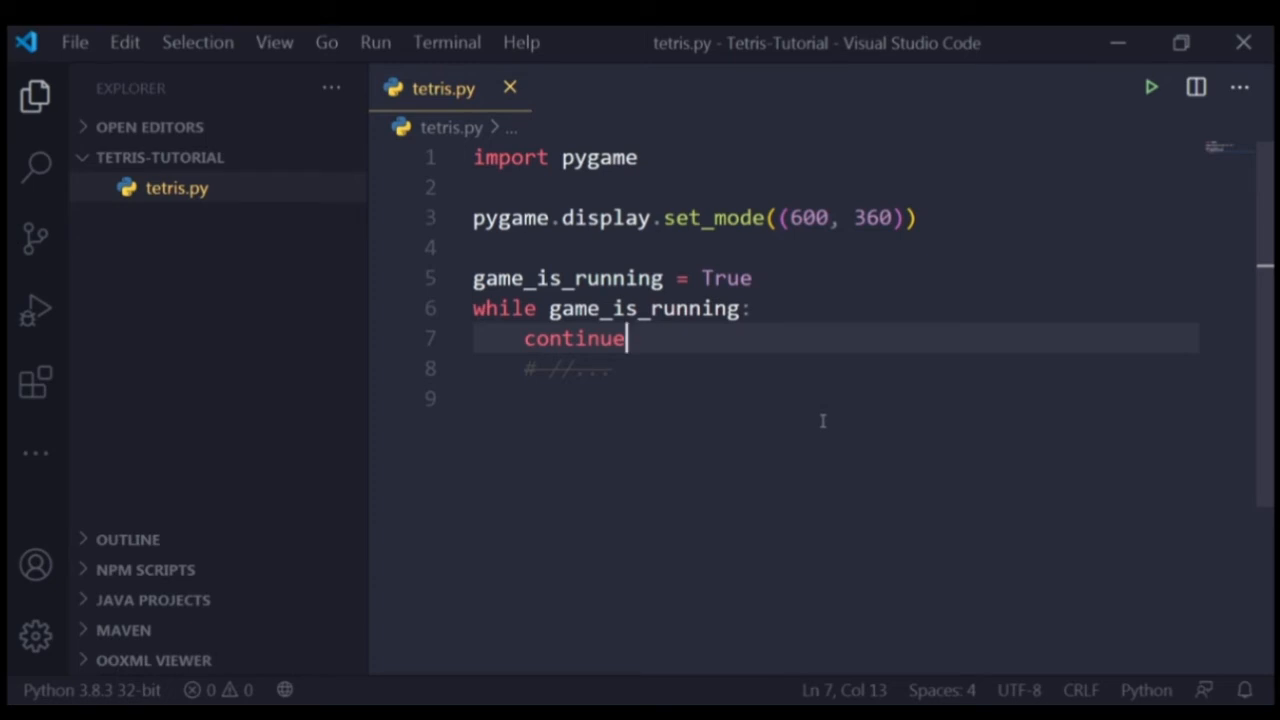
pyautogui.moveTo(1100, 697)
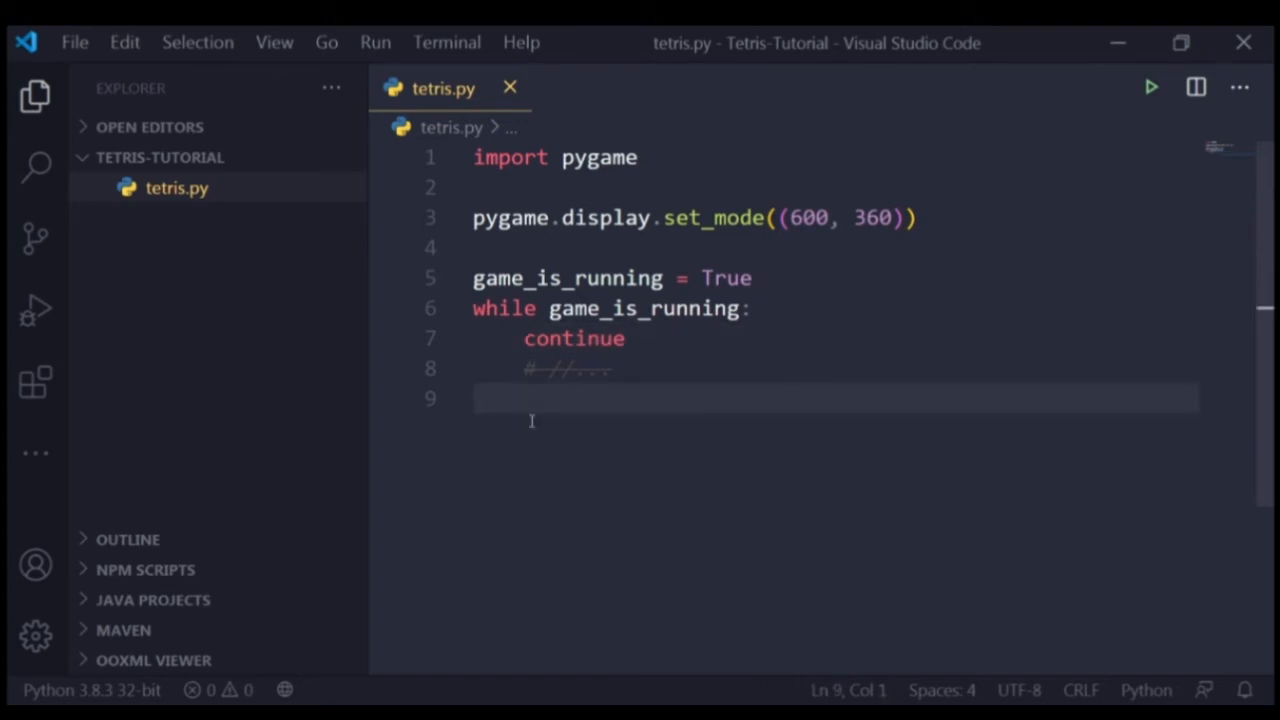
pyautogui.moveTo(502, 397)
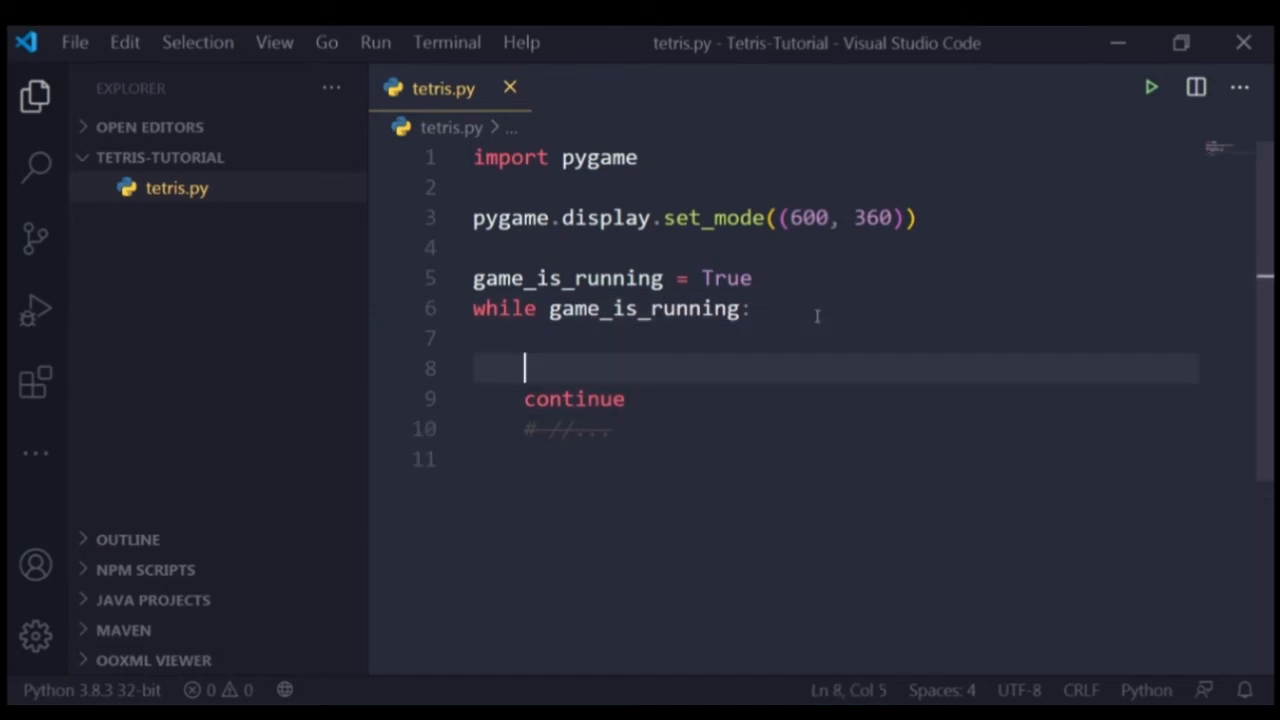
pyautogui.press('enter')
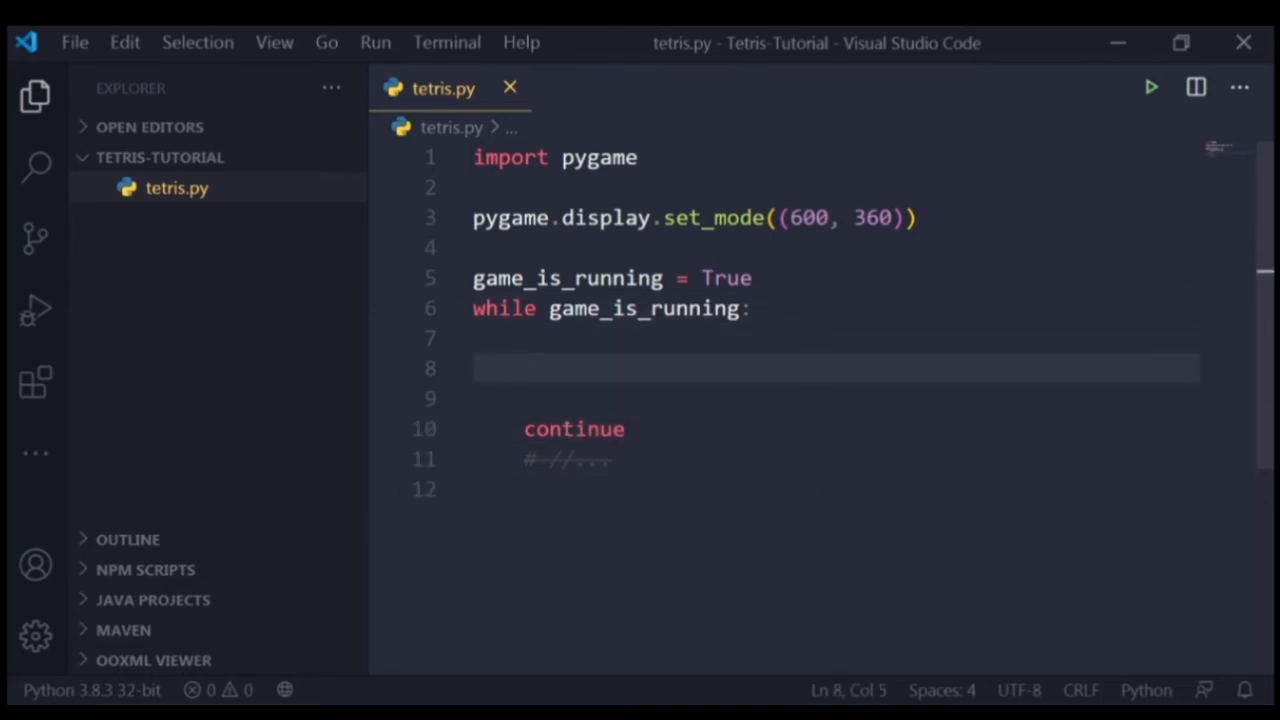
# Step: Add a '# Game Loop' comment line above the while loop
pyautogui.click(523, 368)
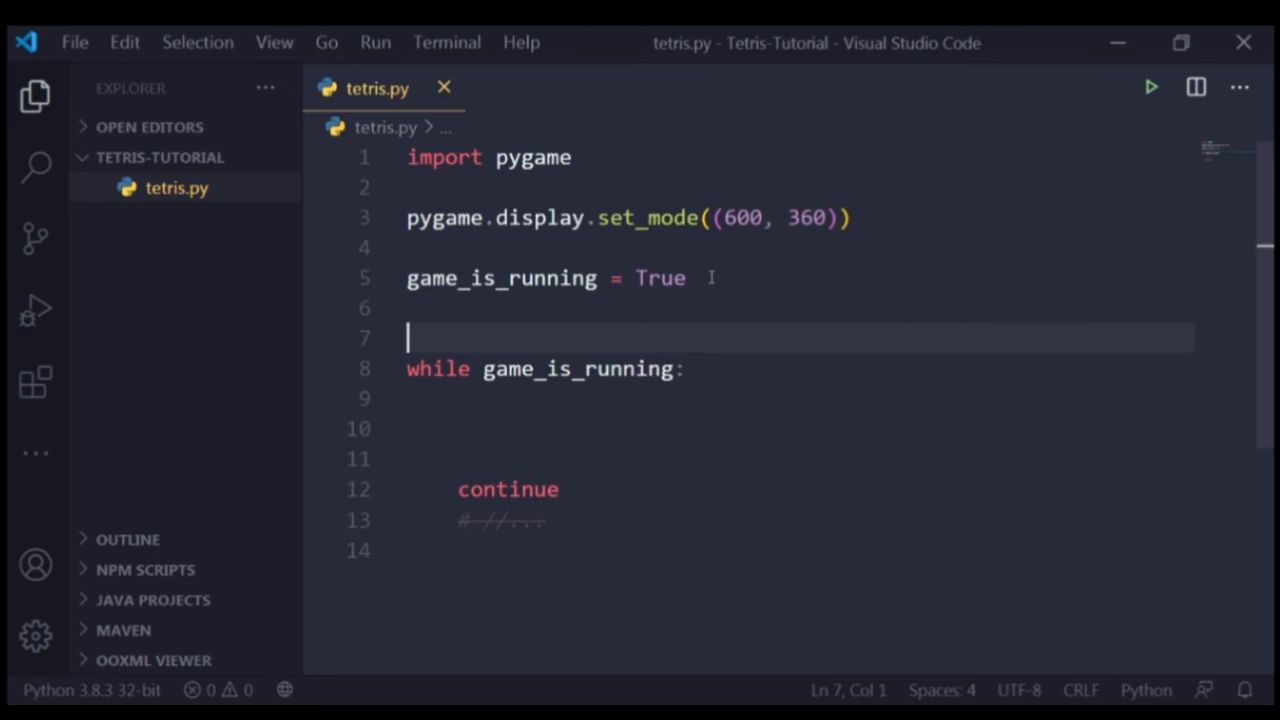
pyautogui.write('# Game Loop')
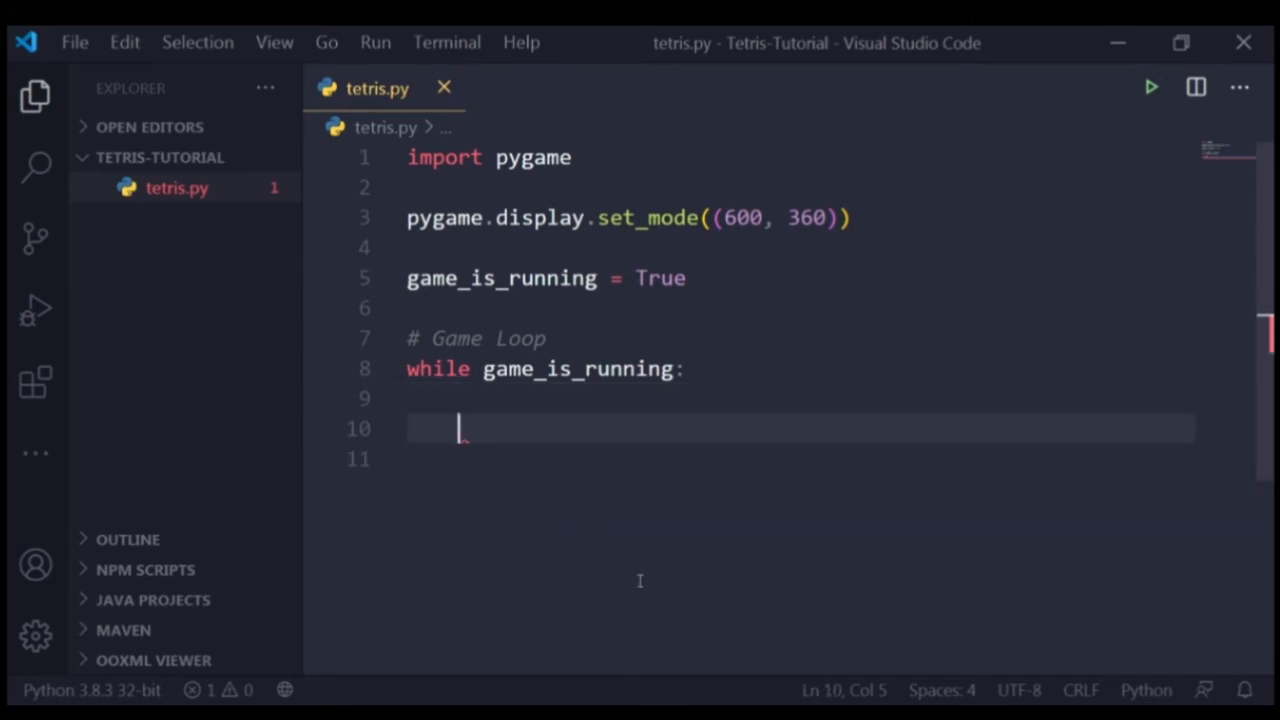
pyautogui.moveTo(767, 254)
pyautogui.write('for event in pygame.event.get():')
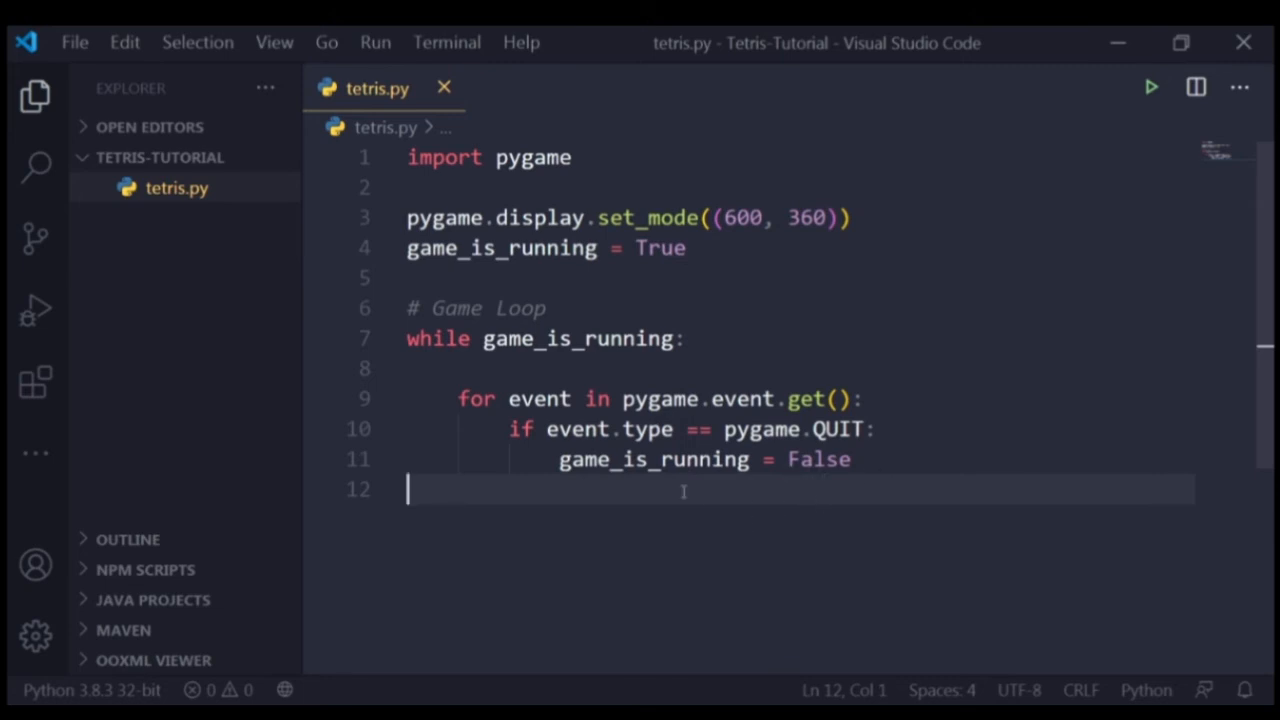
# Step: Review the event for-loop and its game_is_running = False line by selecting their parts
pyautogui.click(461, 398)
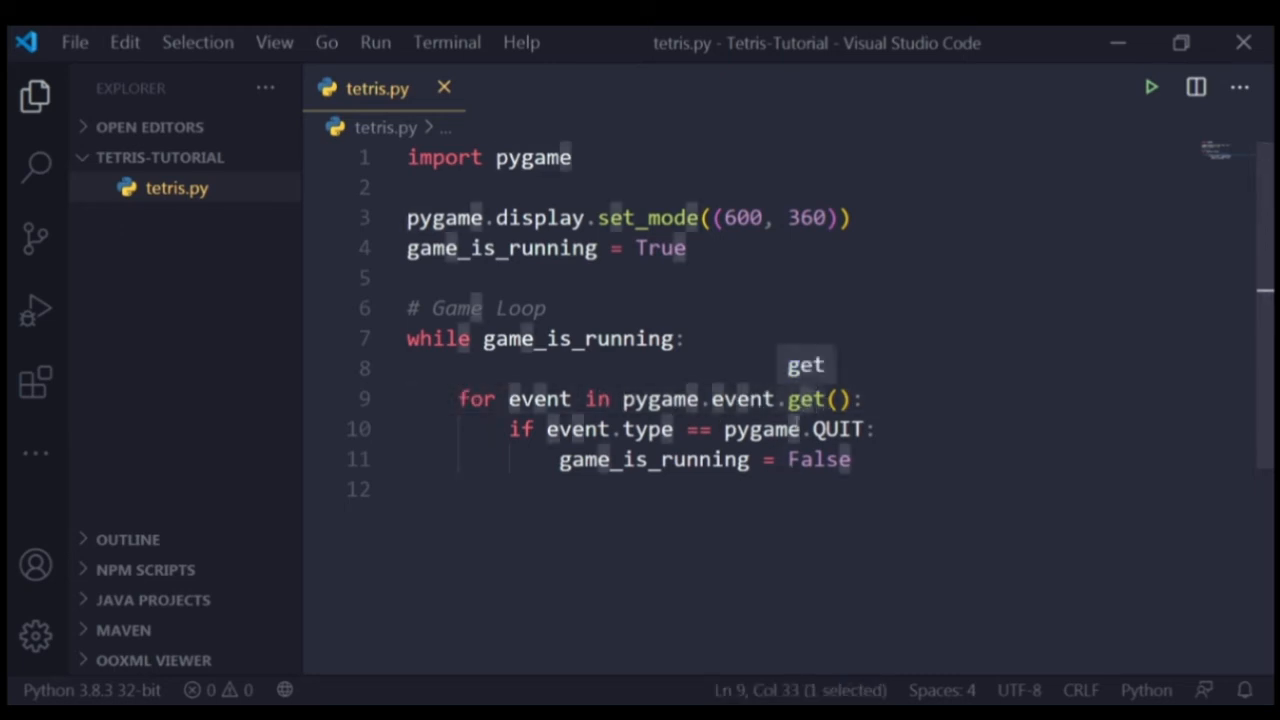
pyautogui.click(460, 398)
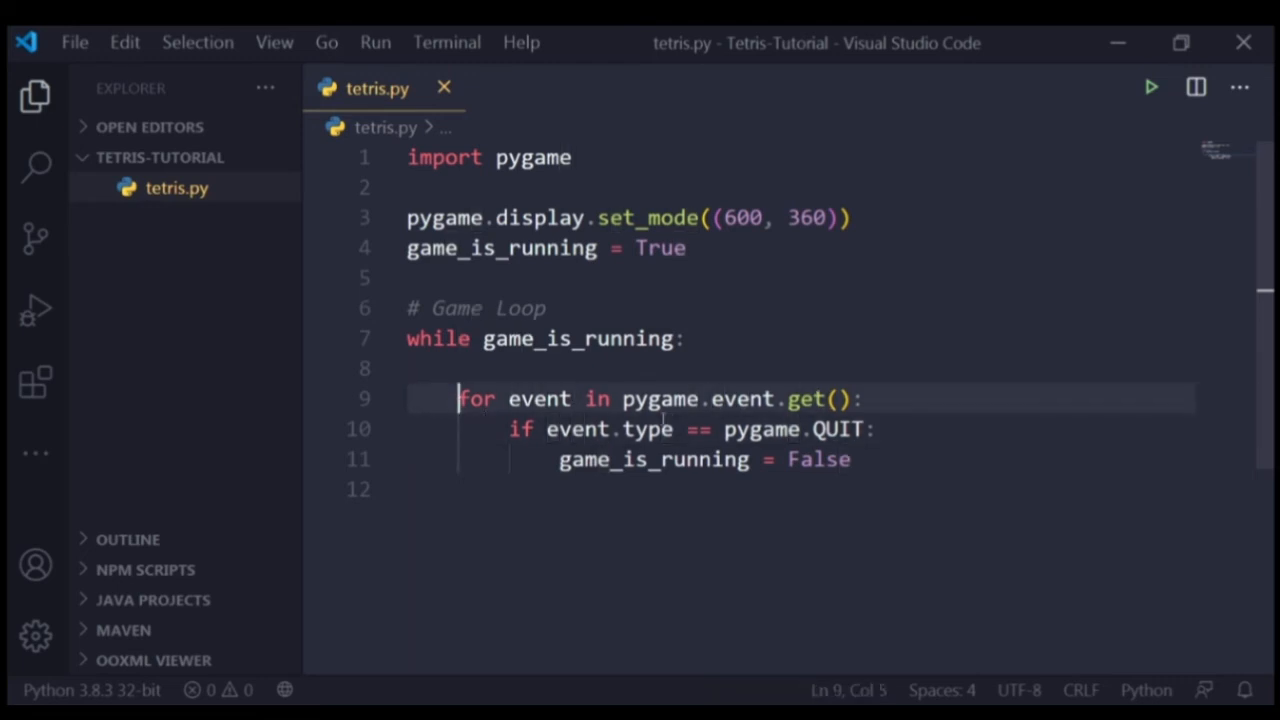
pyautogui.doubleClick(659, 398)
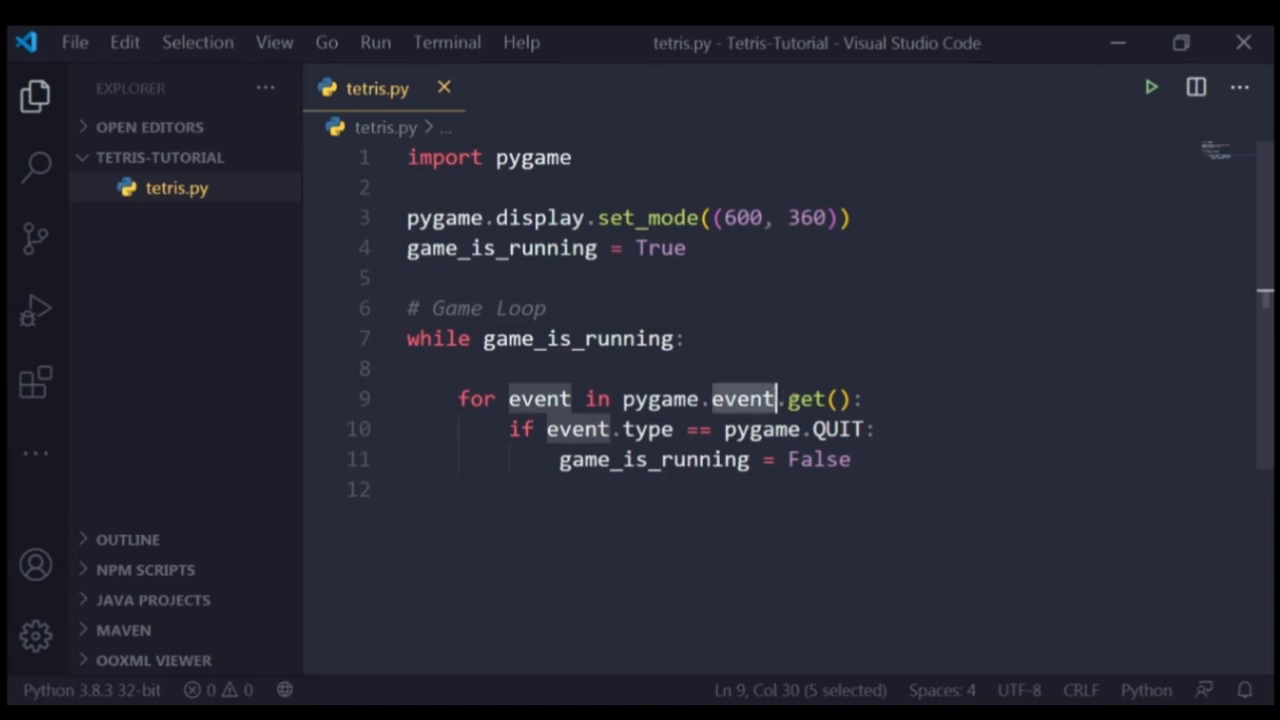
pyautogui.click(787, 398)
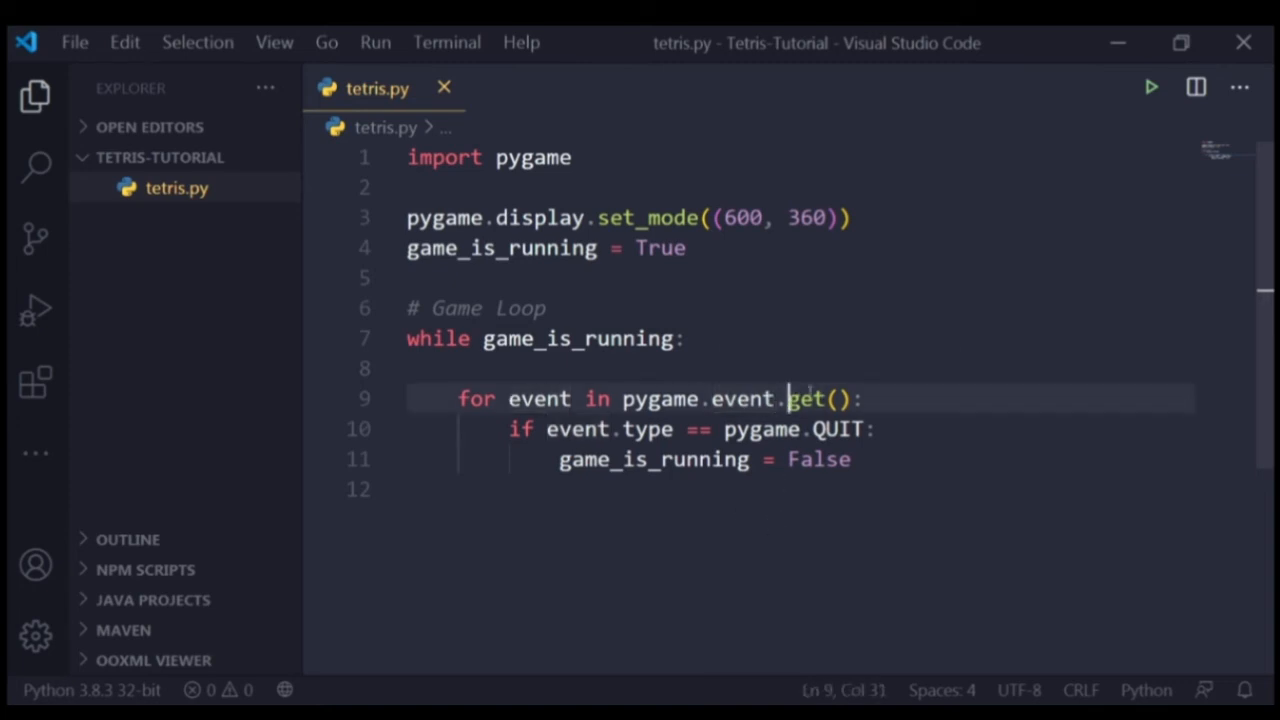
pyautogui.moveTo(805, 398)
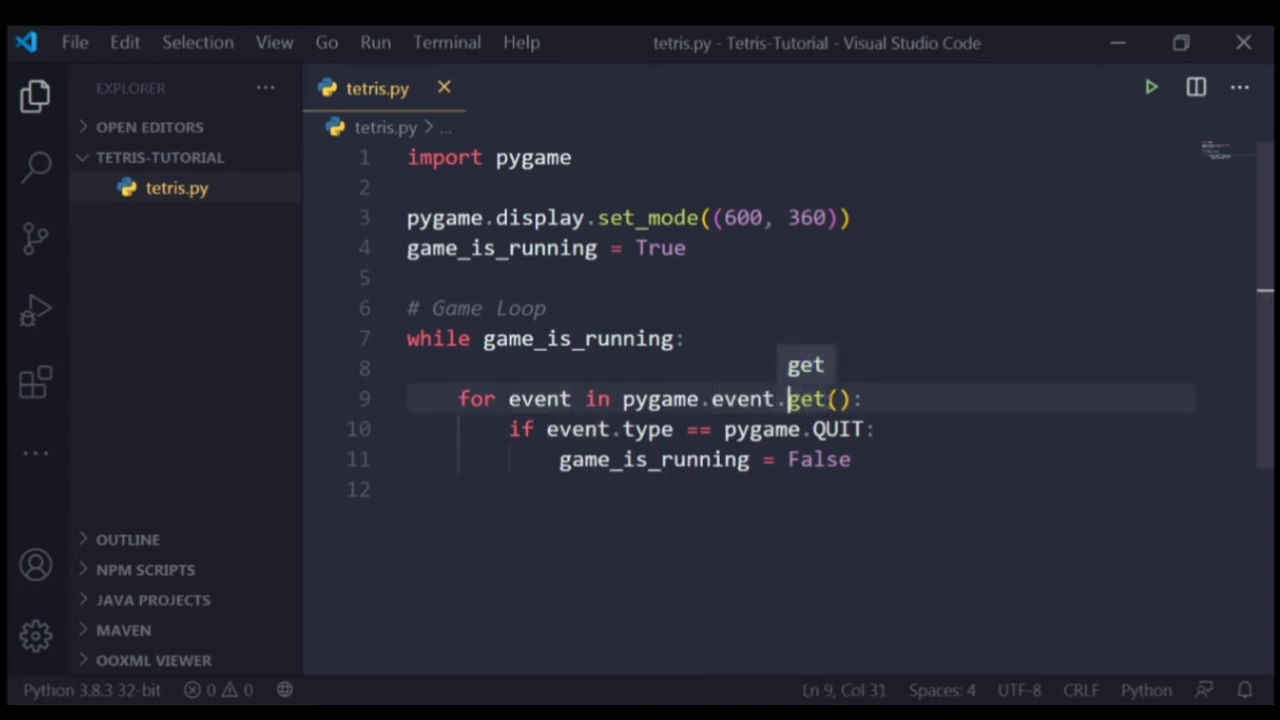
pyautogui.moveTo(822, 320)
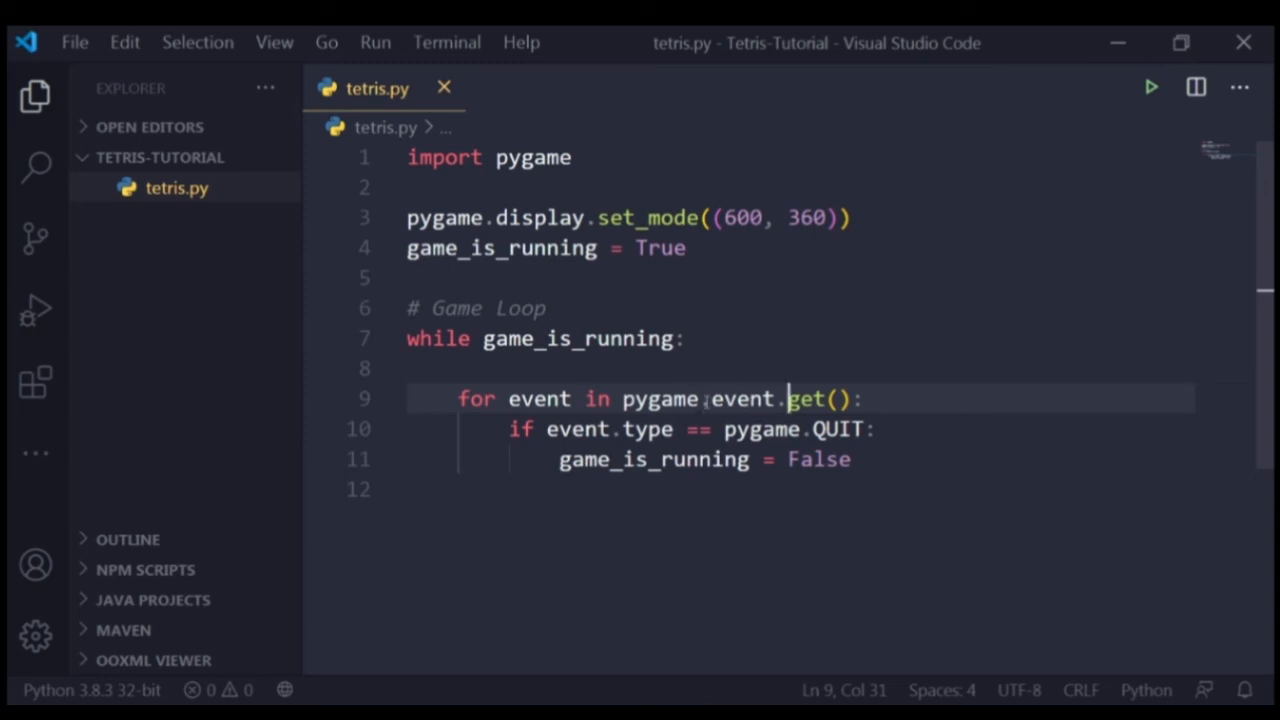
pyautogui.moveTo(805, 398)
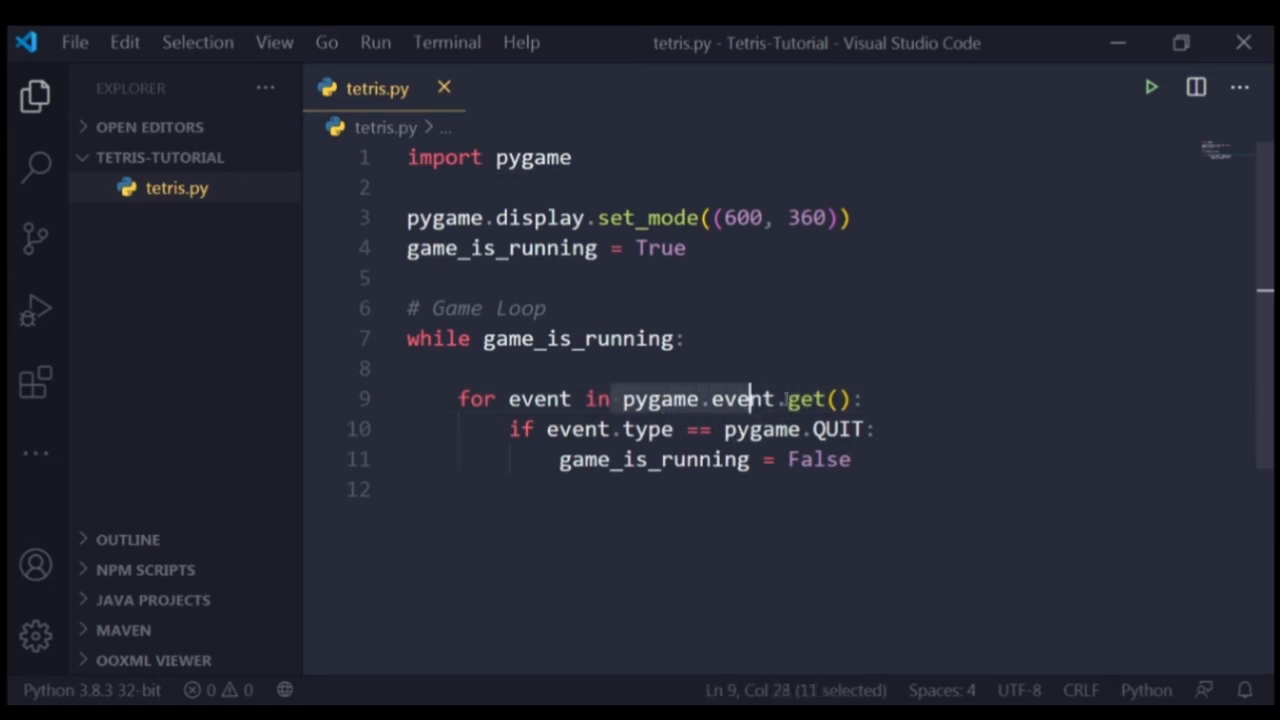
pyautogui.click(865, 398)
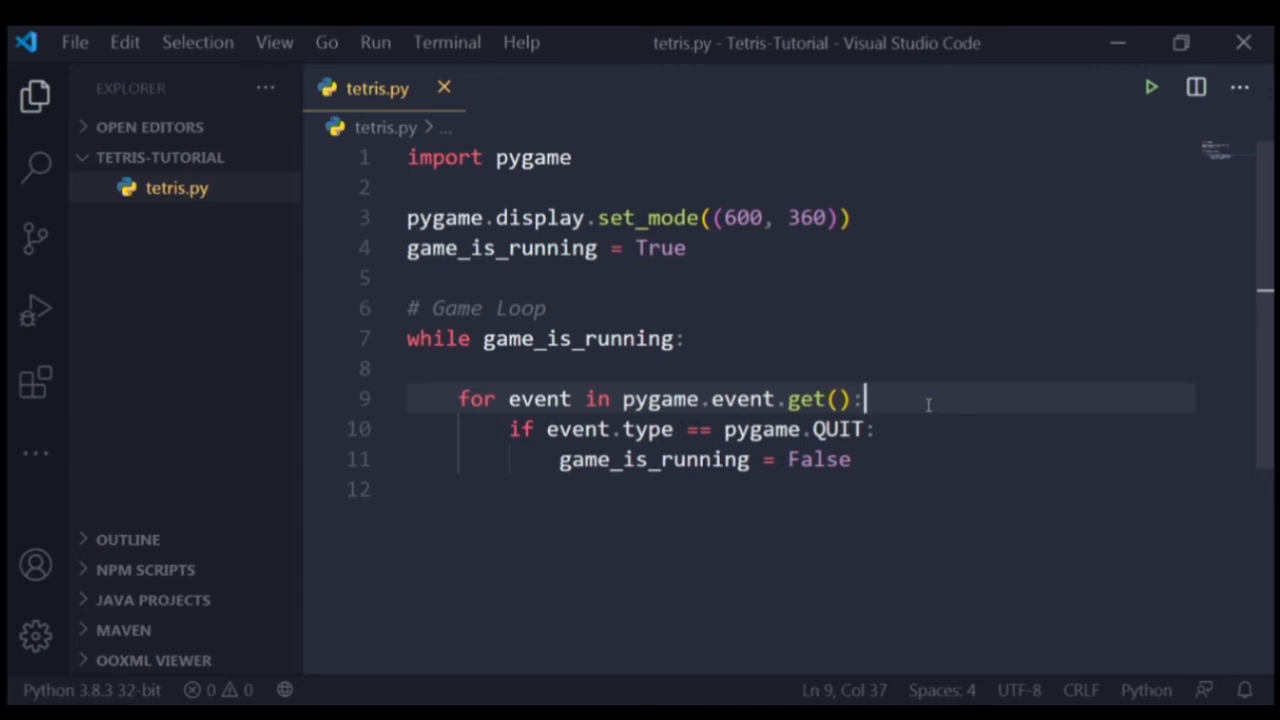
pyautogui.moveTo(680, 438)
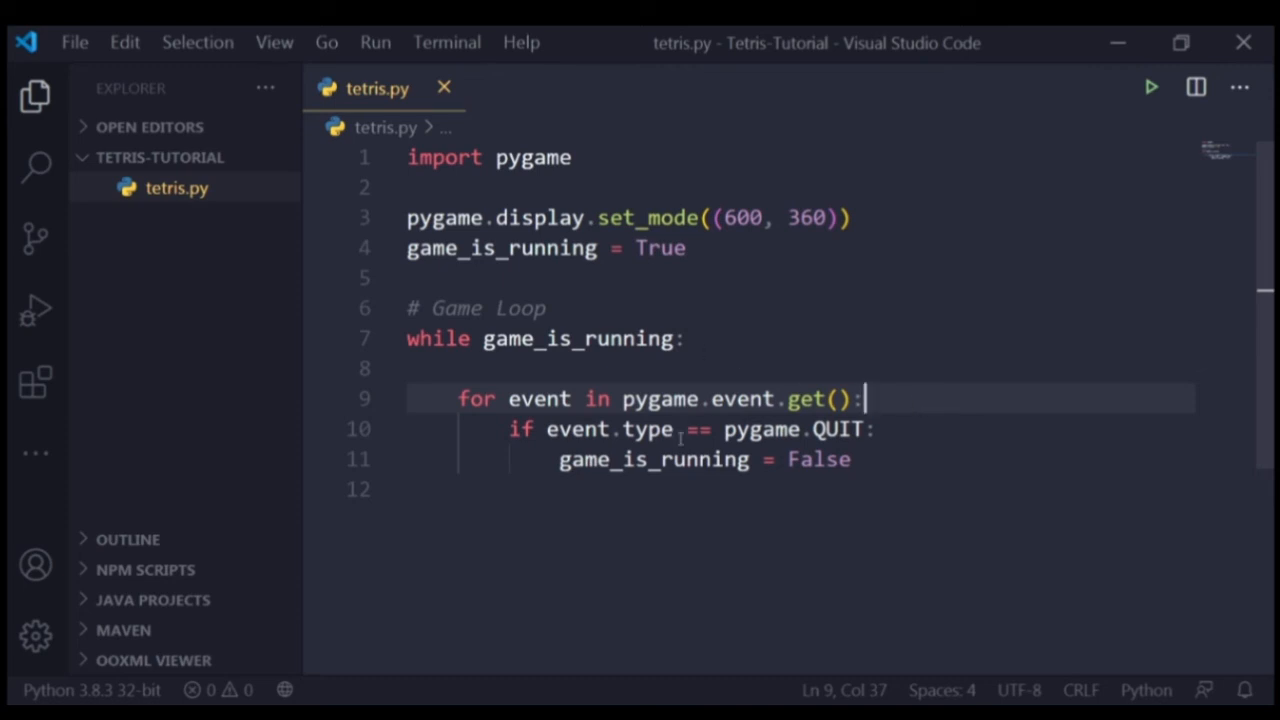
pyautogui.moveTo(547, 429); pyautogui.dragTo(813, 429)
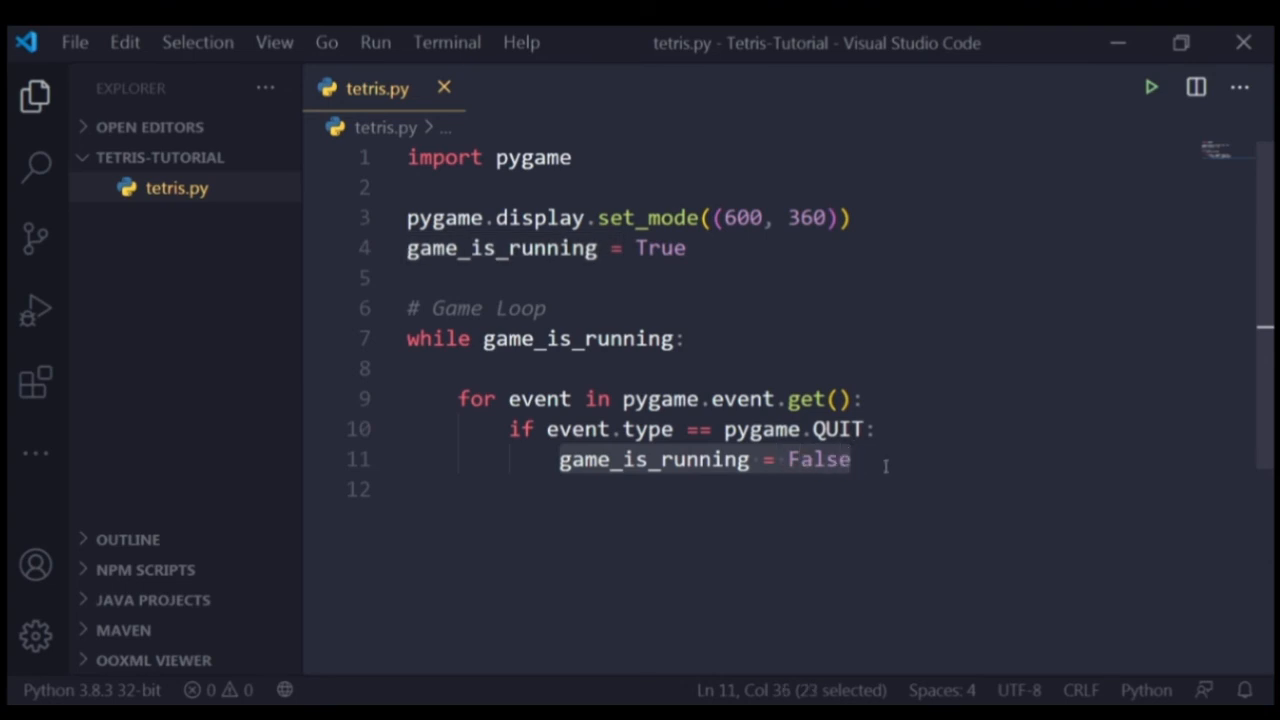
pyautogui.click(885, 459)
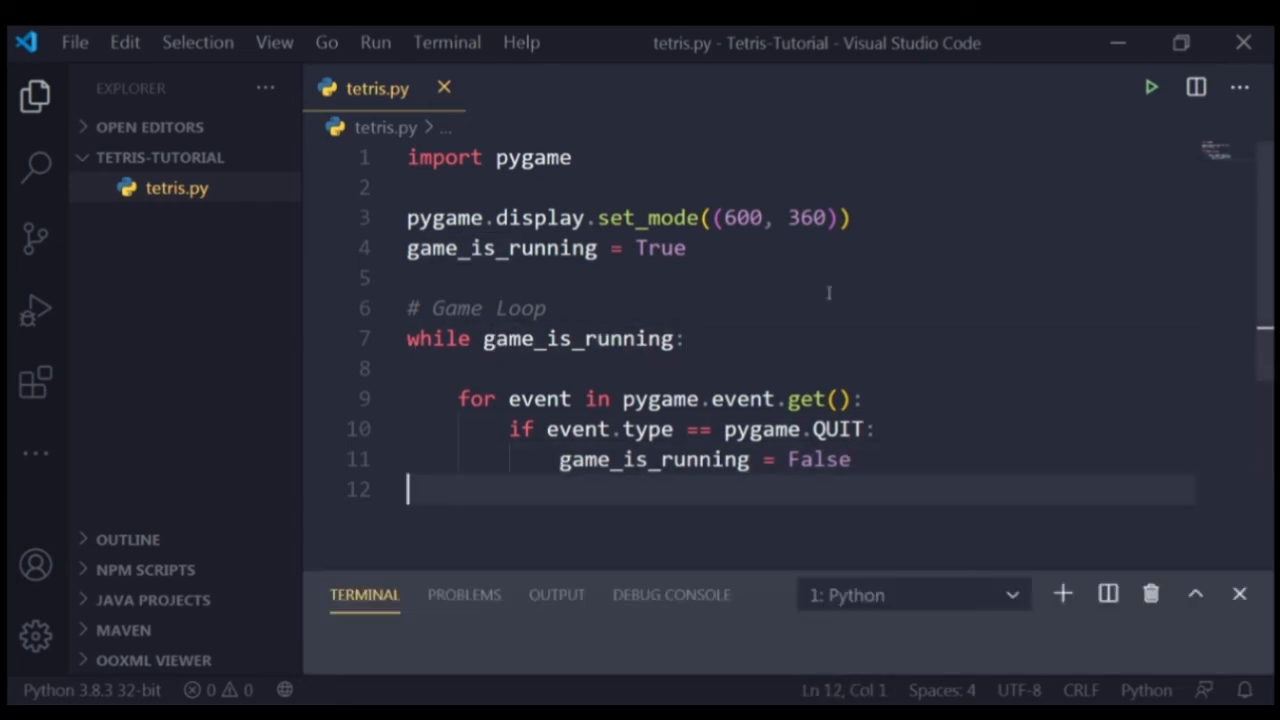
# Step: Run tetris.py, then close its black pygame window with the X
pyautogui.click(1151, 87)
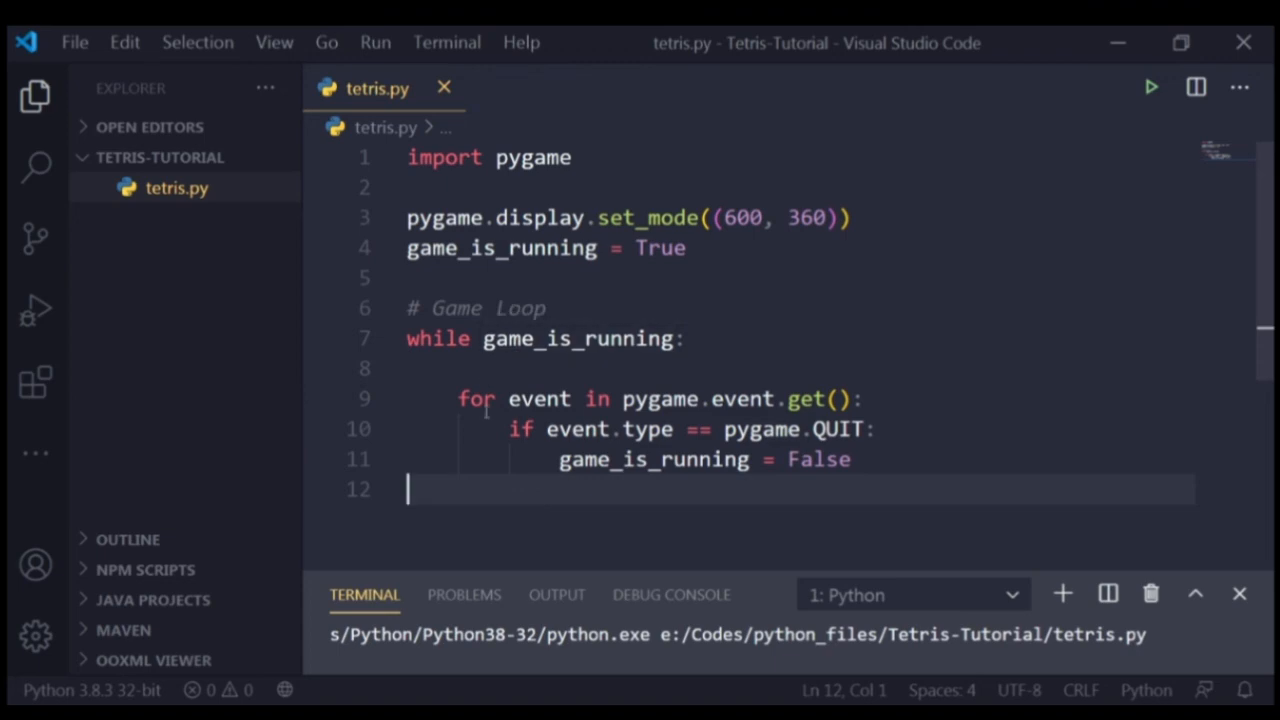
pyautogui.click(1150, 87)
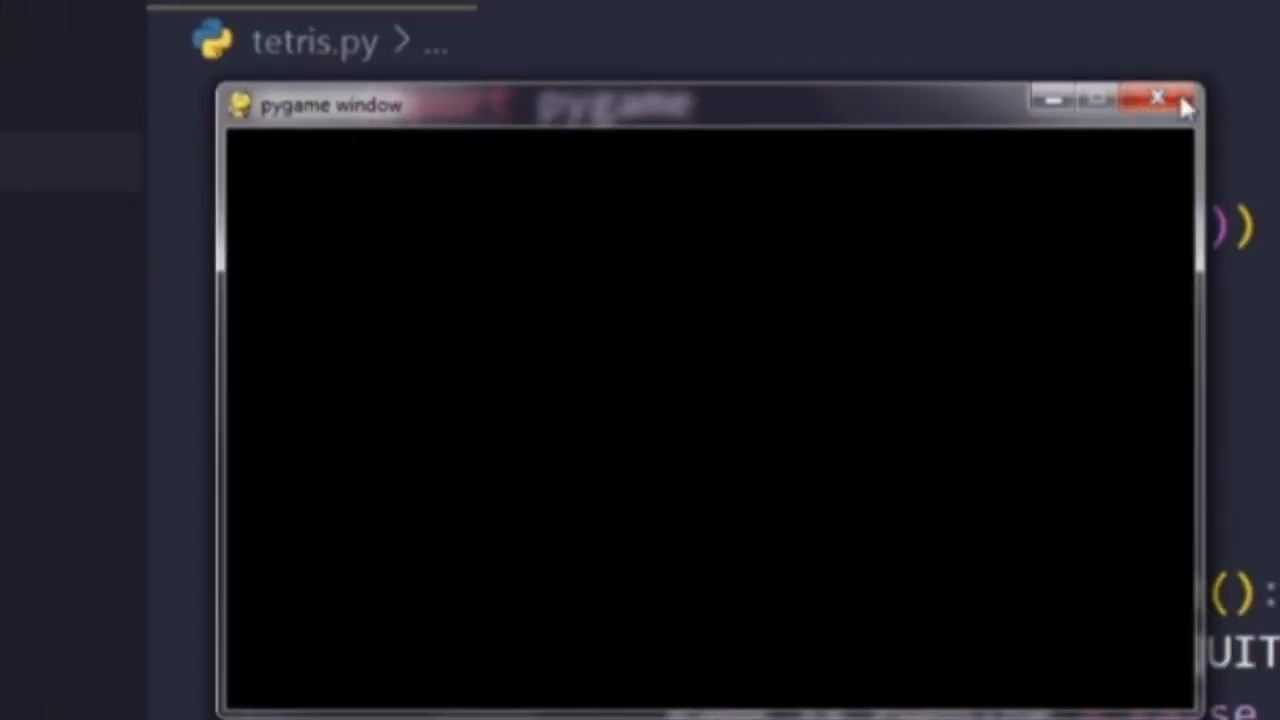
pyautogui.click(1159, 97)
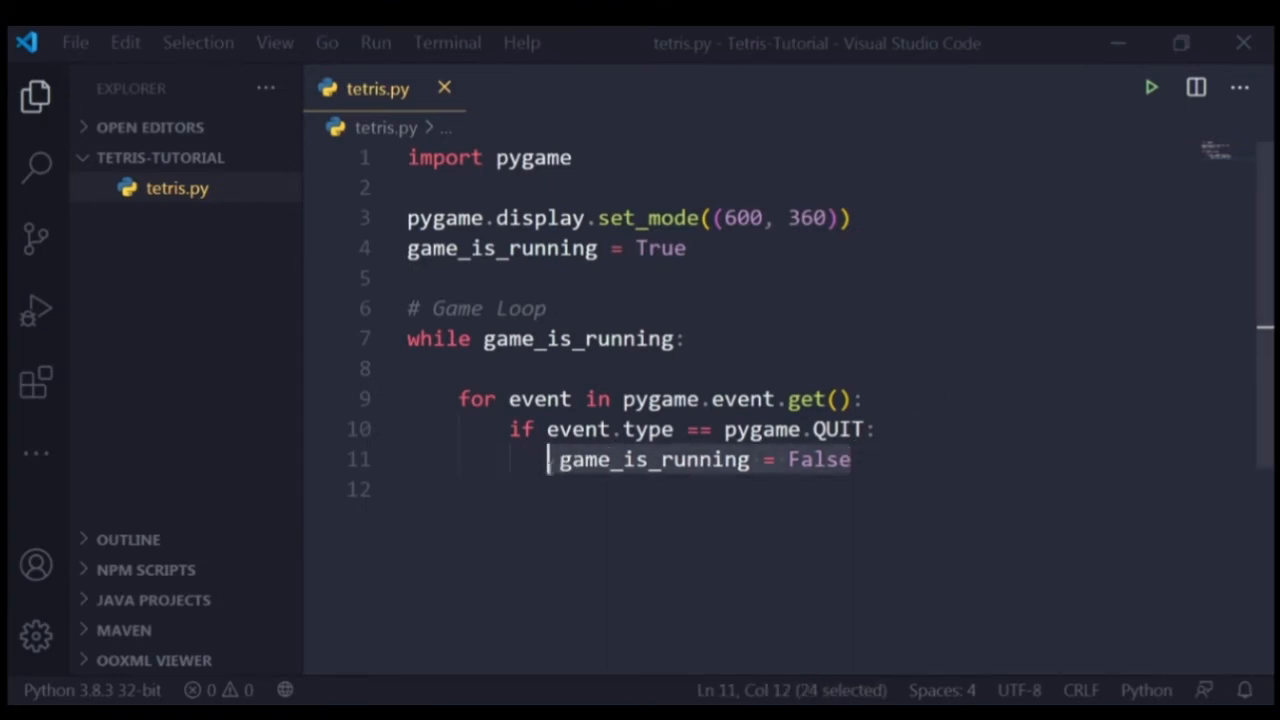
# Step: Make the QUIT branch just 'pass', rerun the script, and try closing the pygame window
pyautogui.write('pass')
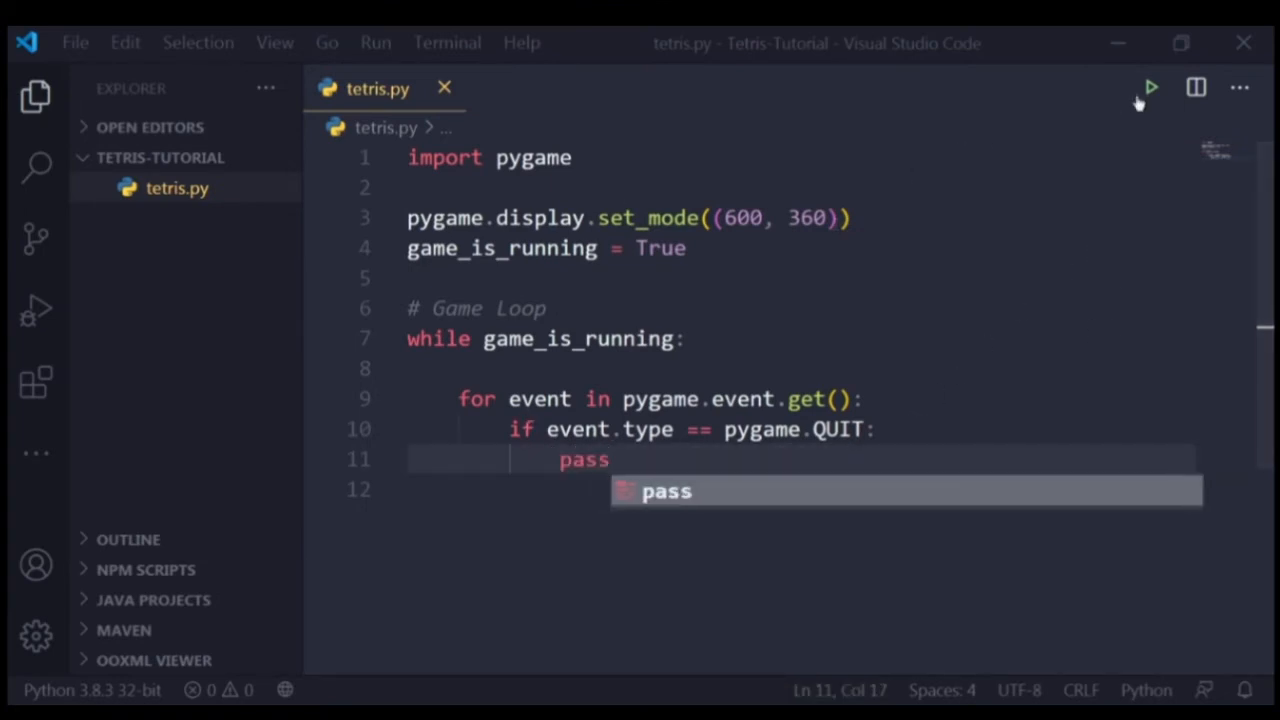
pyautogui.click(1150, 88)
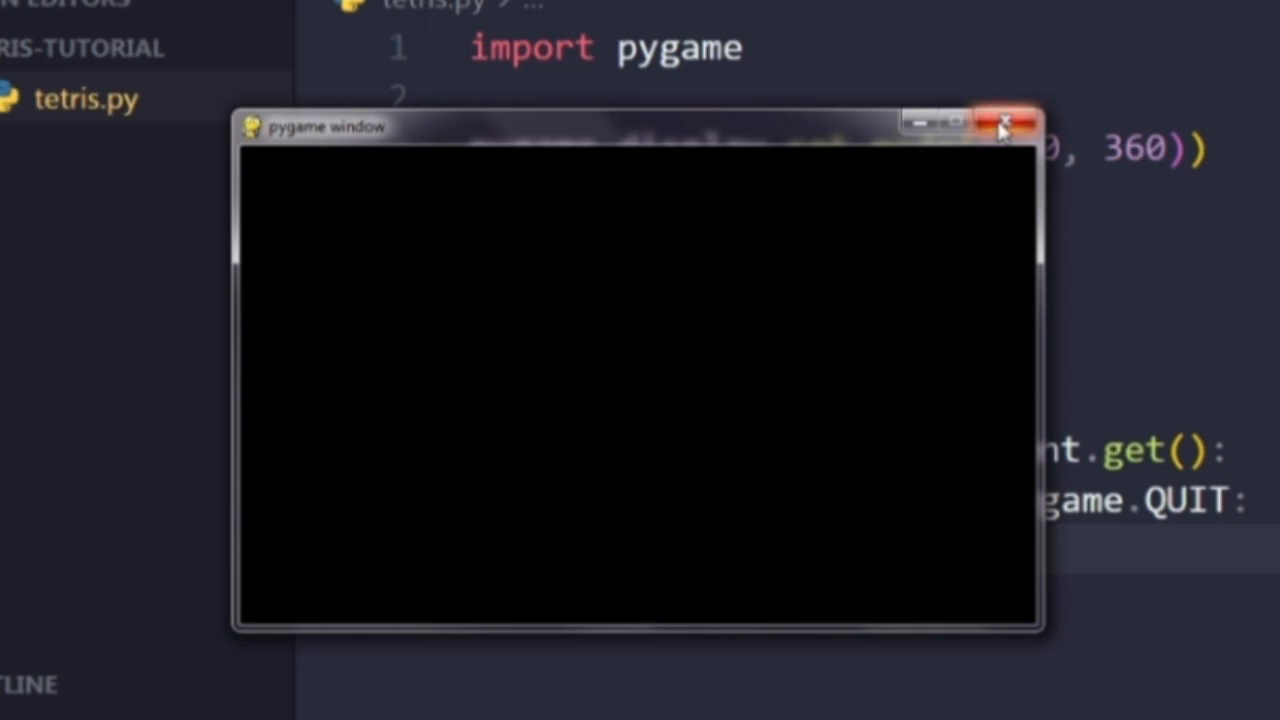
pyautogui.click(1012, 122)
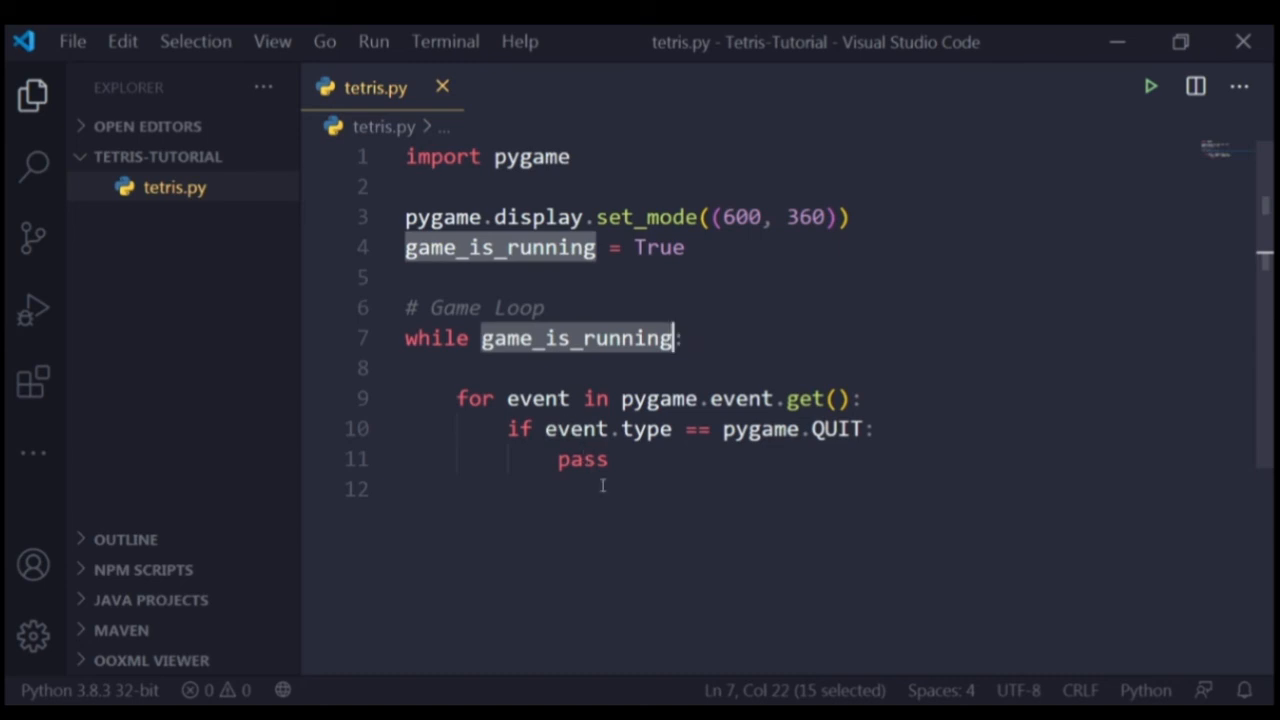
# Step: Restore 'game_is_running = False' in the QUIT branch and sketch a save_data() example line
pyautogui.write('game_is_running')
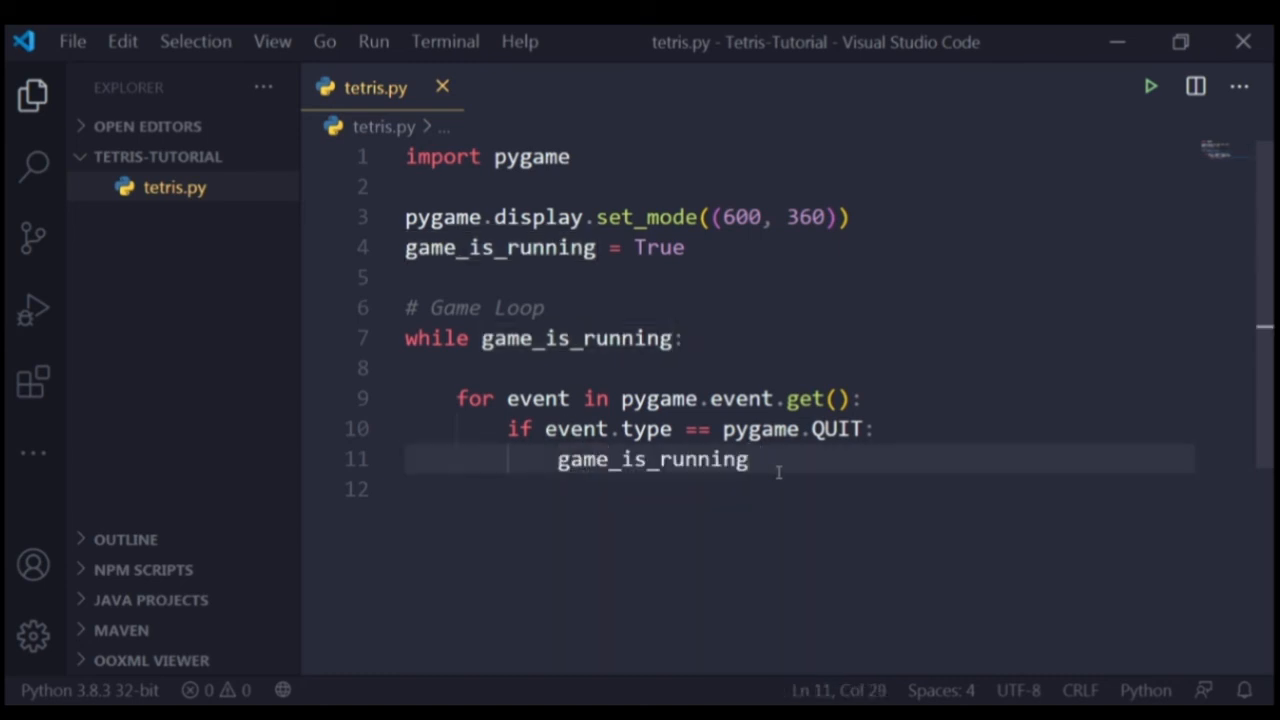
pyautogui.write('= False')
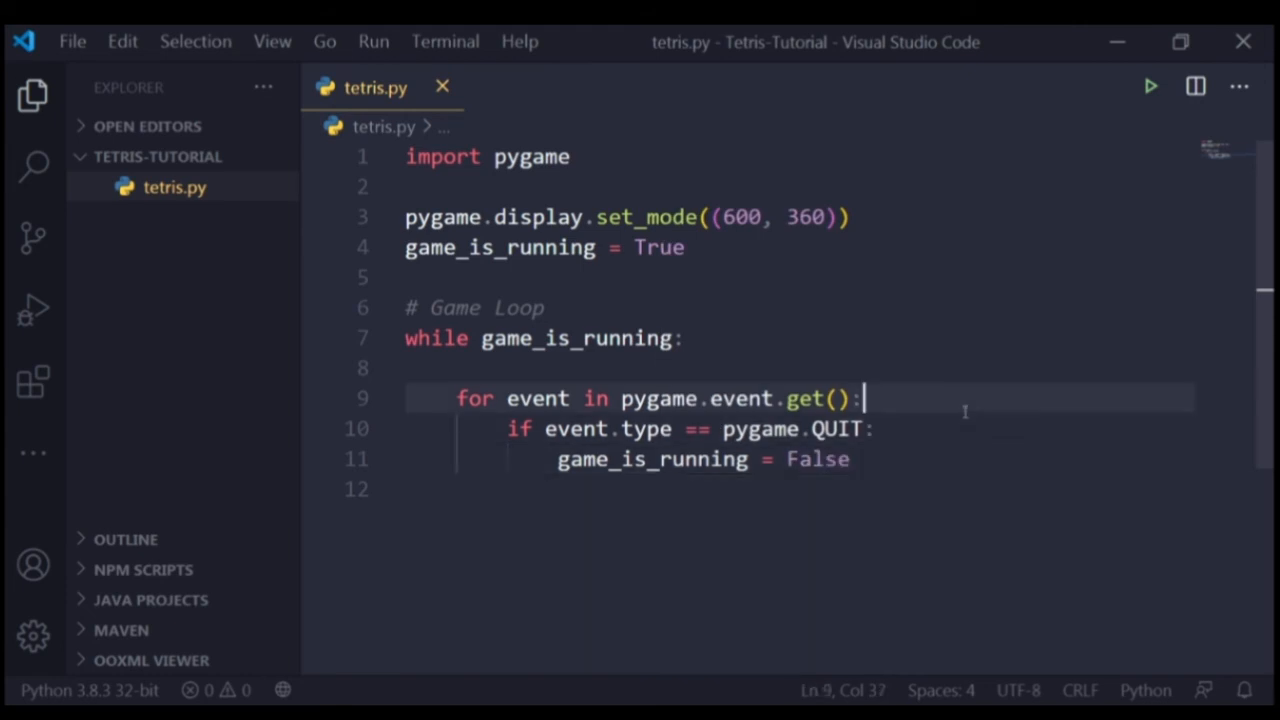
pyautogui.click(988, 338)
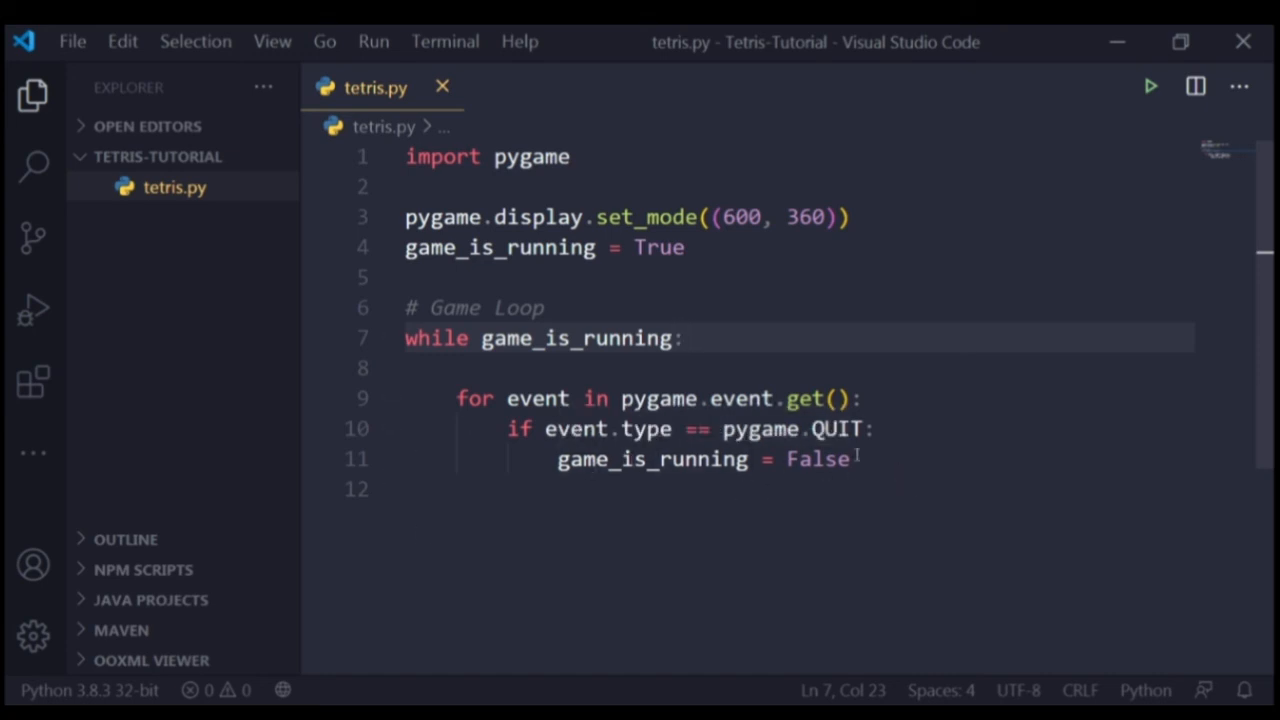
pyautogui.write('save_')
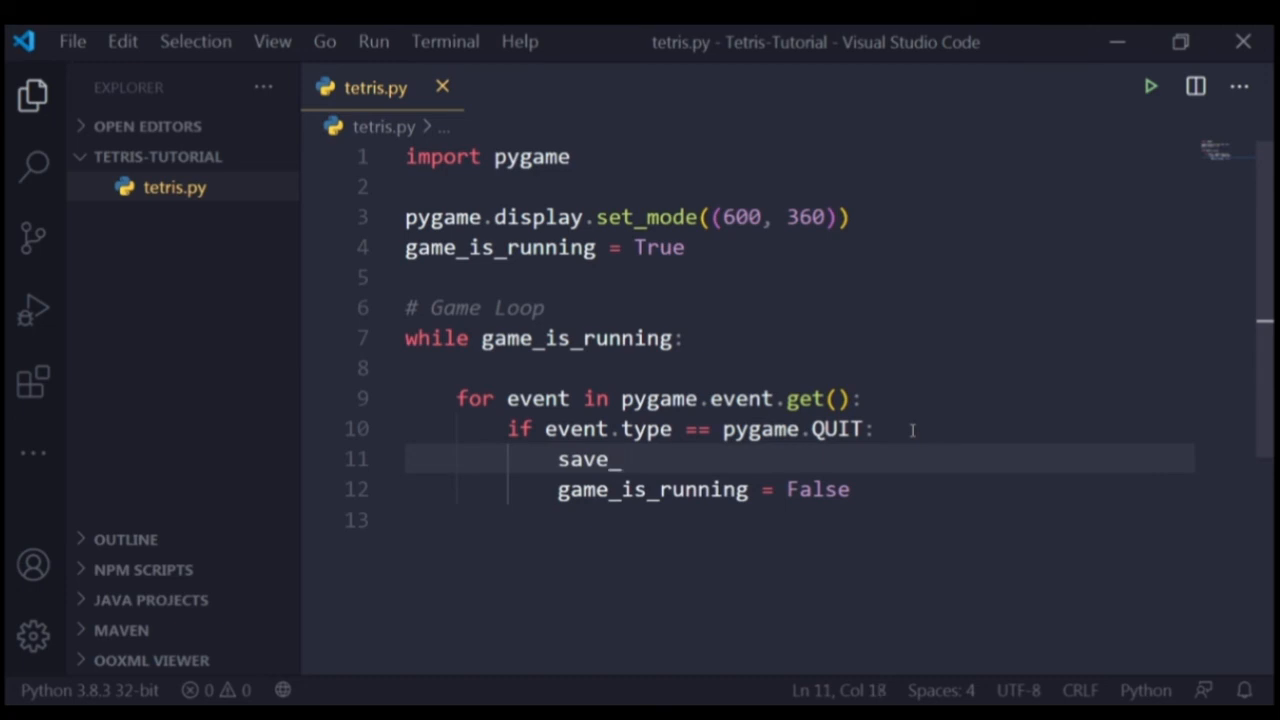
pyautogui.write('data()')
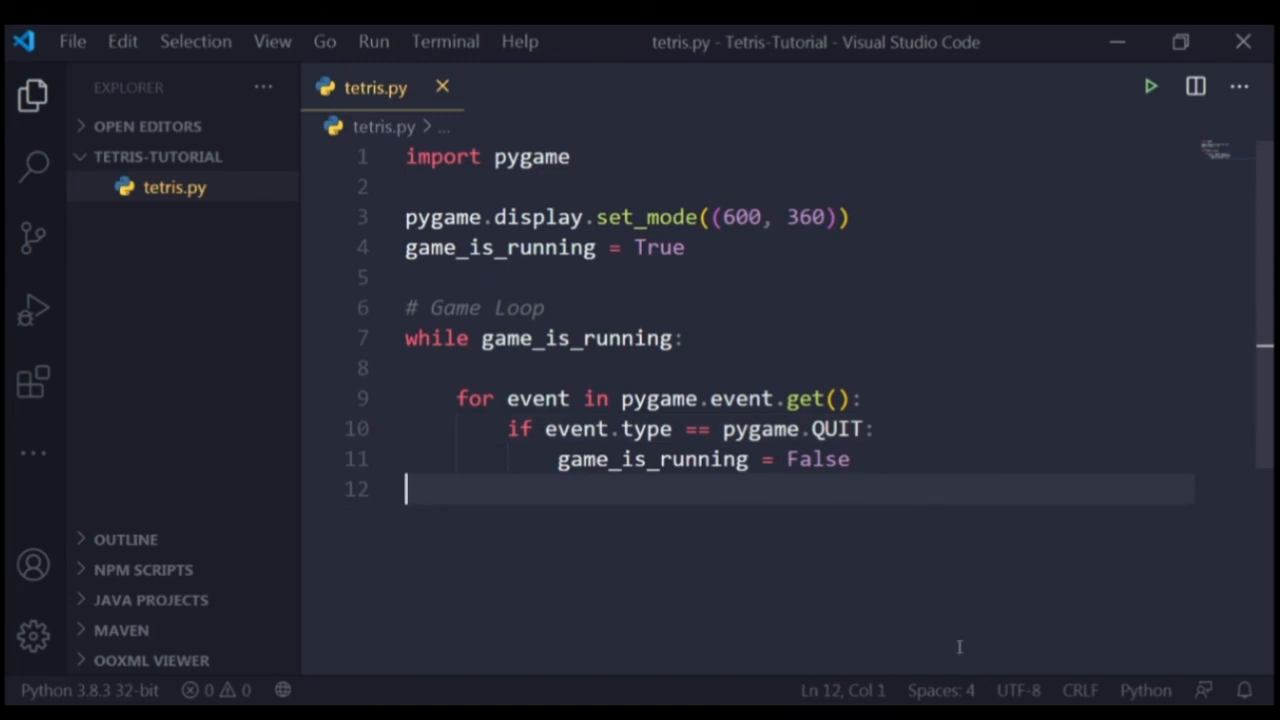
pyautogui.moveTo(951, 645)
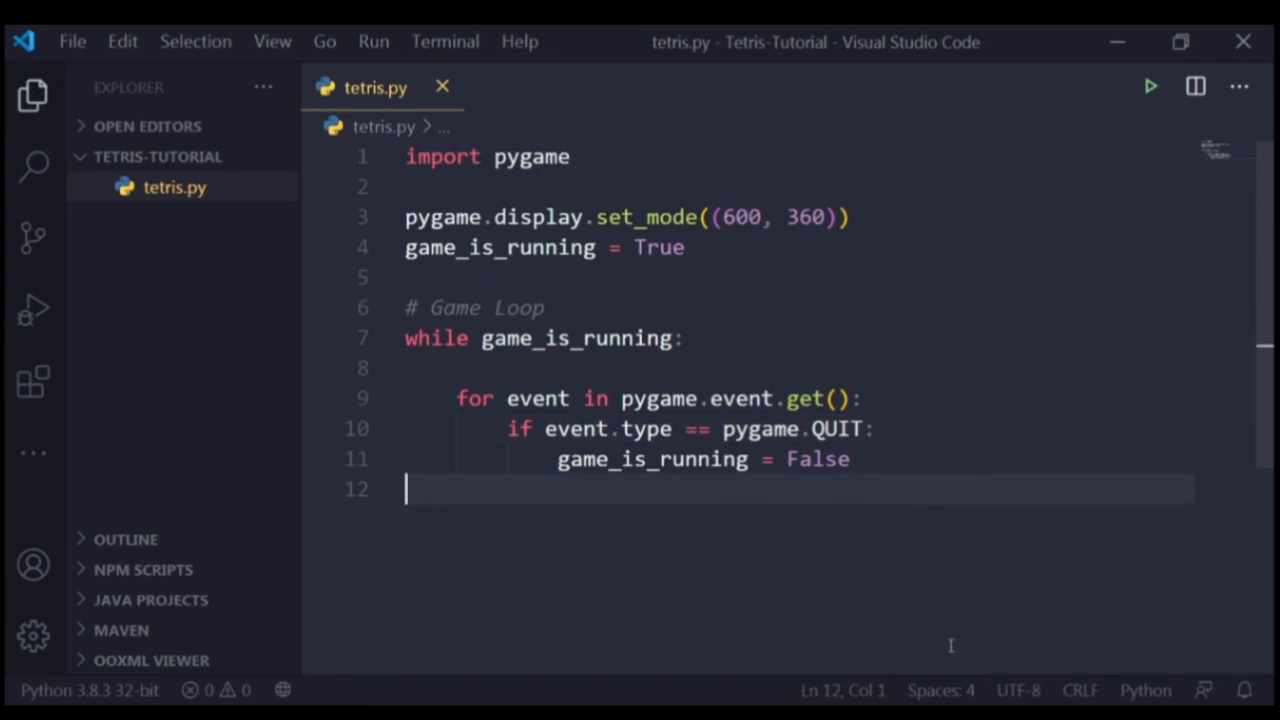
pyautogui.moveTo(1151, 86)
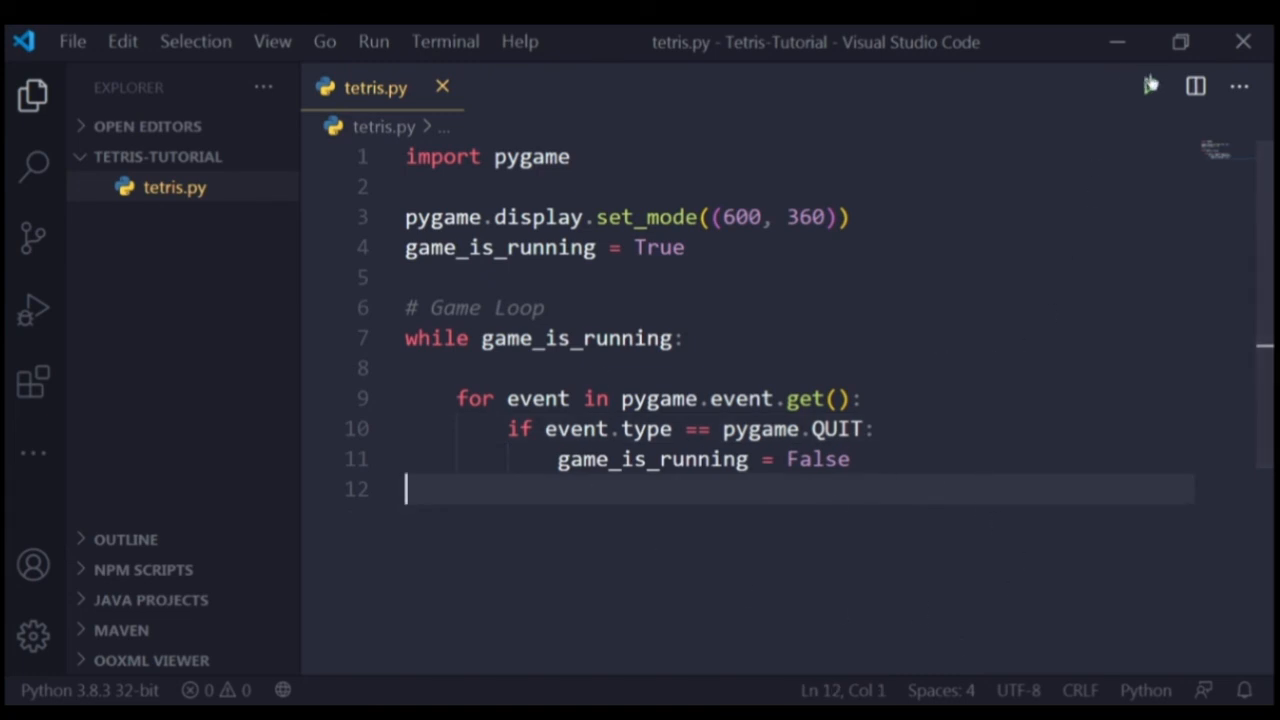
# Step: Rerun tetris.py with Run Python File to open the black pygame window
pyautogui.click(1150, 86)
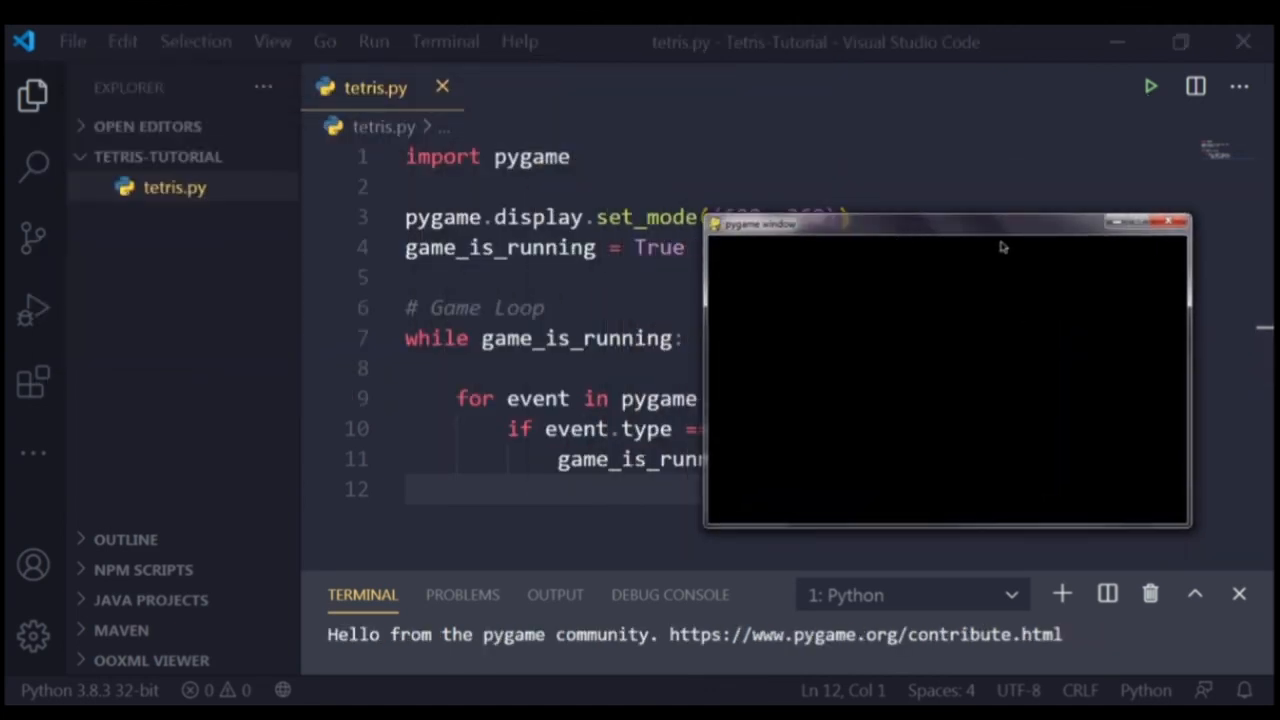
pyautogui.moveTo(1128, 302)
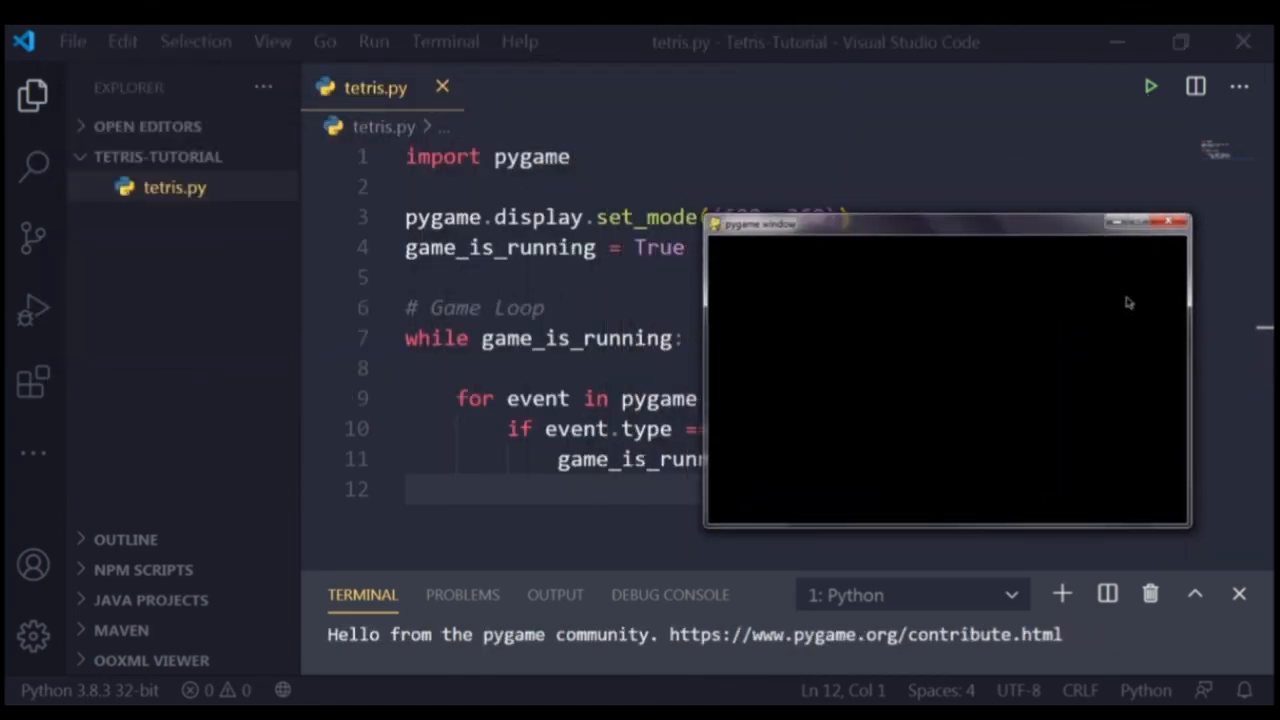